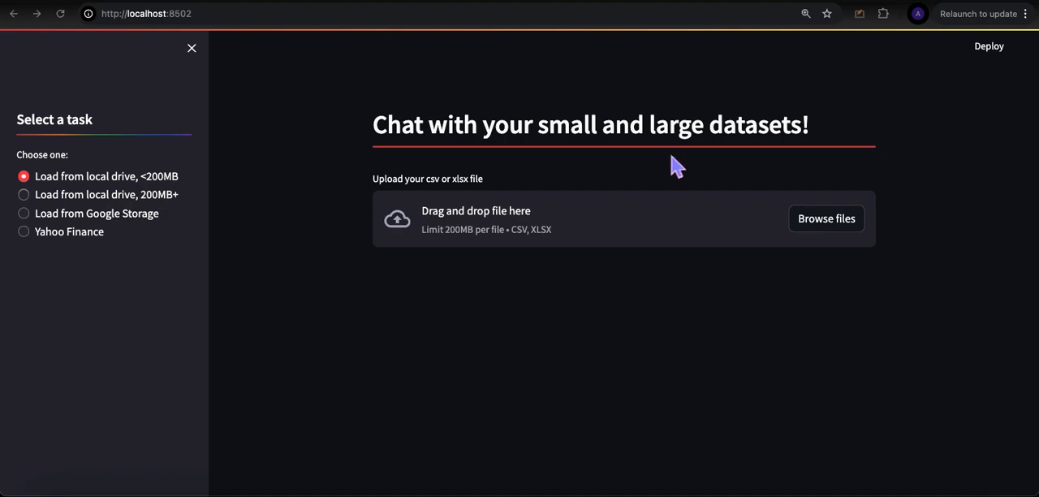
mouse_move(575, 265)
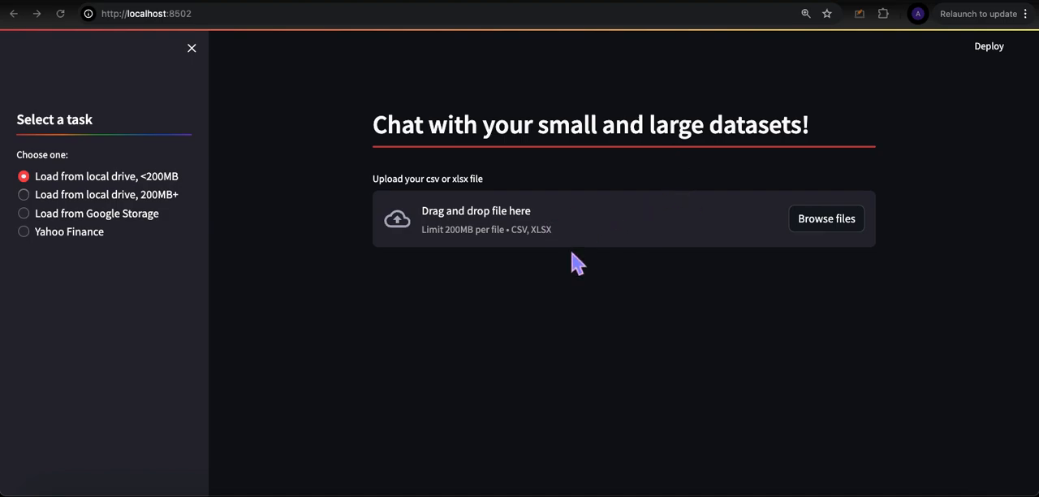
mouse_move(570, 155)
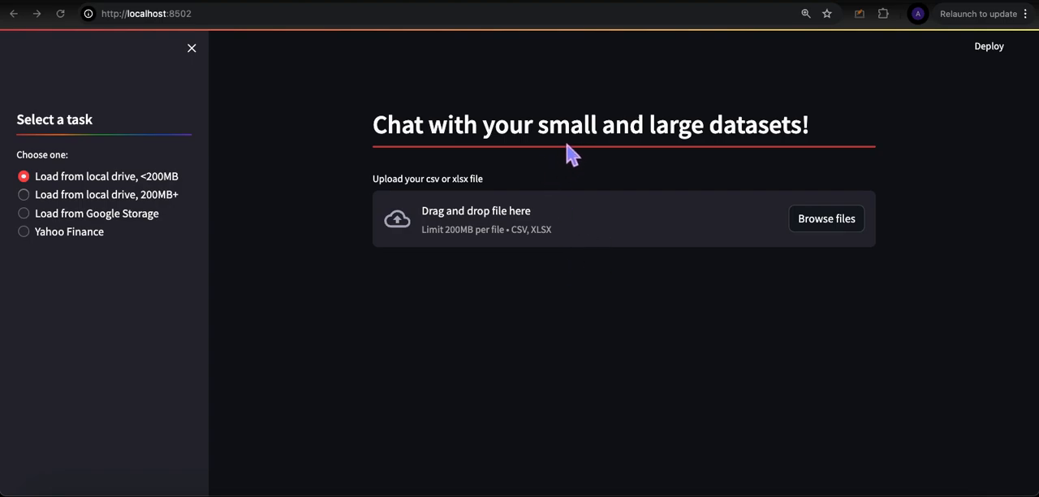
mouse_move(657, 316)
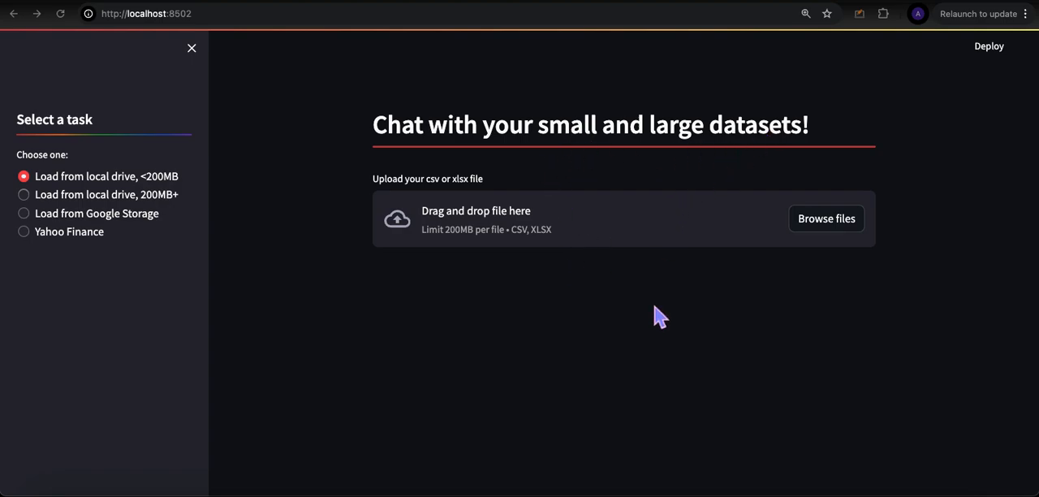
mouse_move(672, 311)
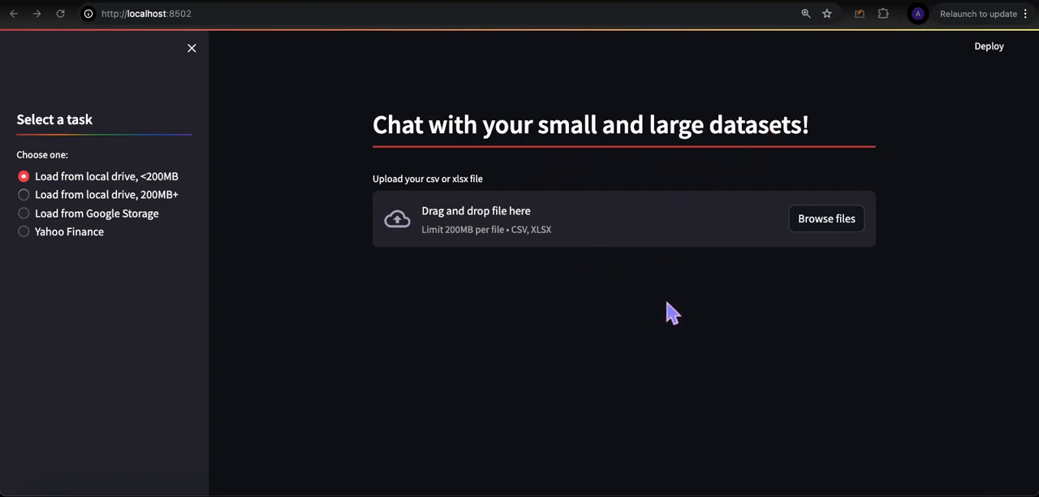
mouse_move(656, 306)
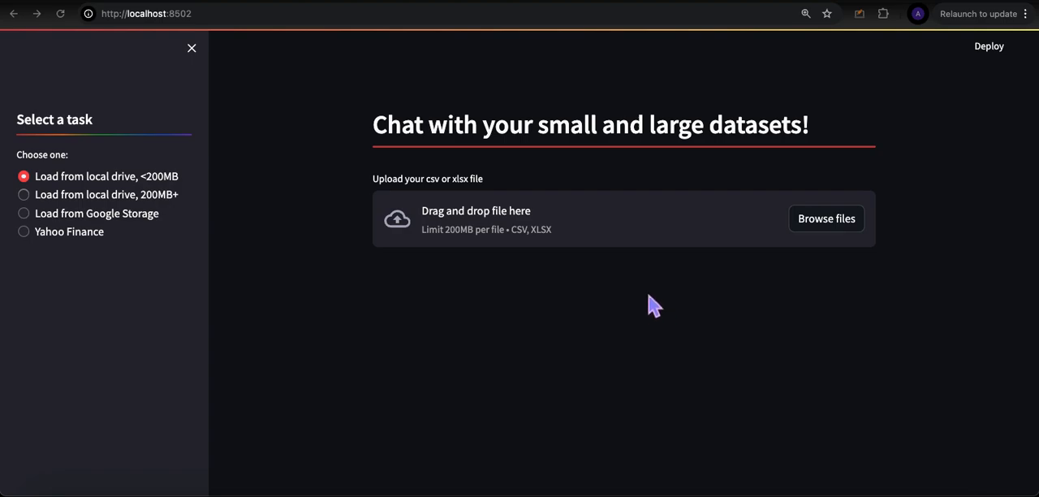
mouse_move(607, 306)
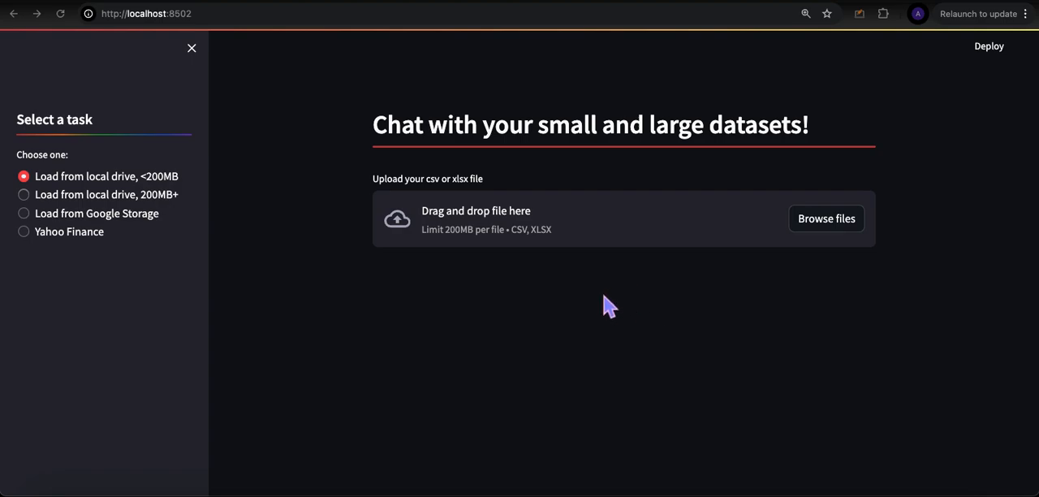
mouse_move(672, 337)
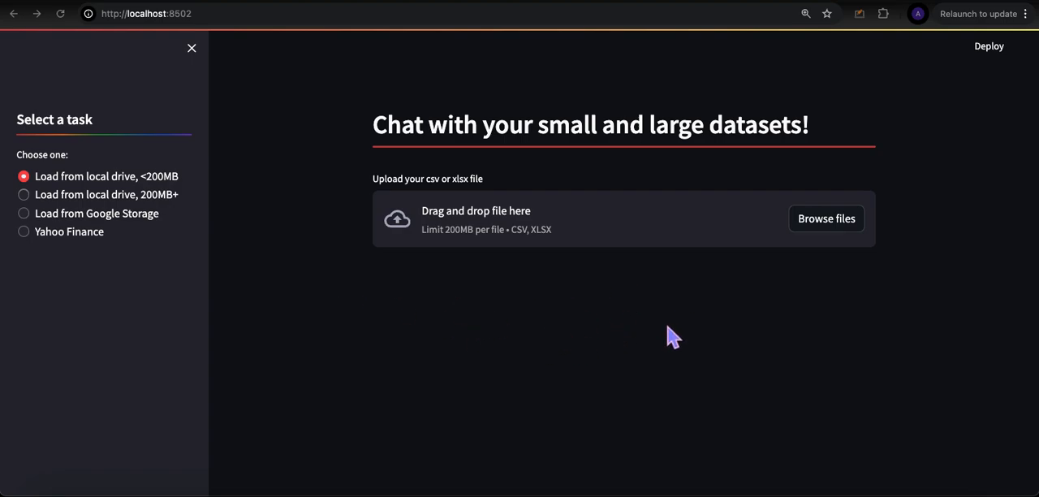
mouse_move(656, 351)
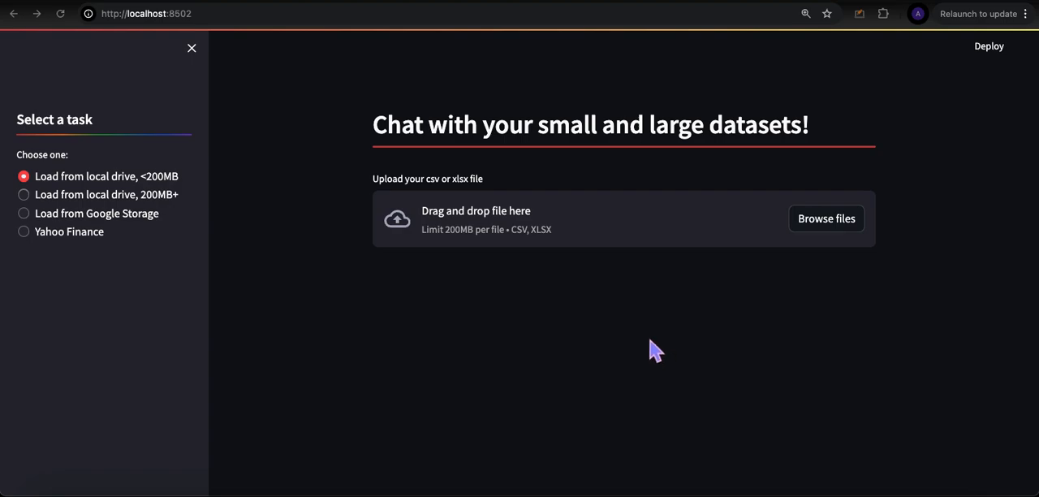
mouse_move(442, 308)
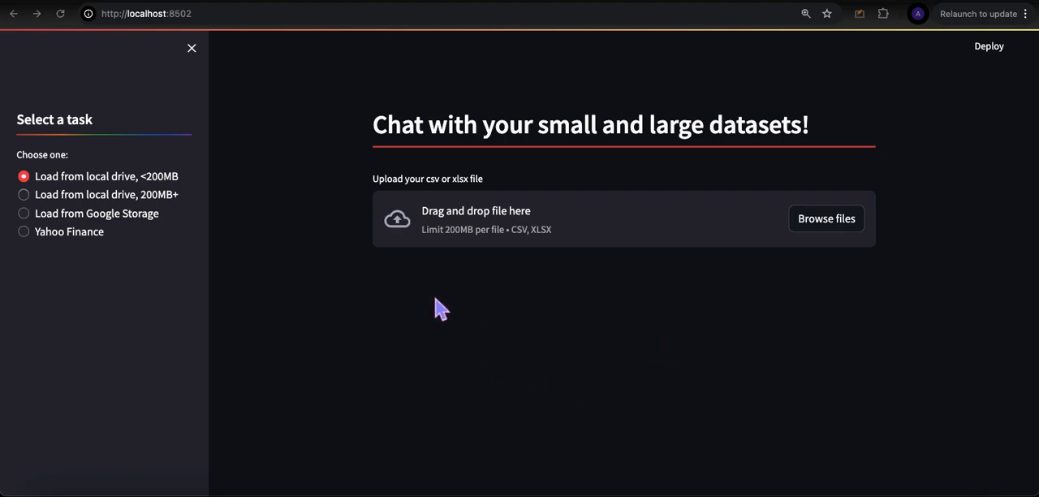
mouse_move(716, 462)
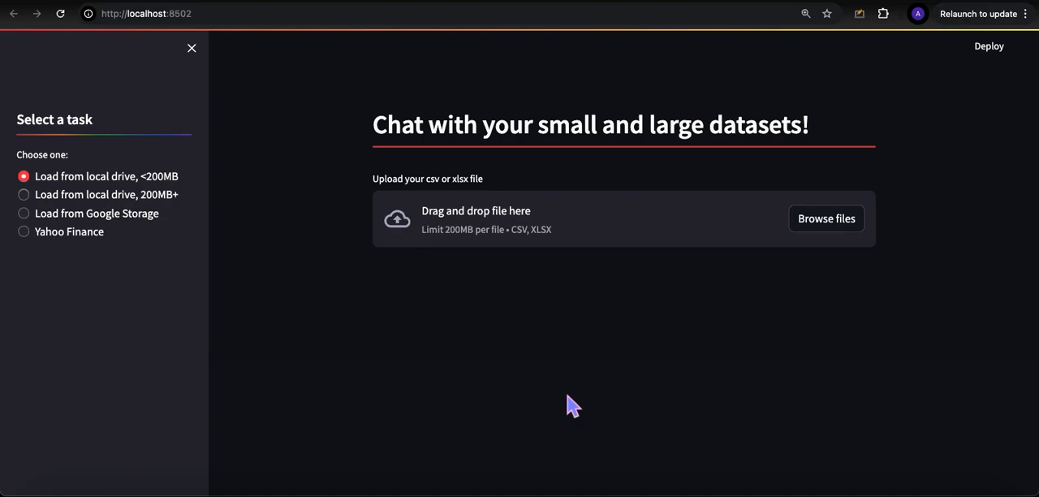
mouse_move(955, 135)
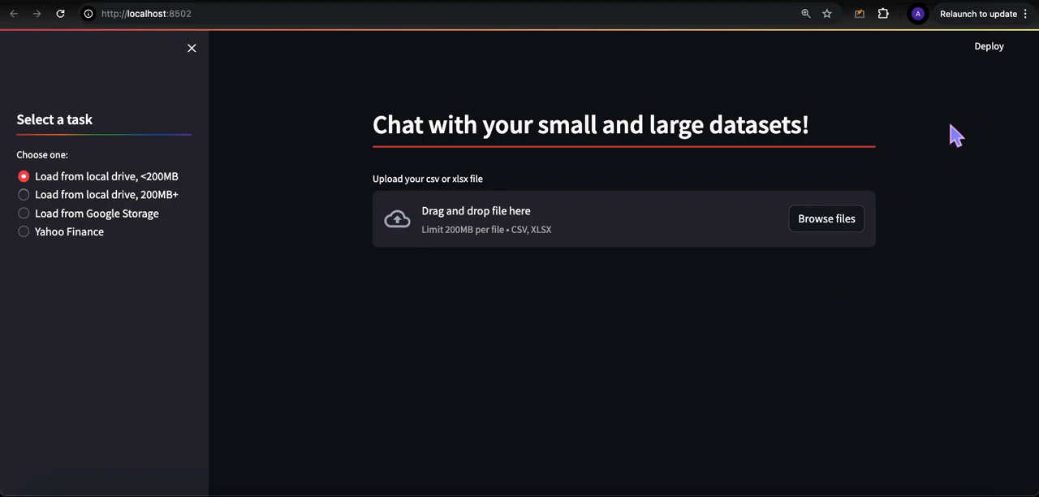
- Upload 'US Airline Flight Routes and Fares.csv' (36.1 MB) from the pandasai_data folder
click(826, 218)
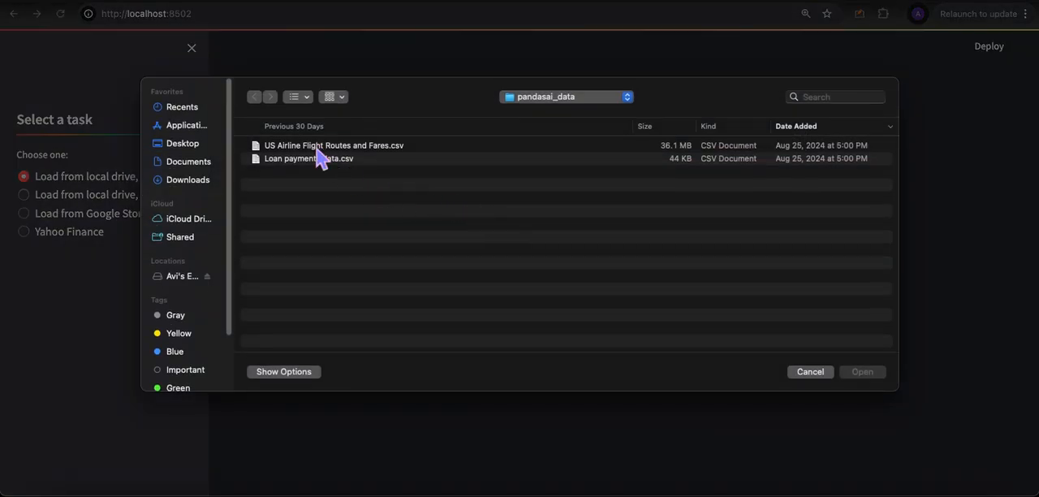
double_click(334, 146)
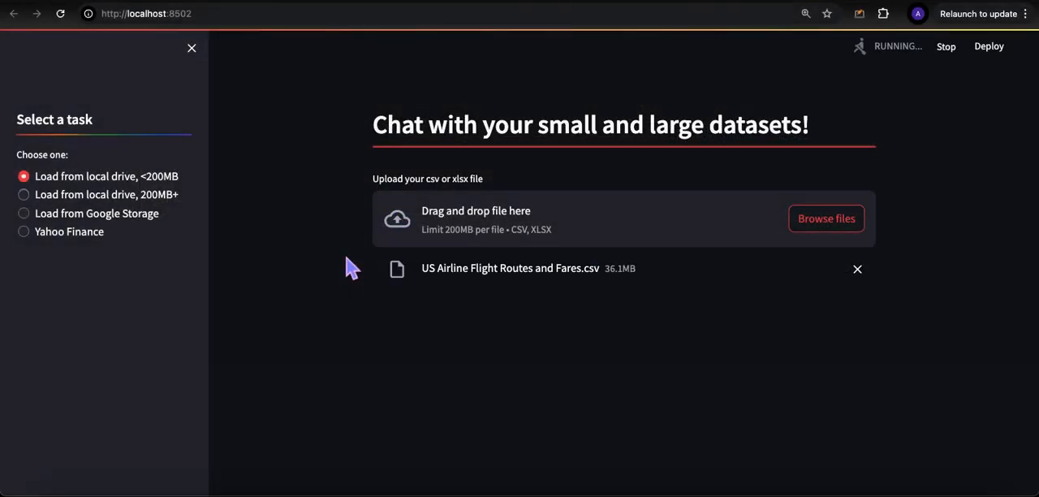
mouse_move(908, 102)
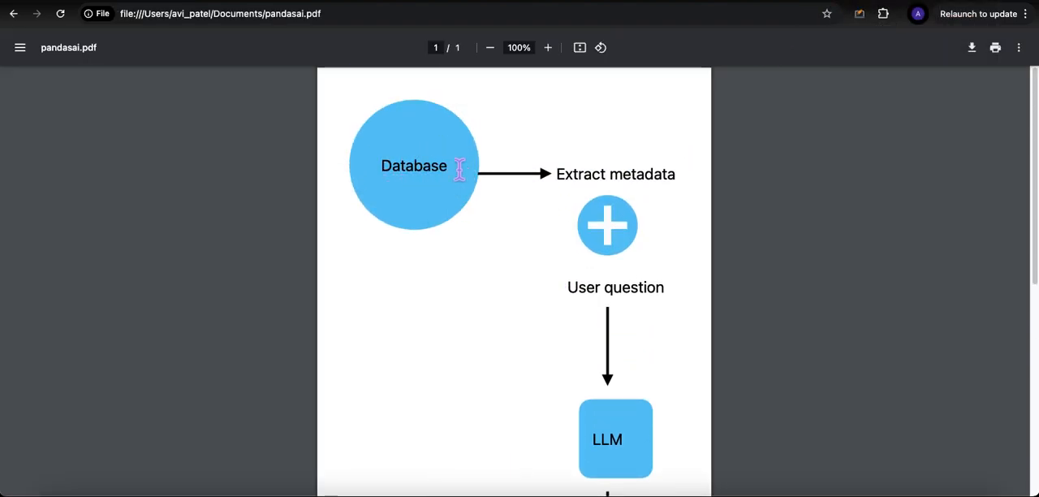
mouse_move(496, 185)
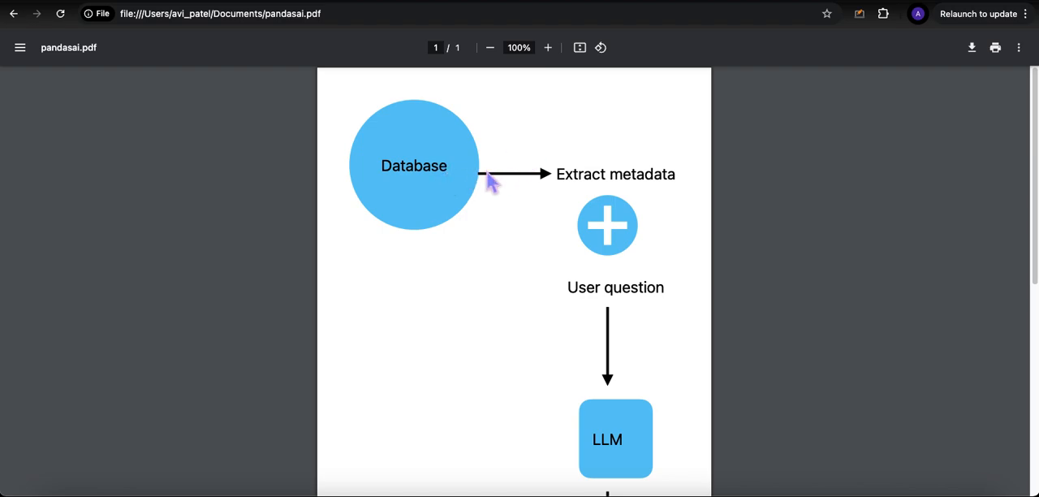
mouse_move(668, 185)
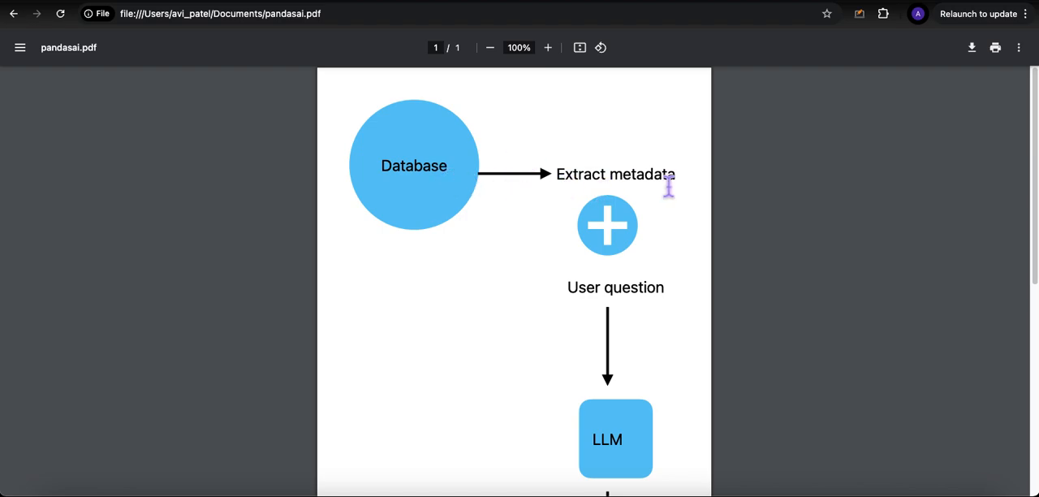
mouse_move(637, 287)
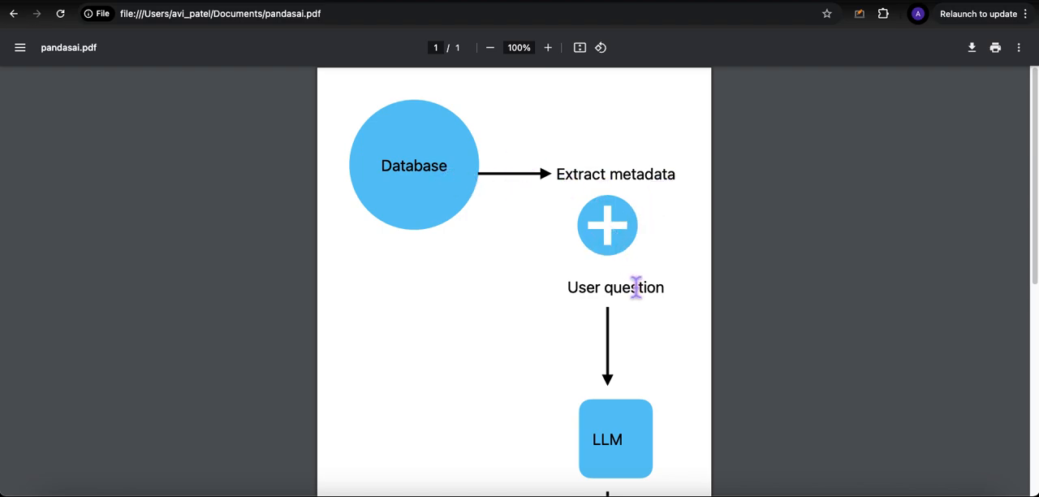
mouse_move(620, 203)
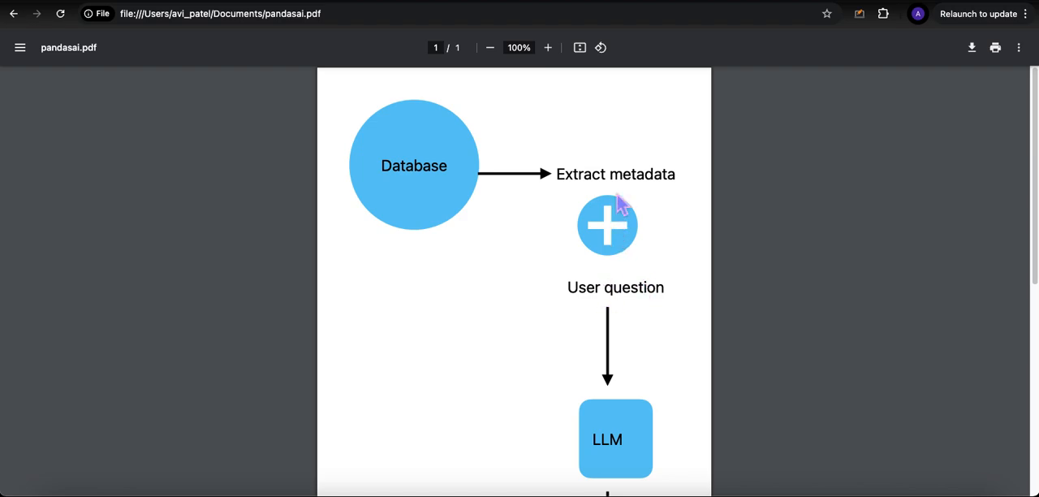
scroll(down, 3)
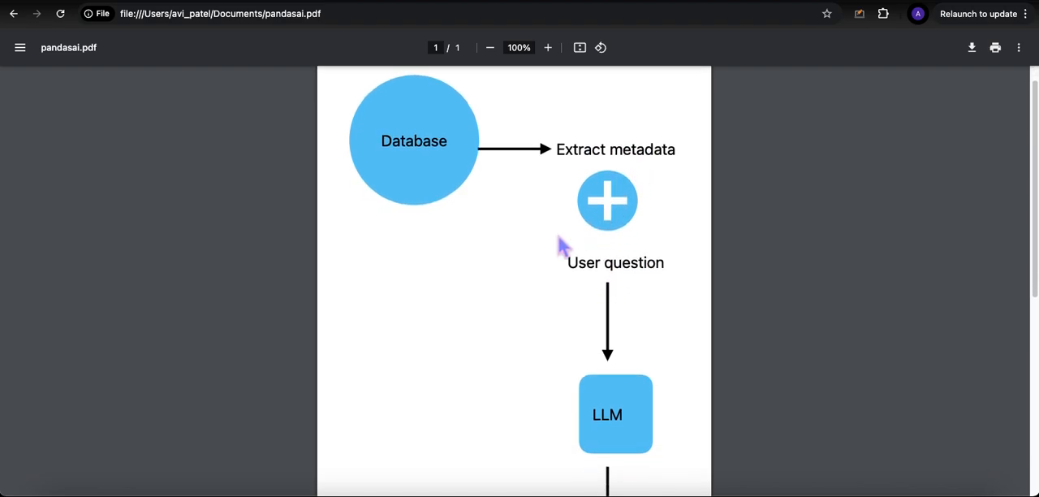
scroll(down, 3)
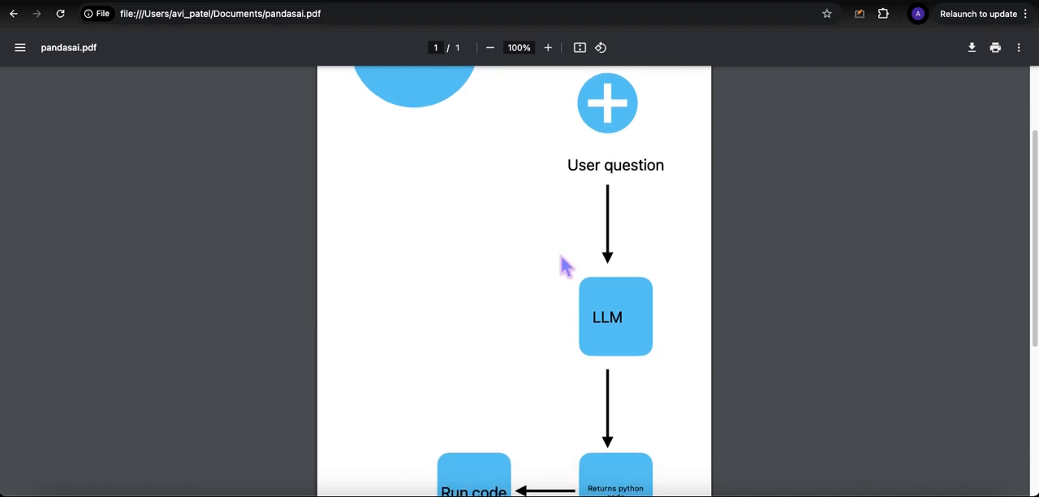
scroll(down, 3)
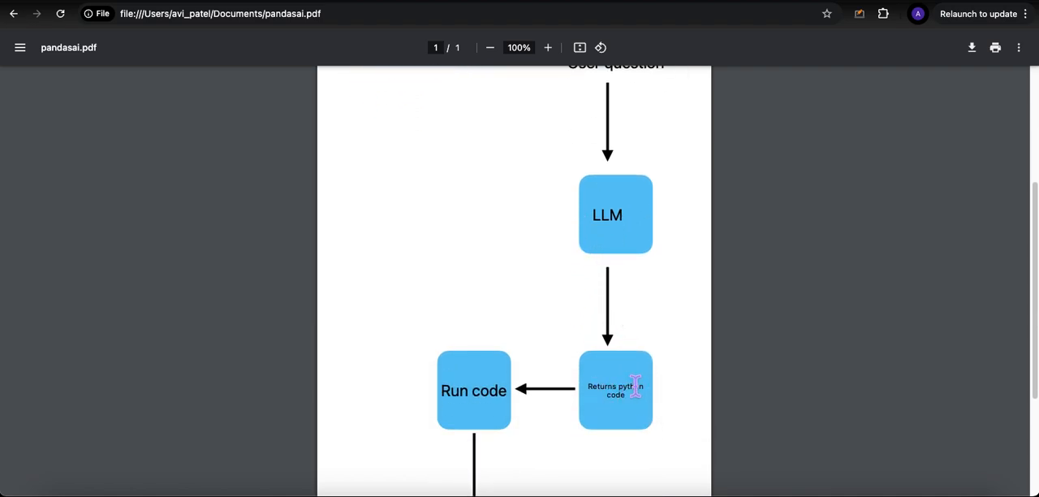
mouse_move(619, 247)
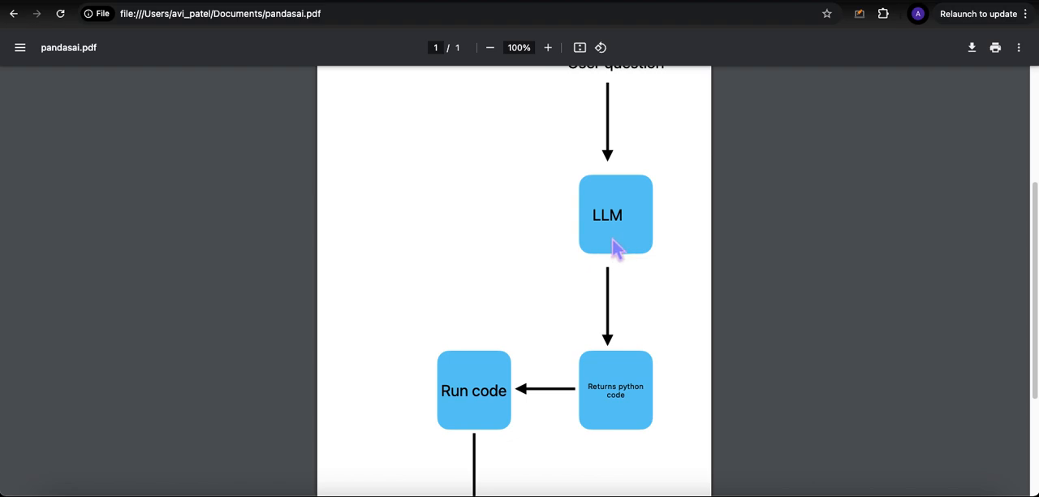
mouse_move(630, 171)
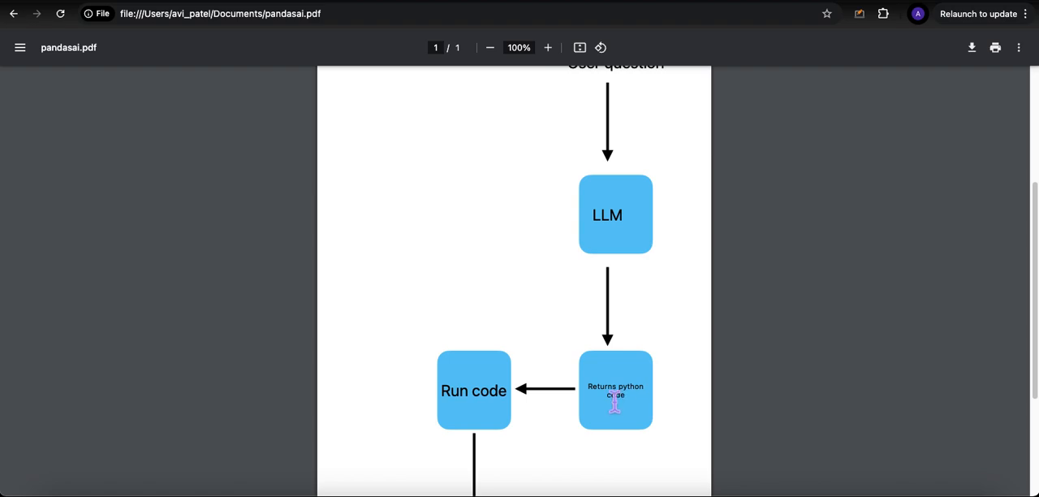
scroll(down, 3)
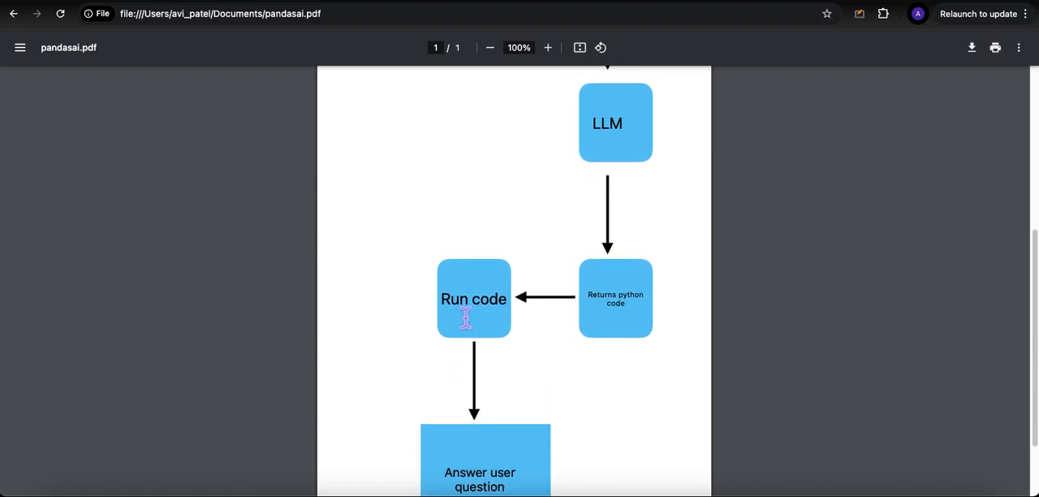
scroll(down, 3)
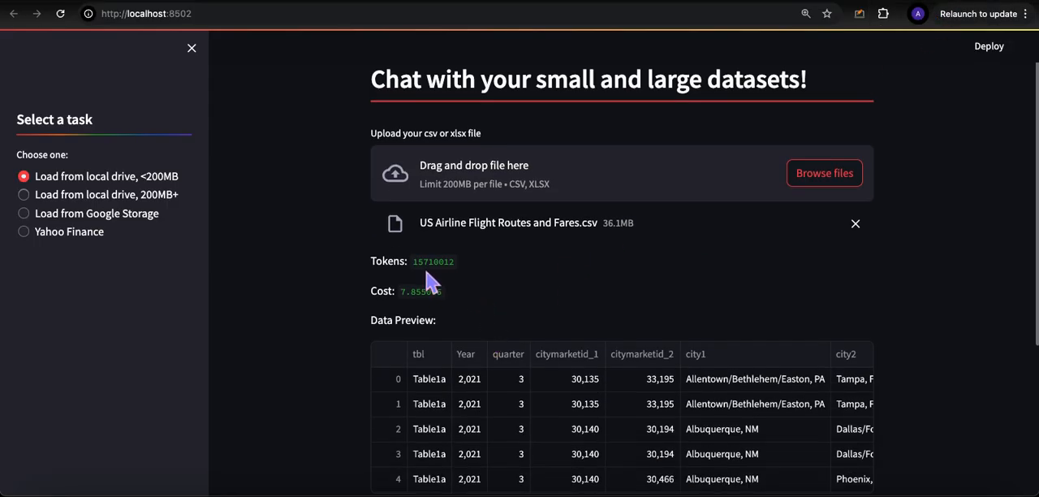
mouse_move(614, 235)
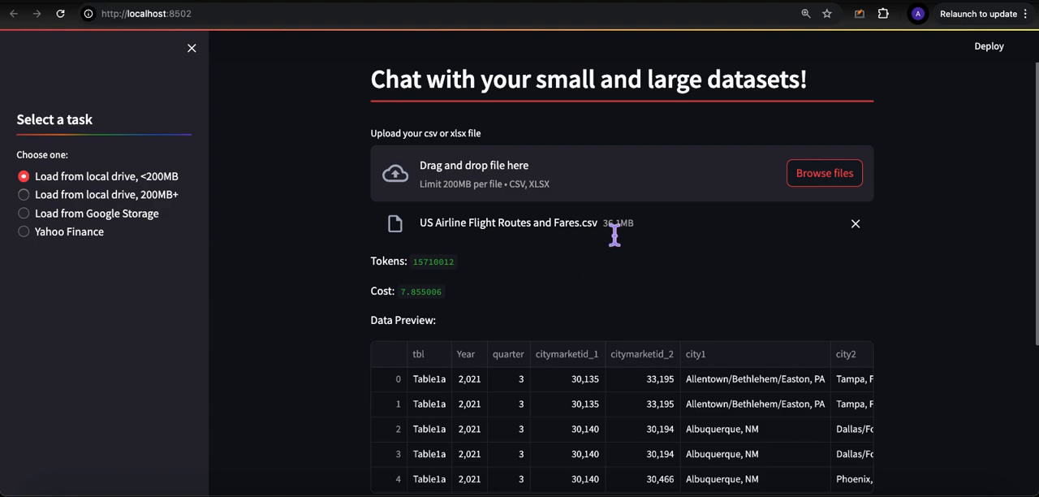
mouse_move(430, 273)
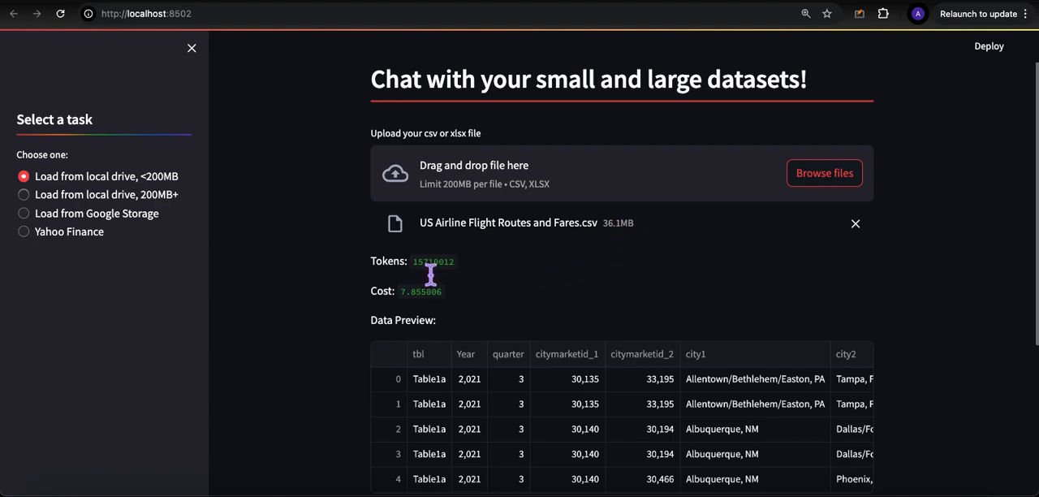
mouse_move(448, 308)
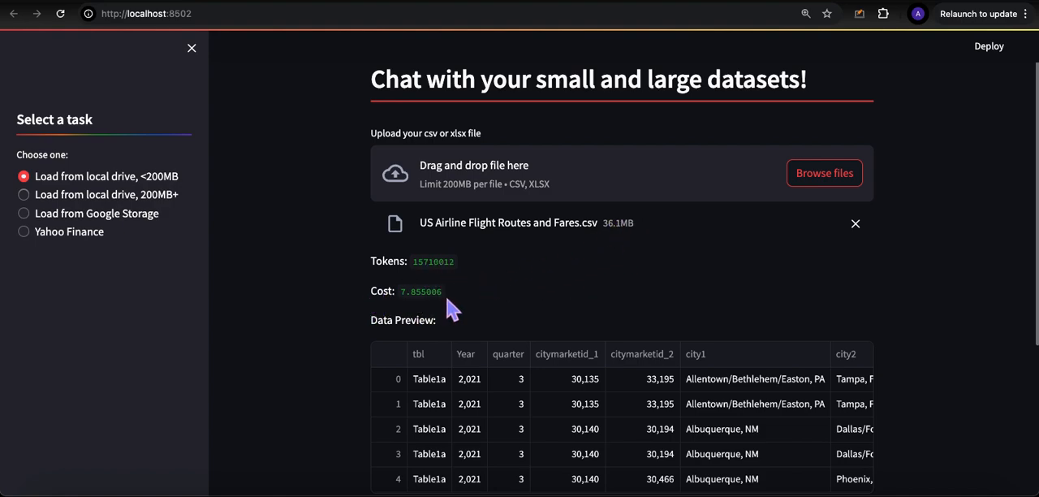
mouse_move(471, 310)
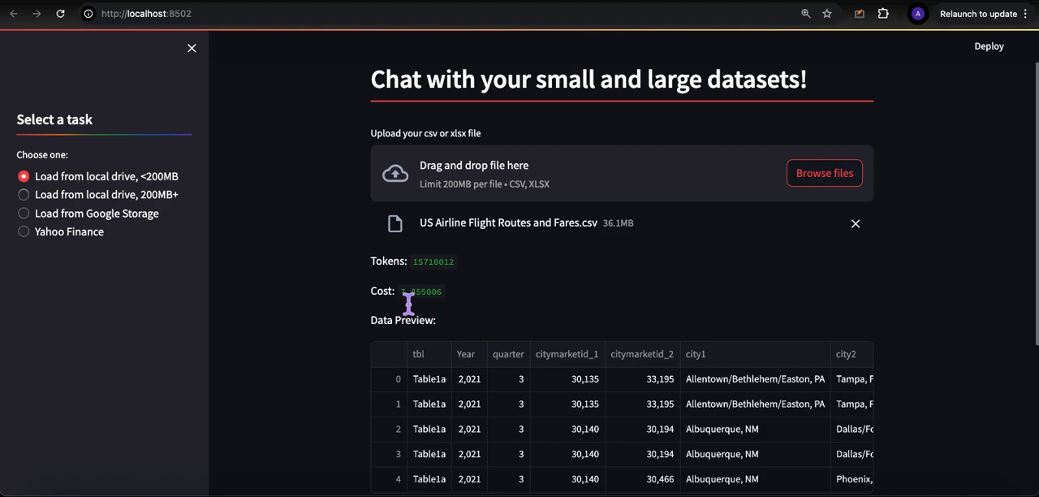
mouse_move(446, 317)
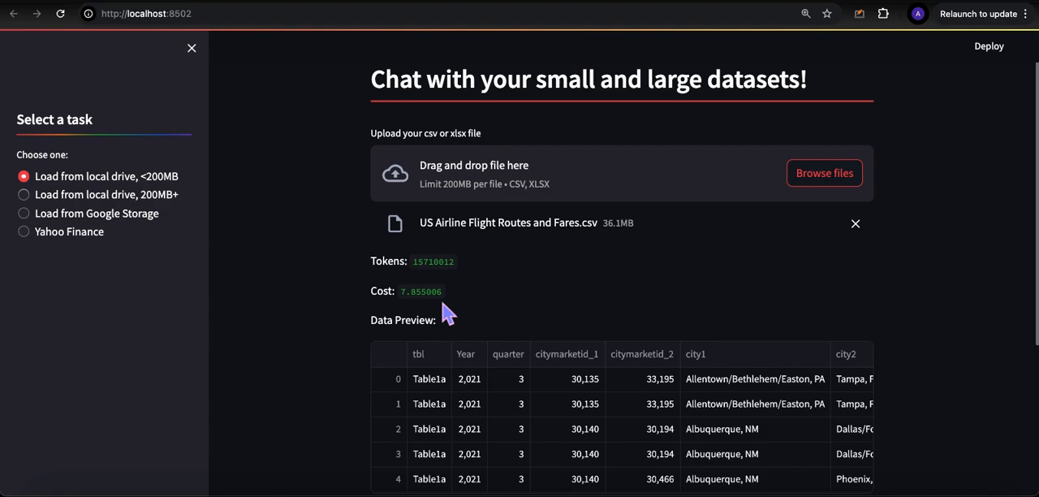
mouse_move(506, 316)
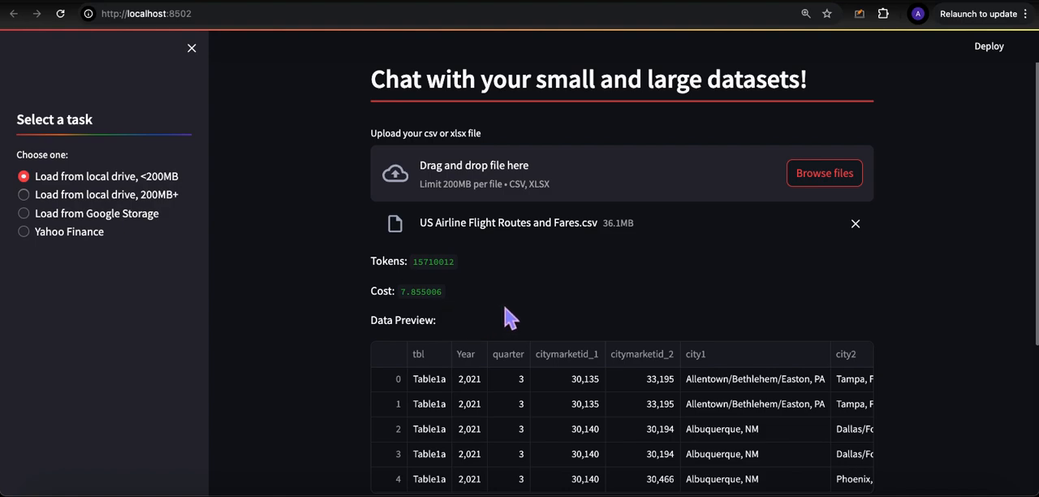
- Scroll down to the airline data's token count, cost and Data Preview table
scroll(down, 3)
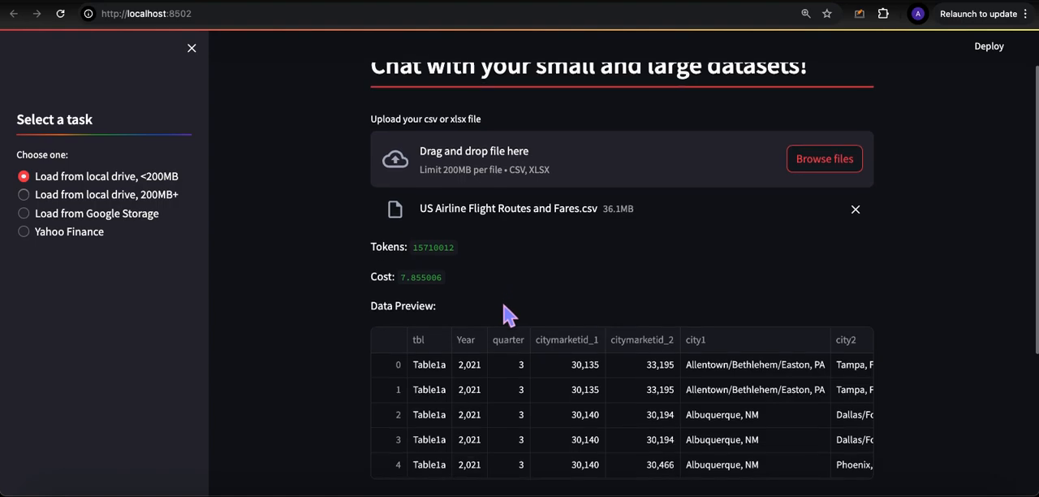
mouse_move(502, 315)
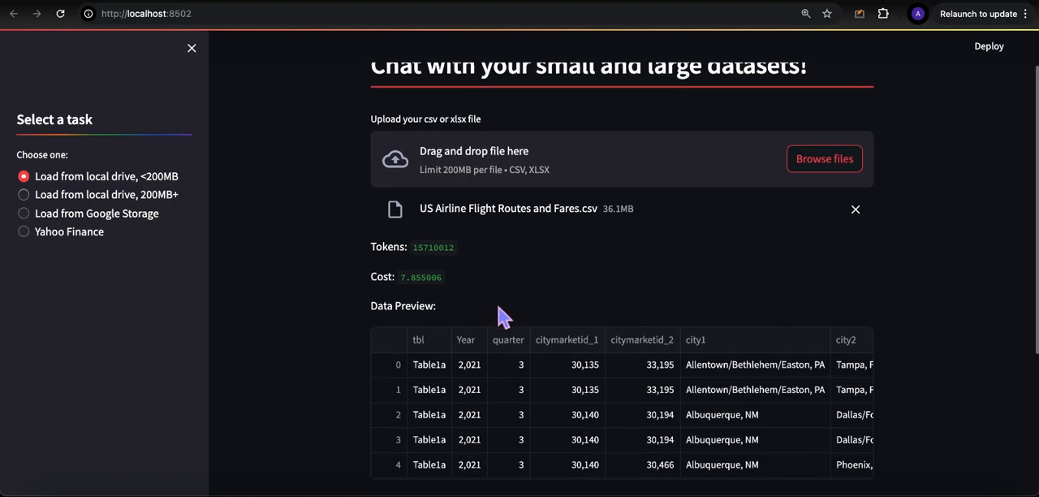
- Keep Yes for column descriptors and submit the airline column description dictionary
scroll(down, 3)
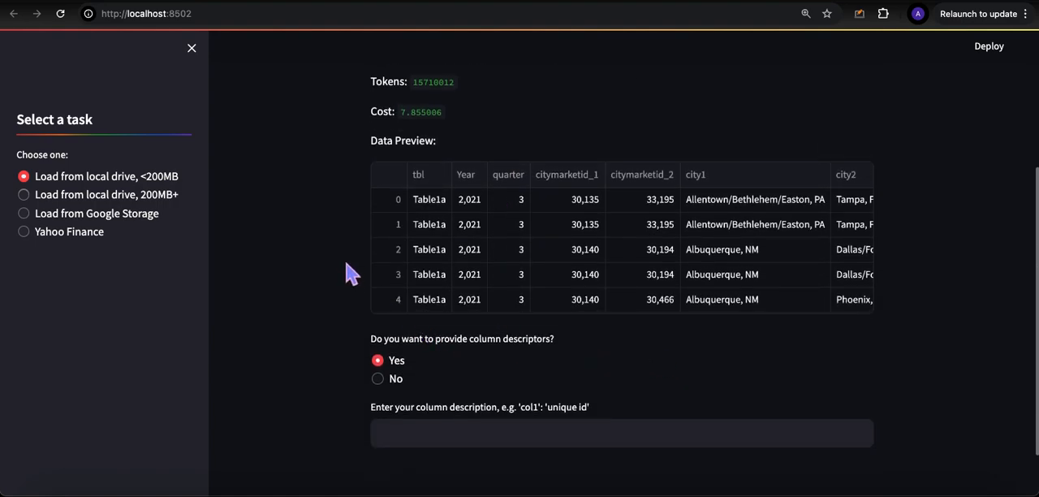
scroll(down, 3)
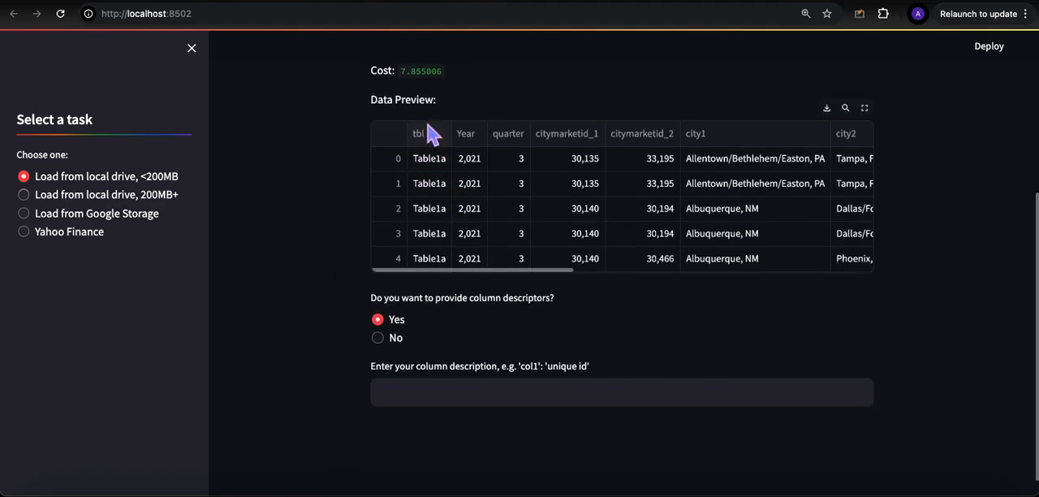
mouse_move(518, 258)
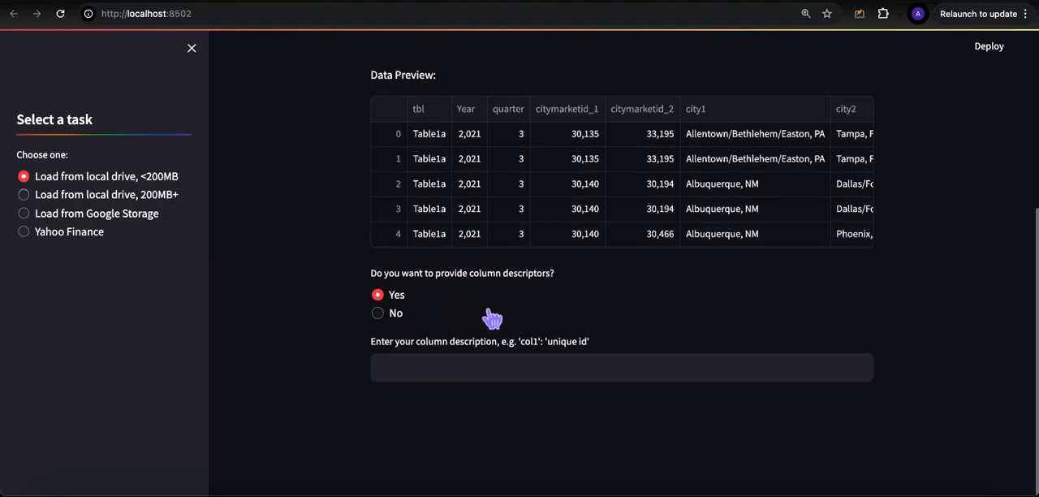
mouse_move(364, 328)
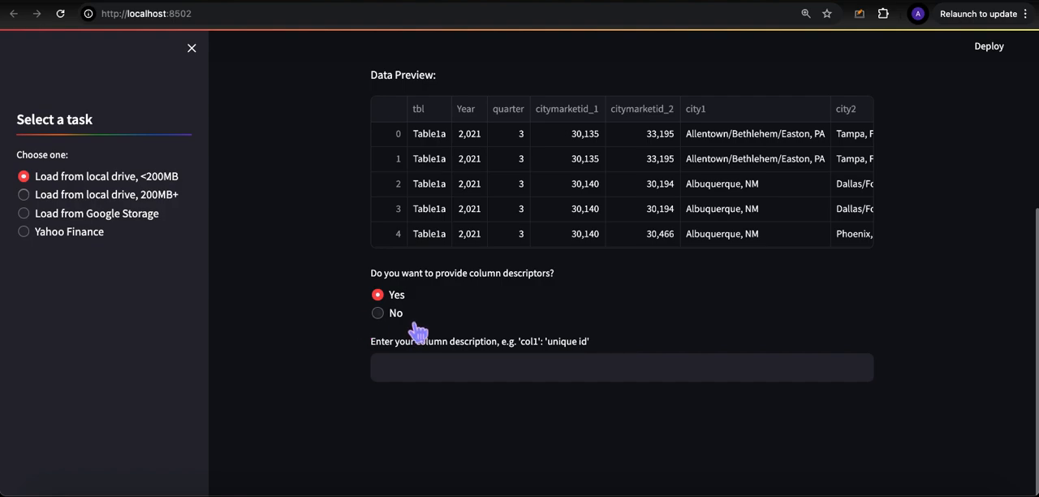
mouse_move(467, 360)
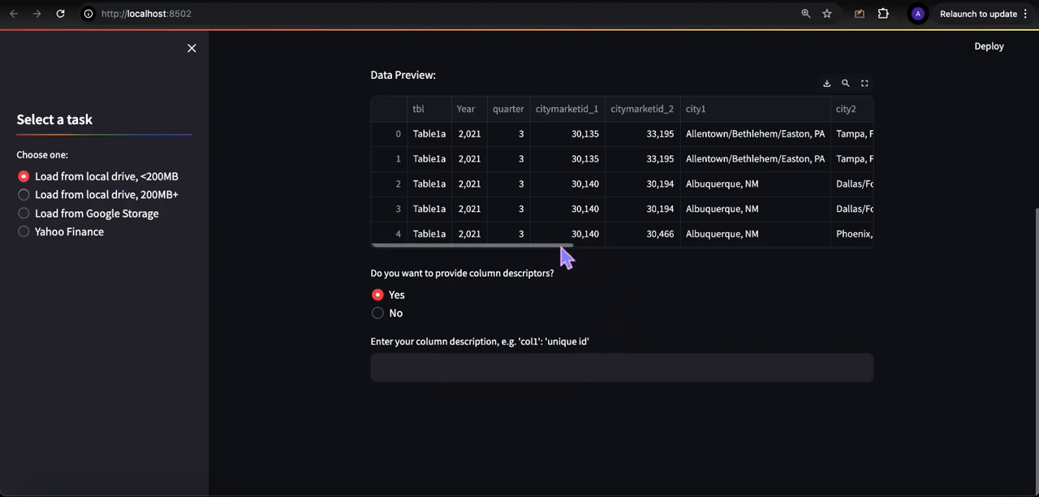
scroll(right, 3)
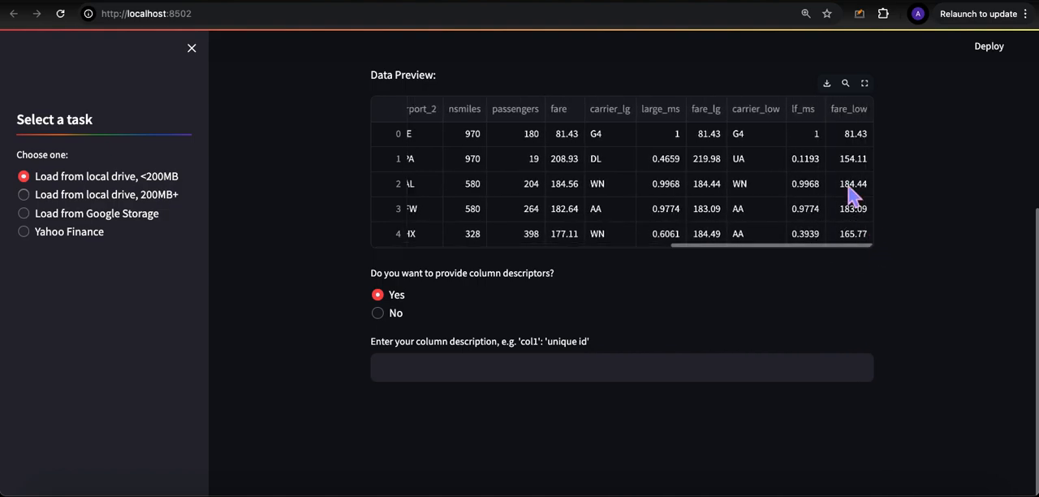
mouse_move(818, 133)
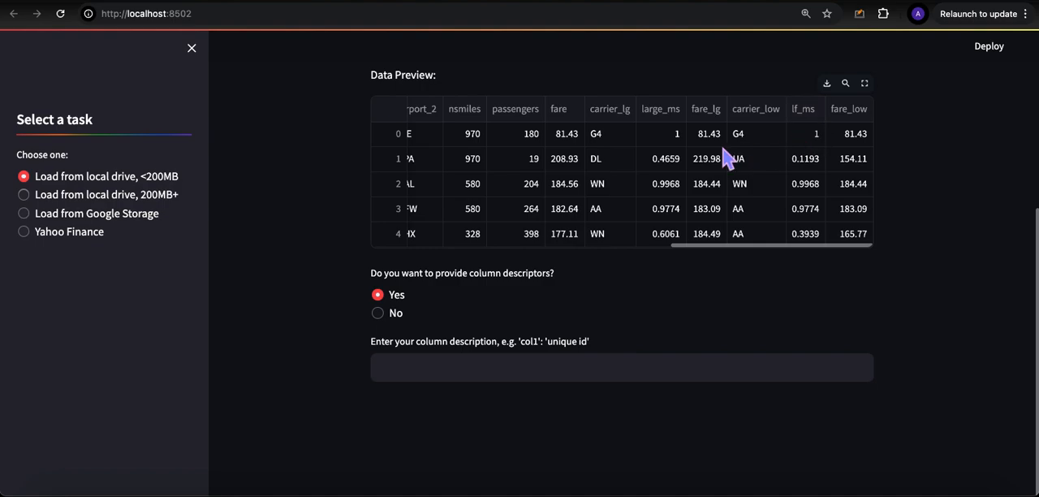
click(507, 367)
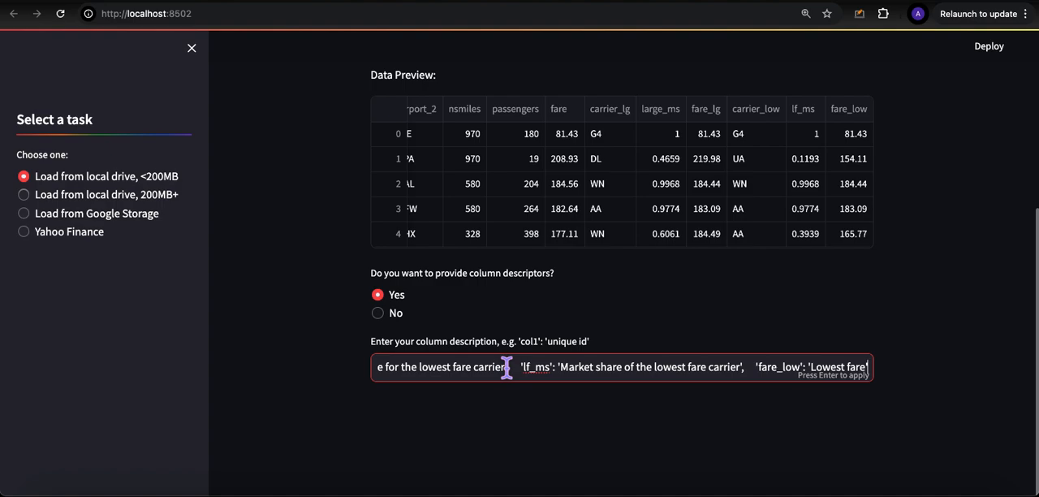
key(Enter)
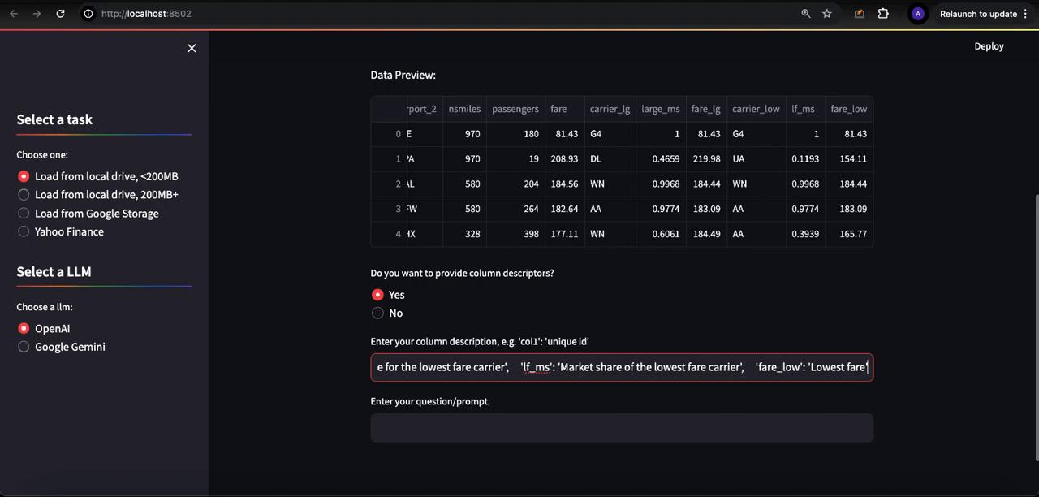
mouse_move(442, 323)
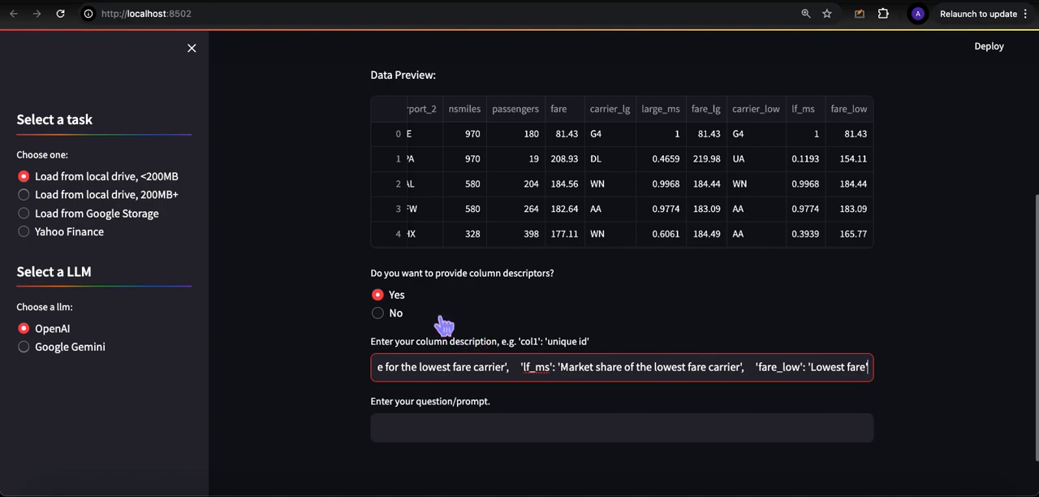
- Ask 'plot the average fares for flights leaving out of Pittsburgh by year.'
scroll(down, 3)
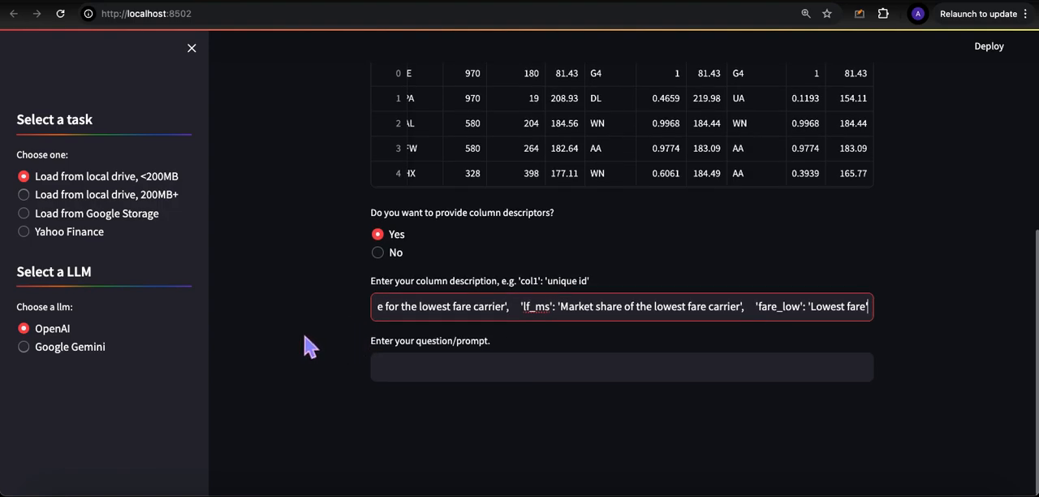
mouse_move(321, 370)
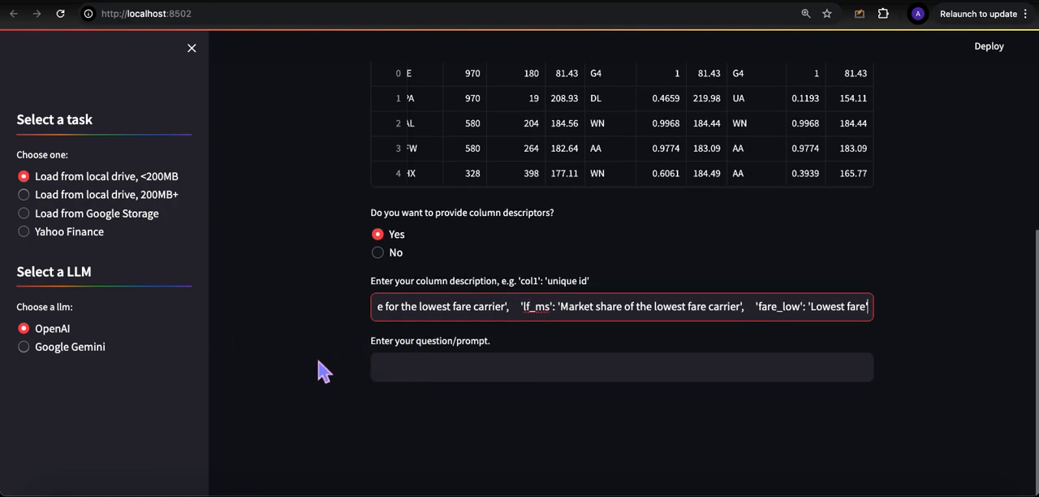
mouse_move(158, 364)
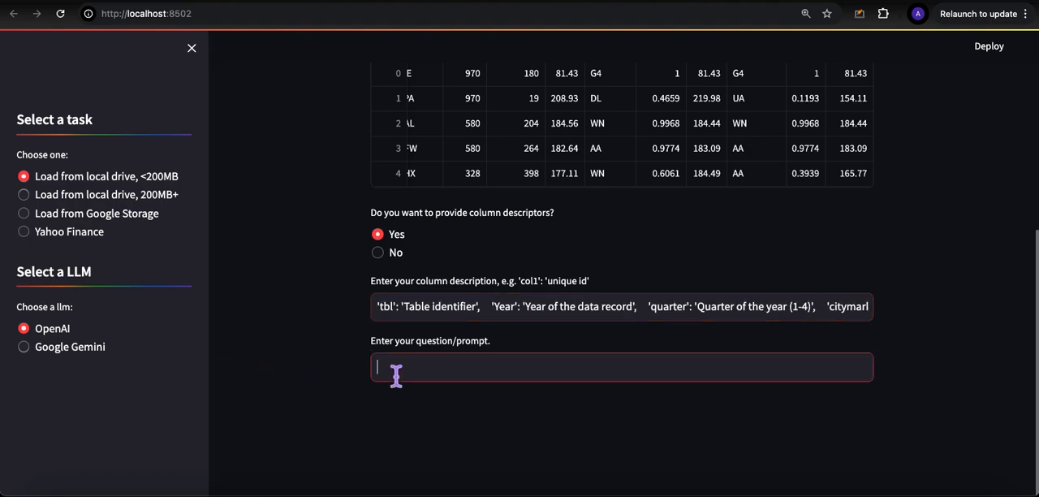
text(p)
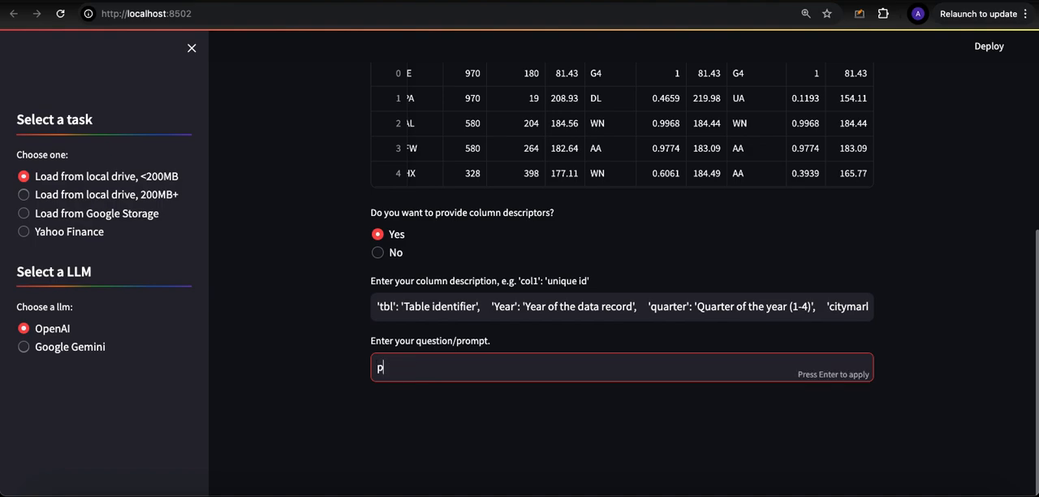
text(lot)
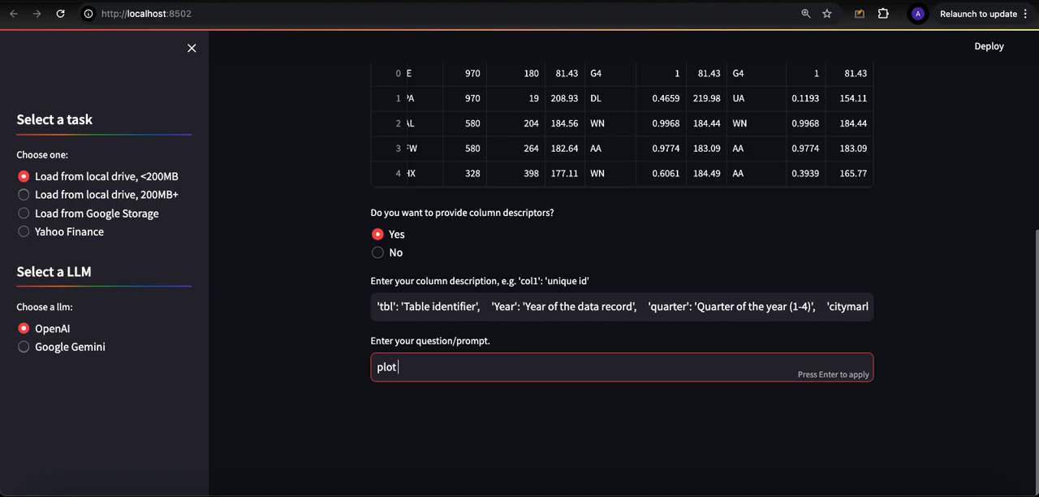
text(the)
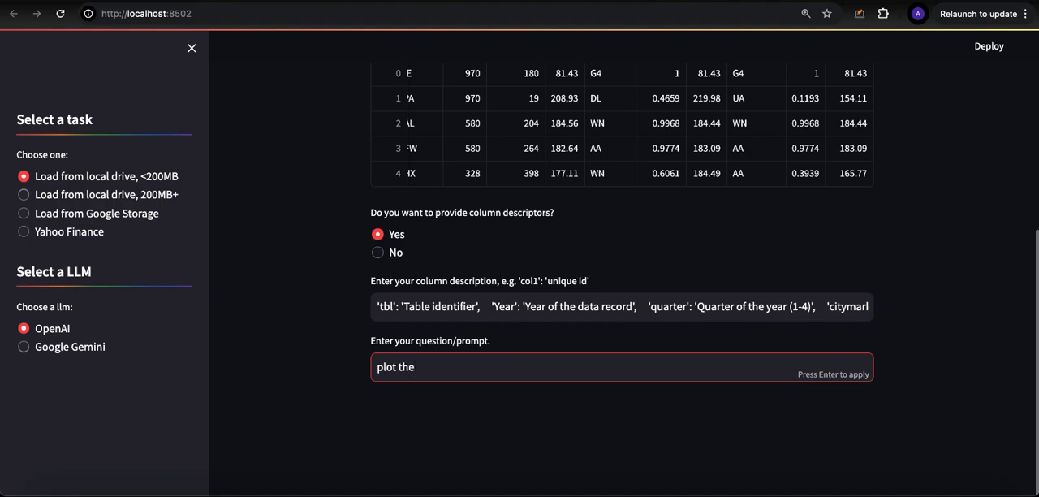
text(average fares f)
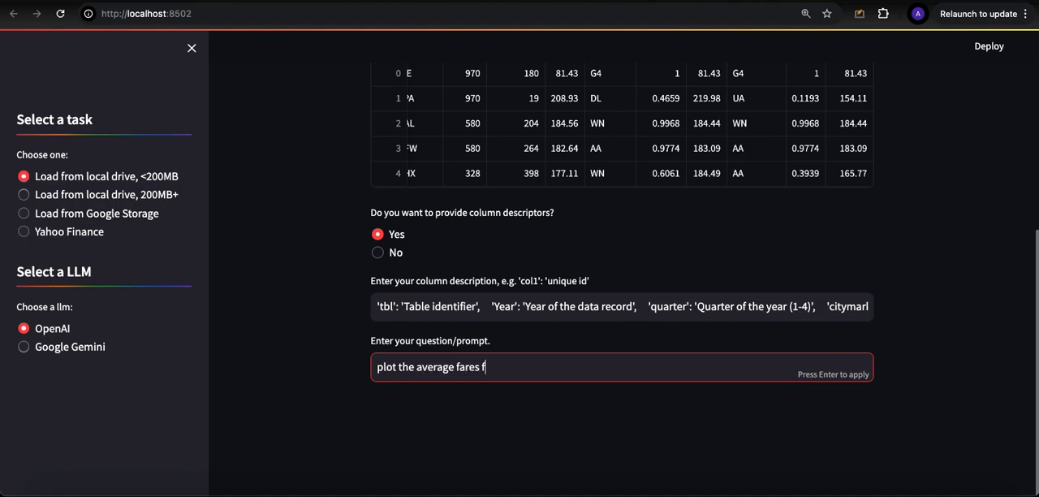
text(or flights leaving out of Pi)
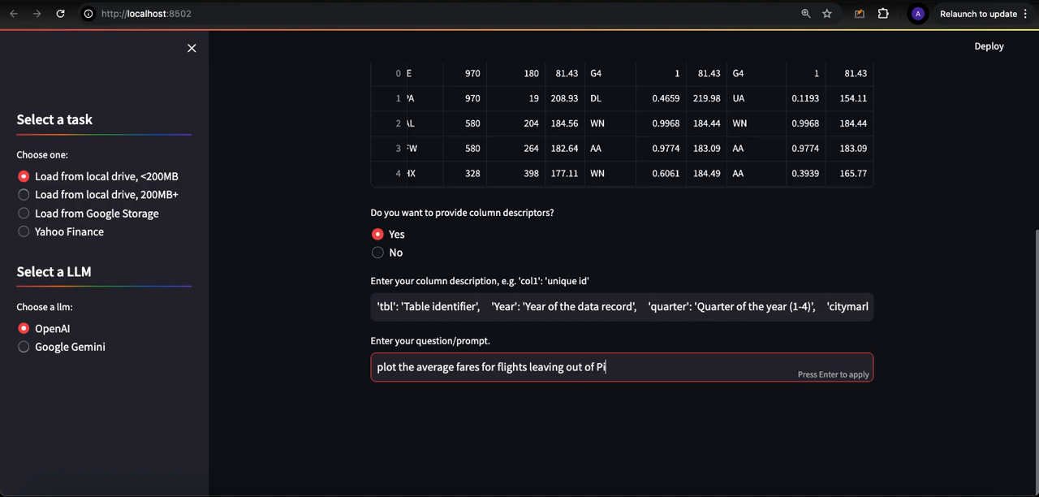
text(ttsburgh)
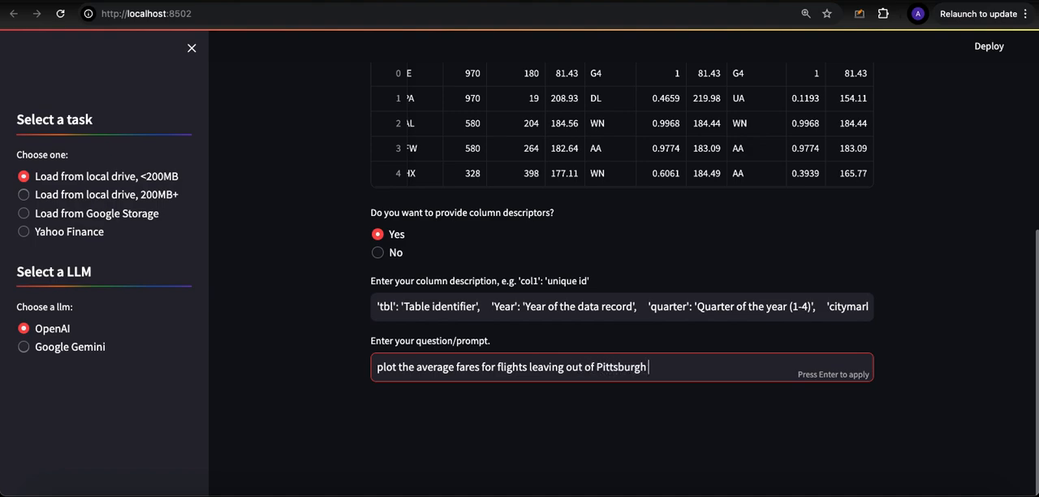
text(by)
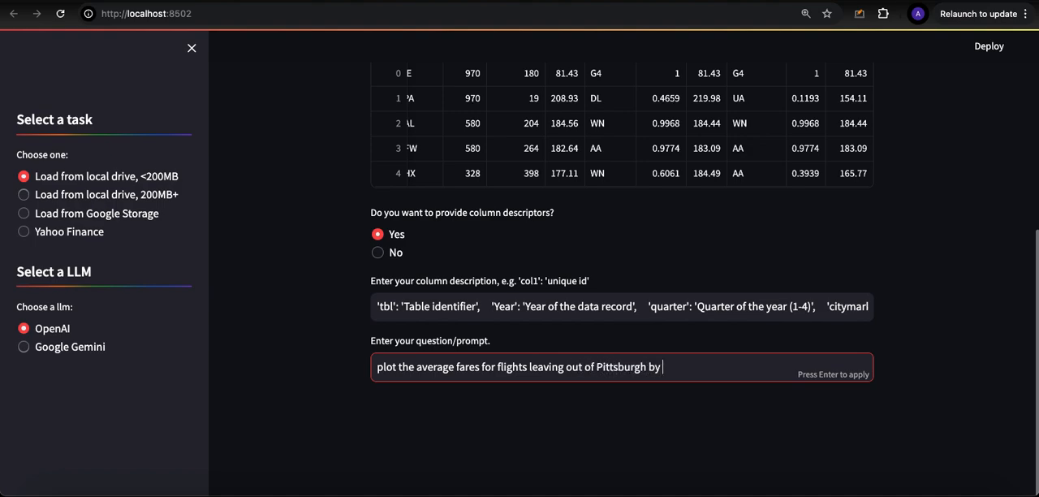
text(year.)
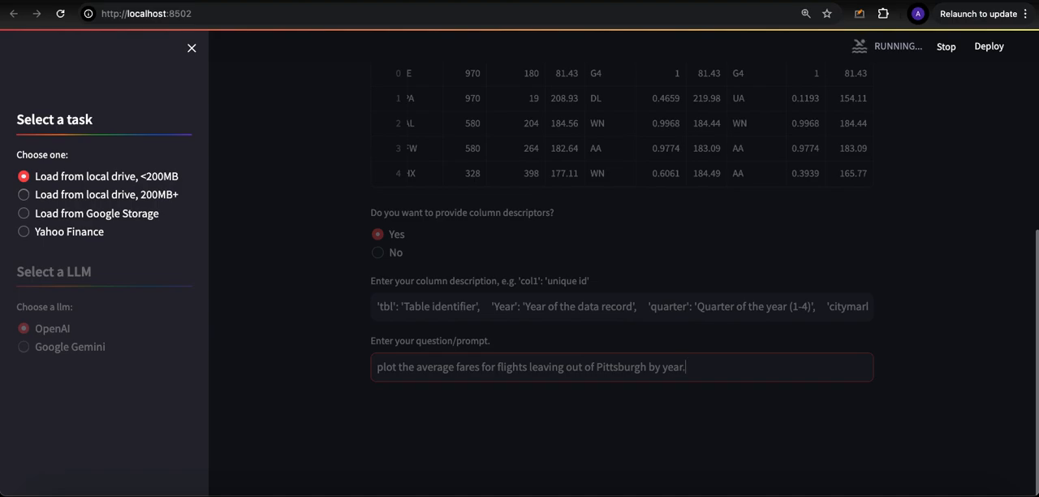
mouse_move(747, 13)
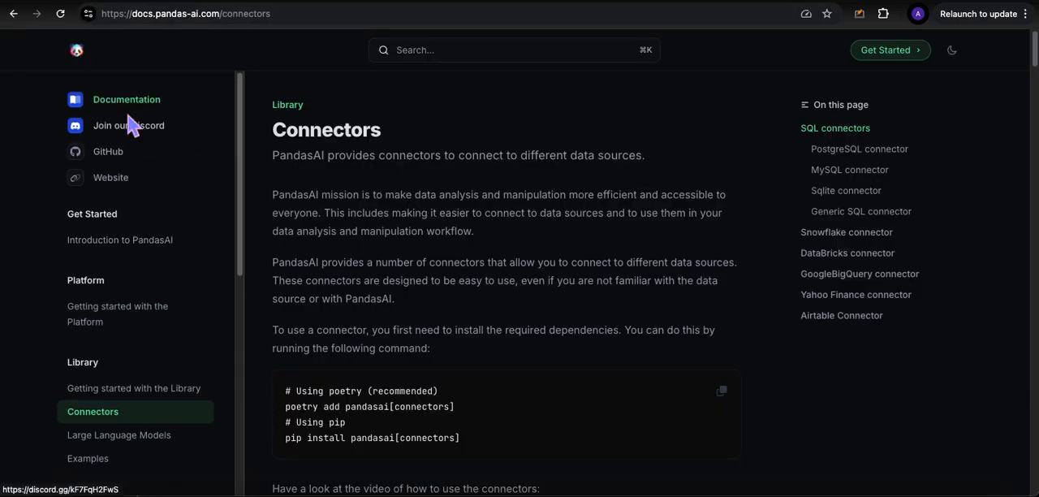
- Browse the PandasAI docs from Introduction and Large Language Models to the Connectors page
click(120, 240)
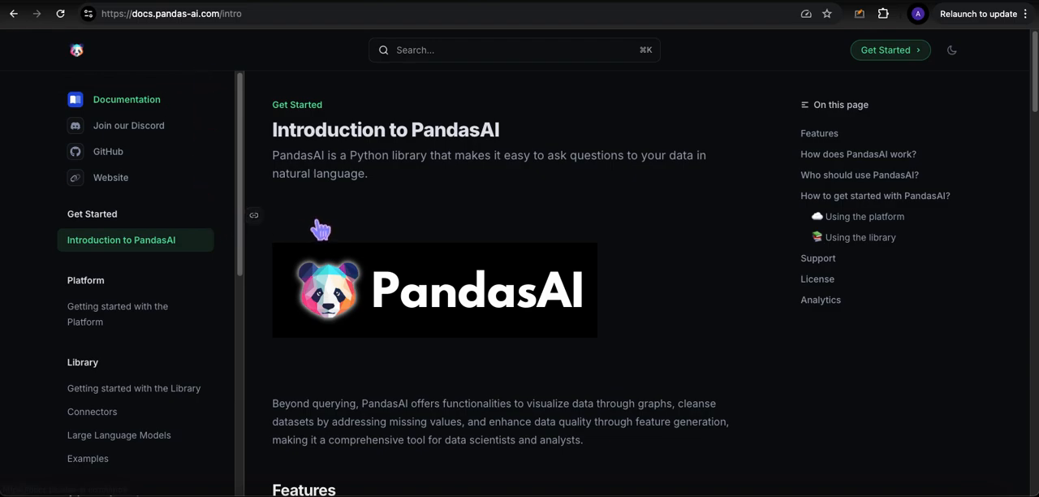
mouse_move(392, 176)
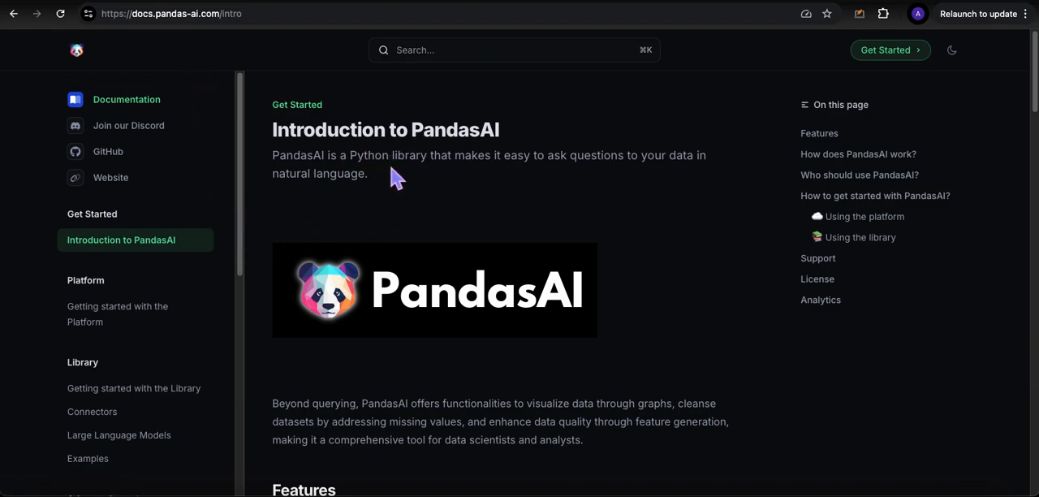
mouse_move(275, 333)
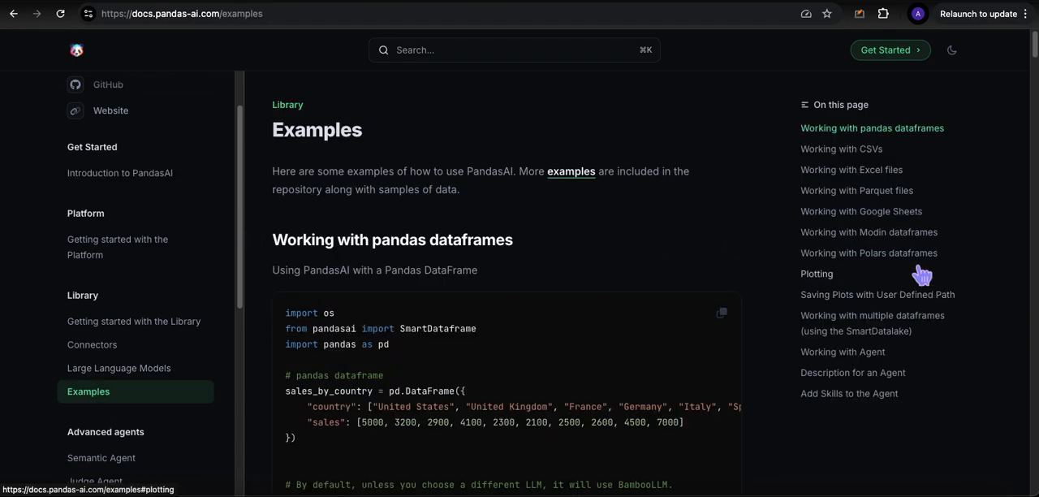
mouse_move(853, 228)
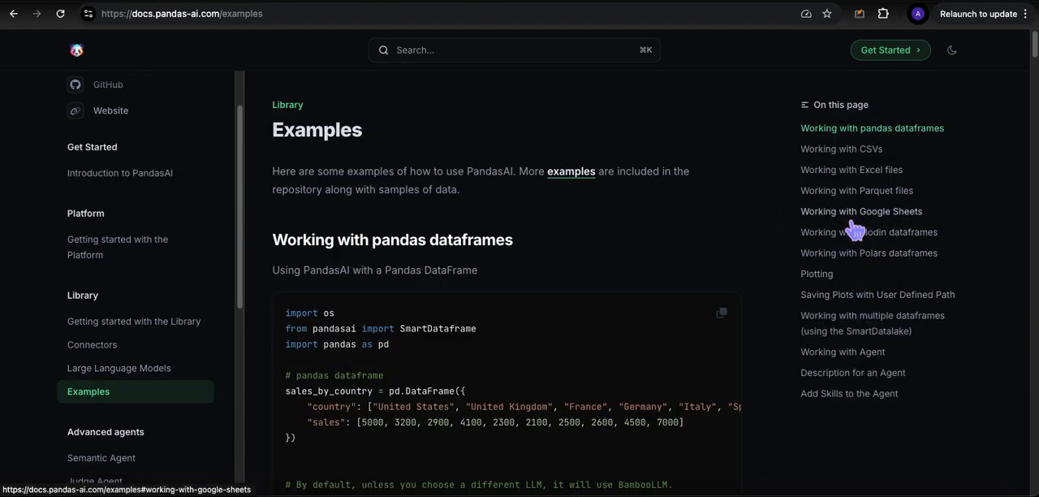
mouse_move(868, 251)
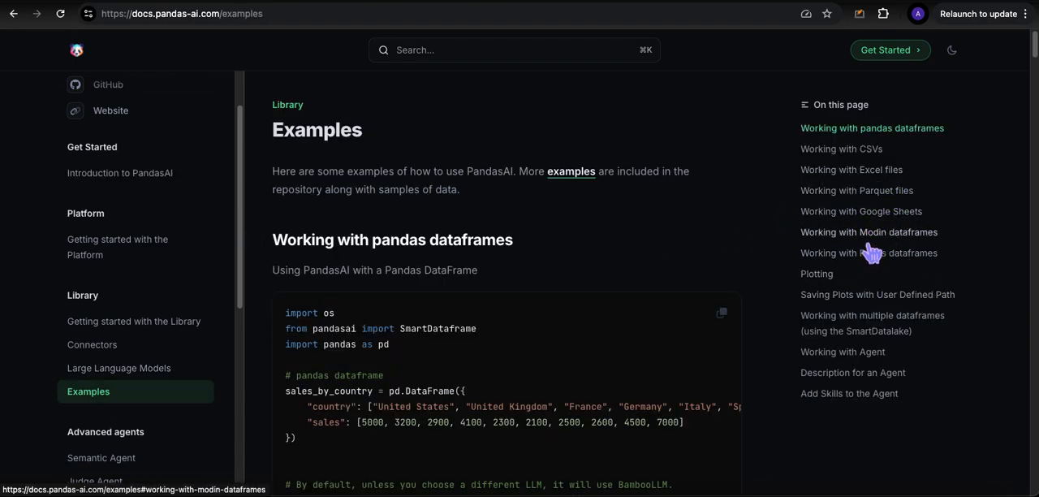
click(119, 366)
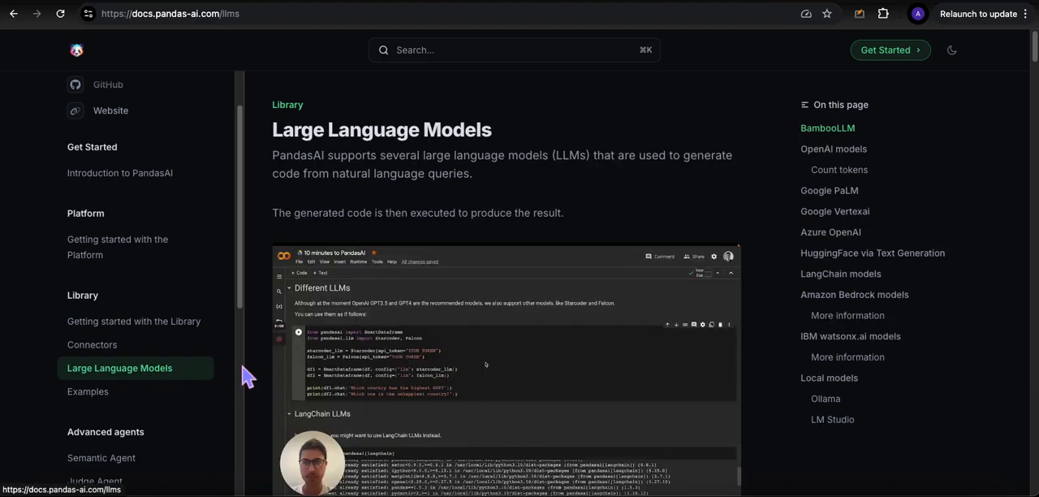
mouse_move(114, 370)
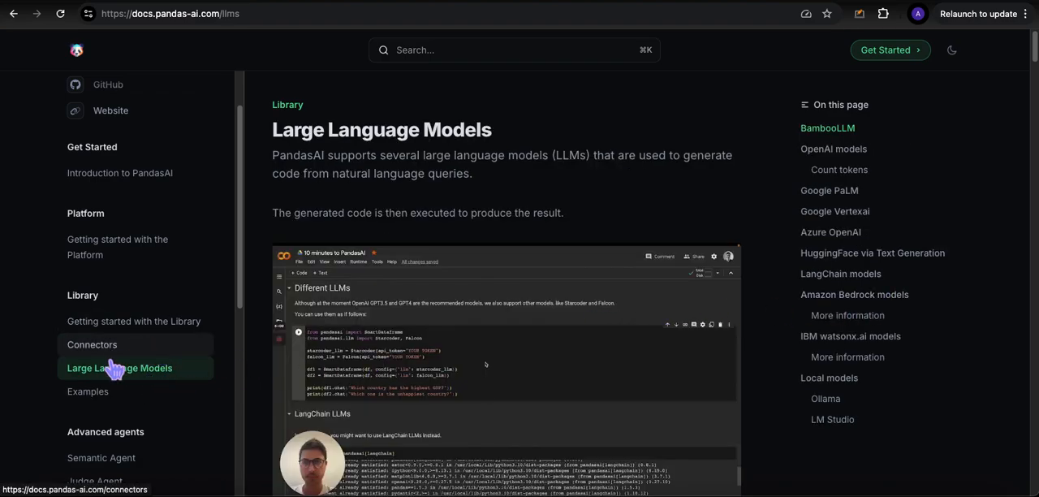
click(93, 344)
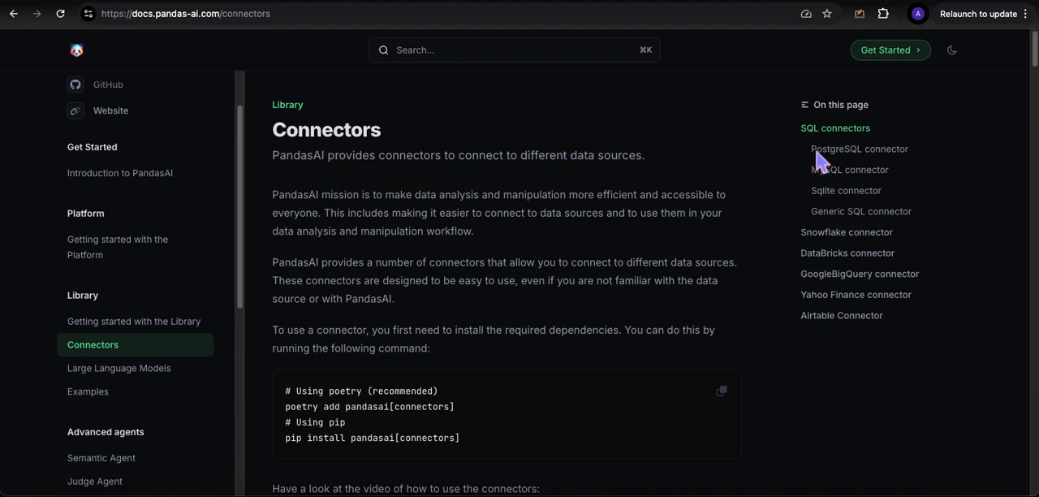
mouse_move(851, 201)
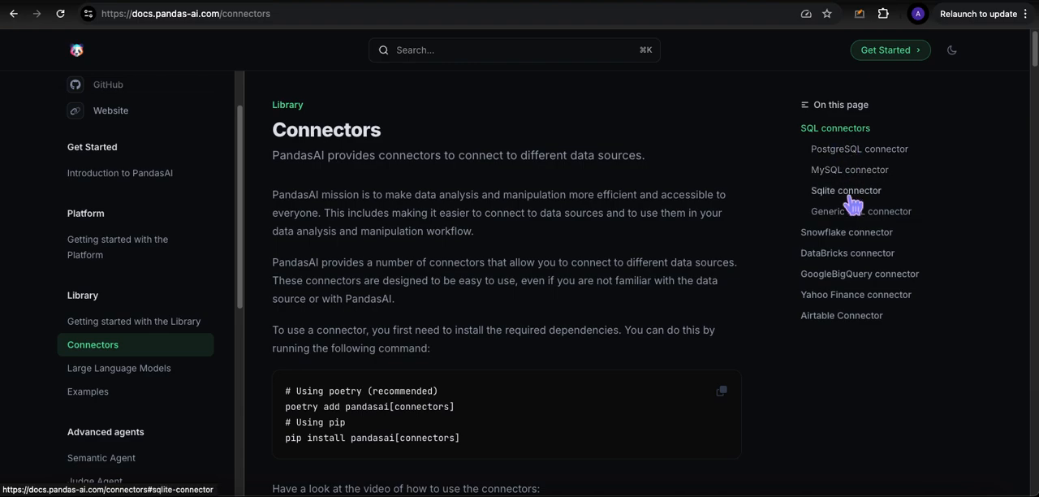
mouse_move(851, 224)
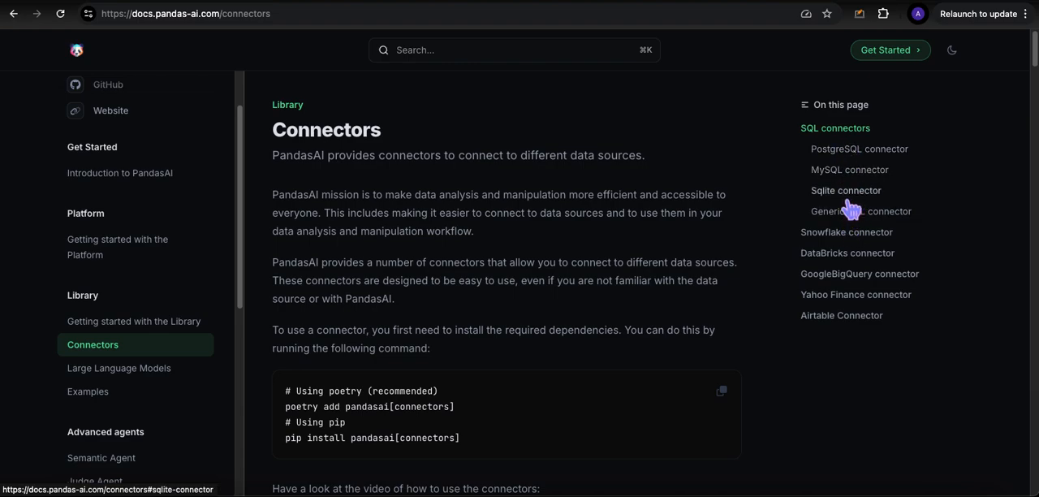
mouse_move(844, 302)
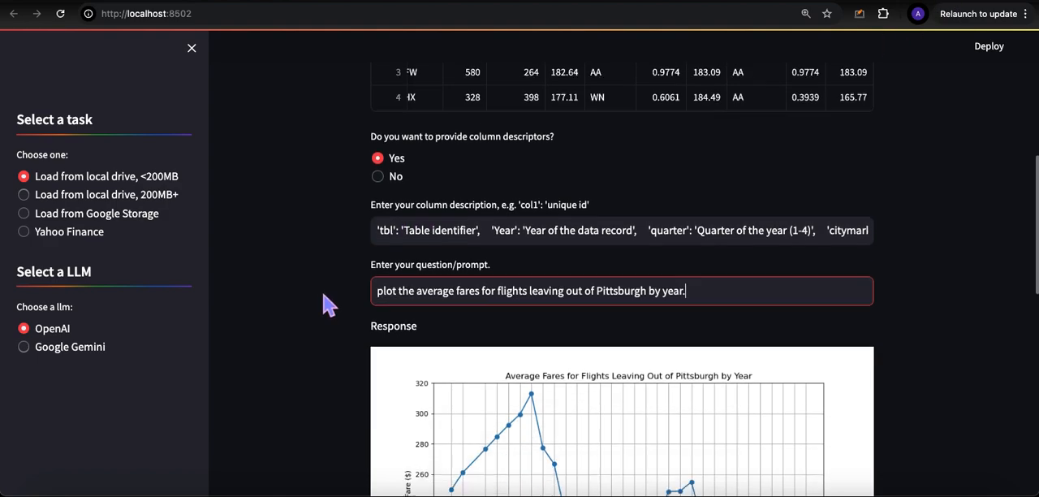
scroll(down, 3)
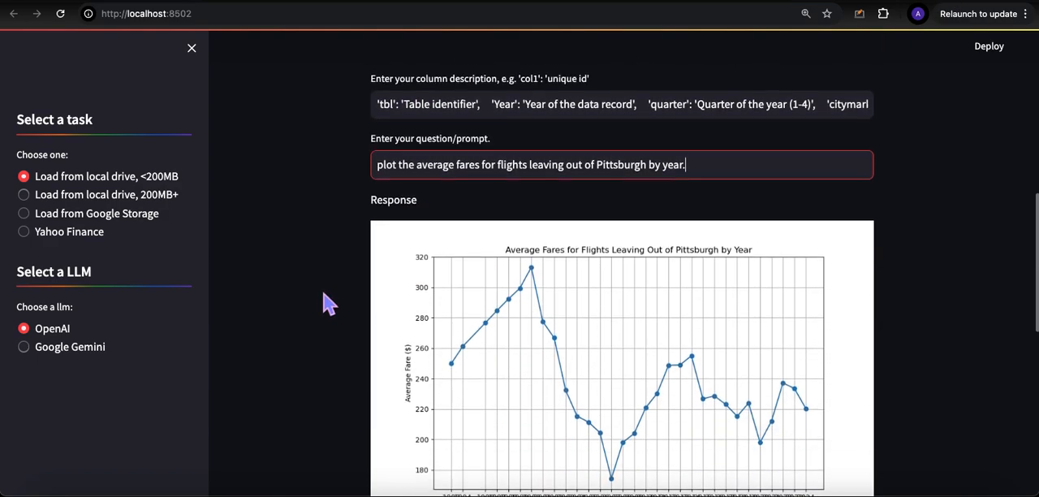
scroll(down, 3)
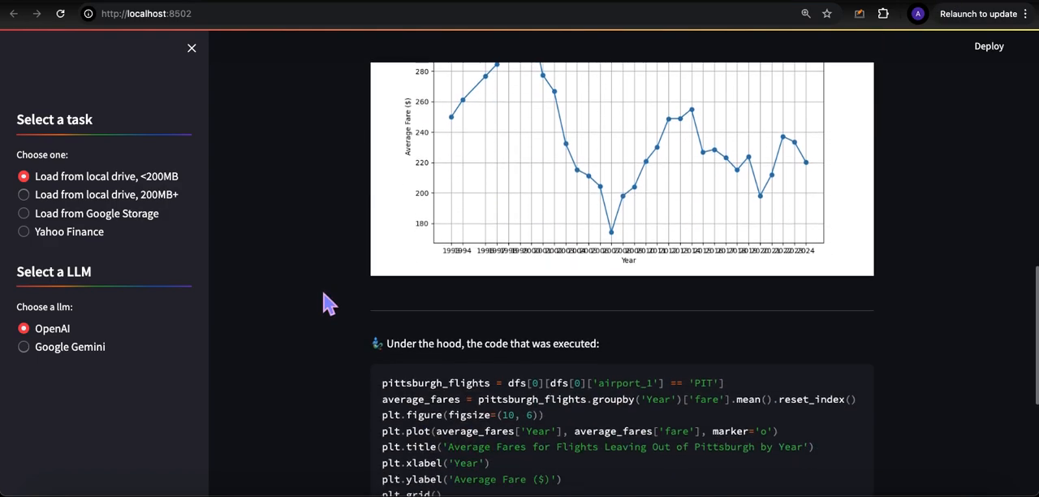
scroll(down, 3)
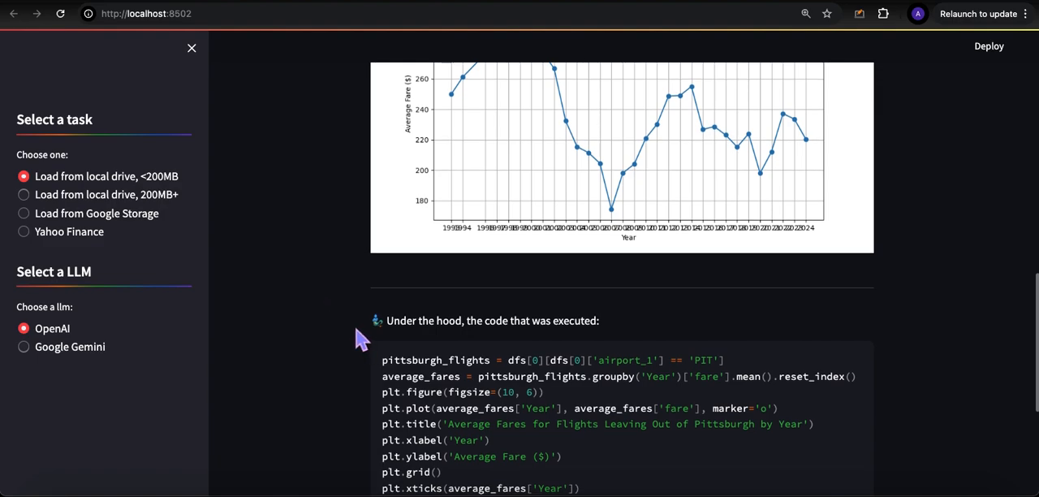
scroll(down, 3)
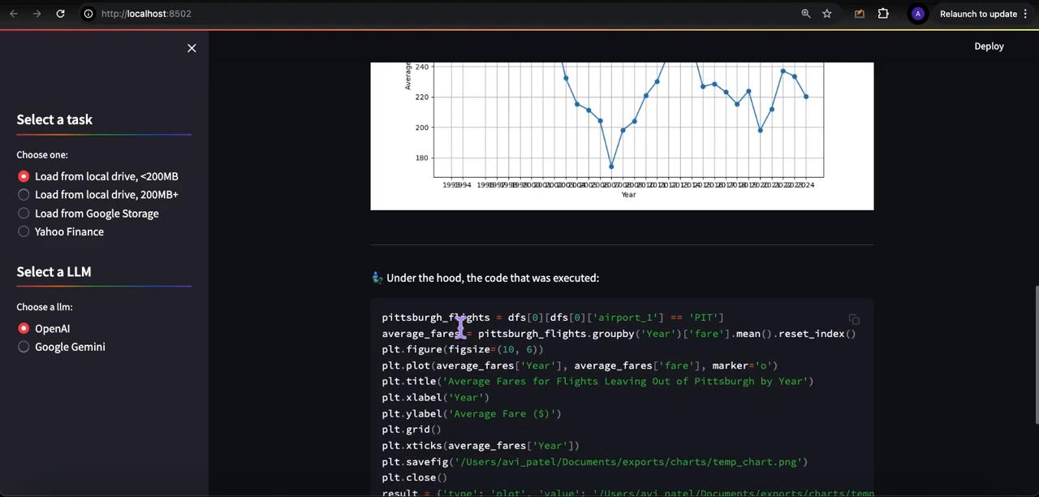
mouse_move(435, 352)
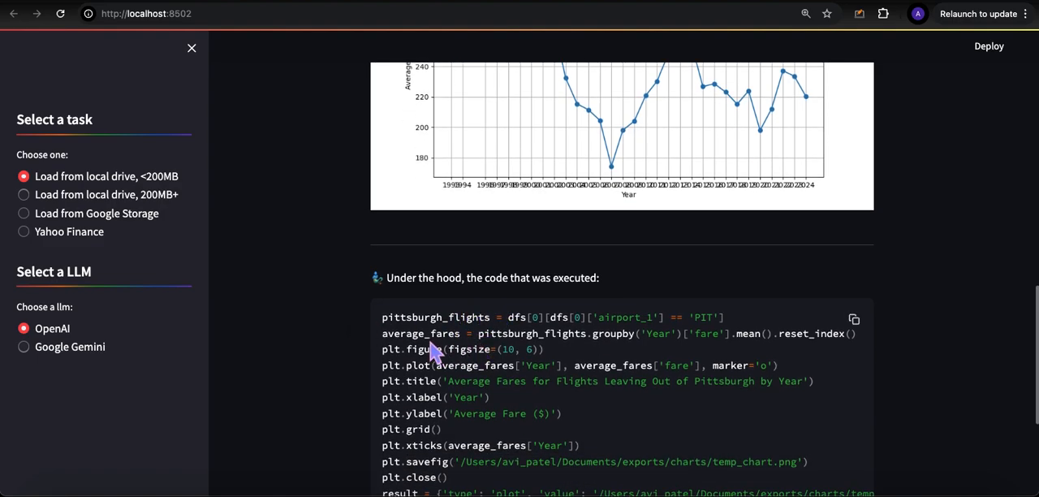
mouse_move(390, 331)
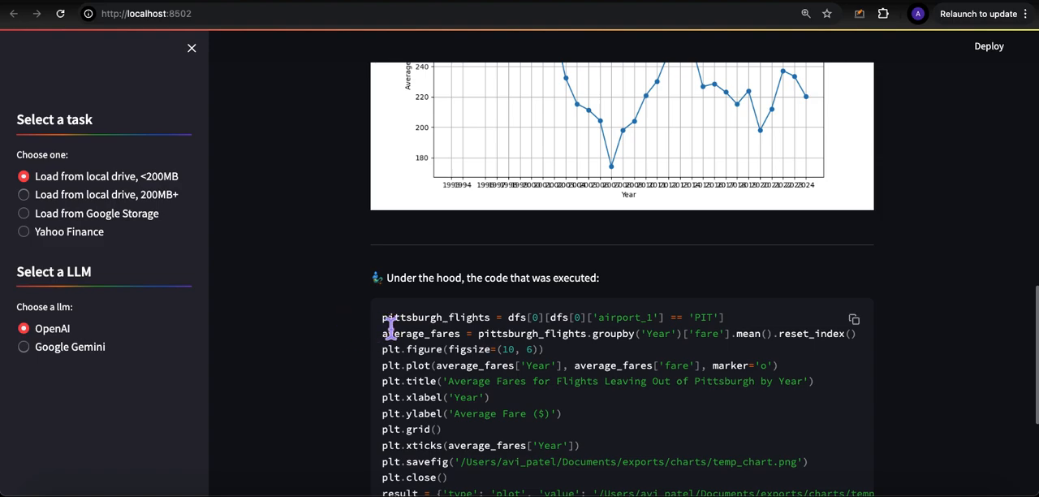
scroll(down, 3)
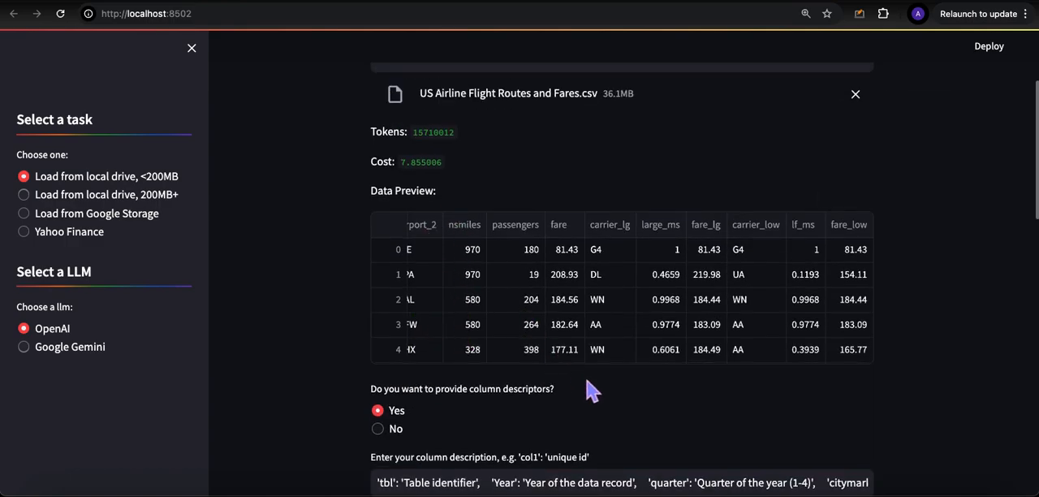
scroll(down, 3)
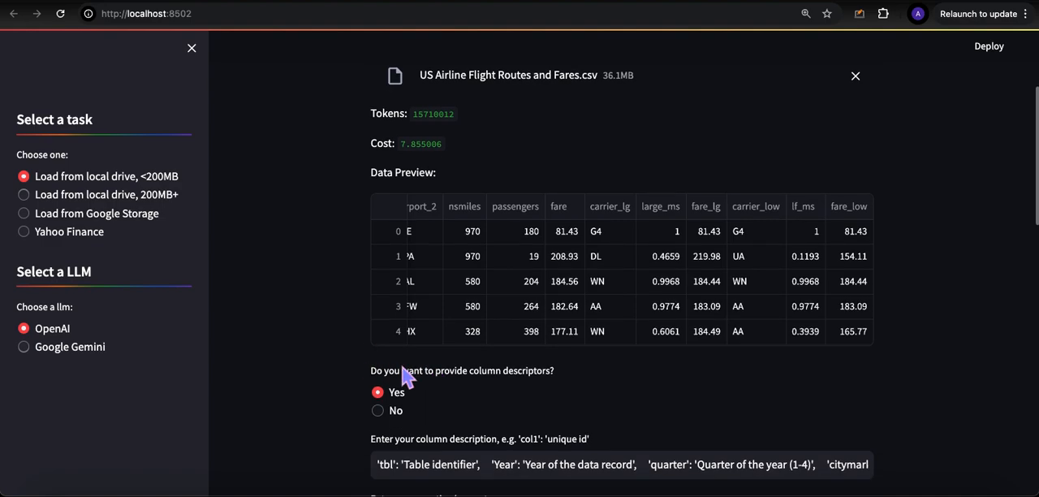
mouse_move(386, 382)
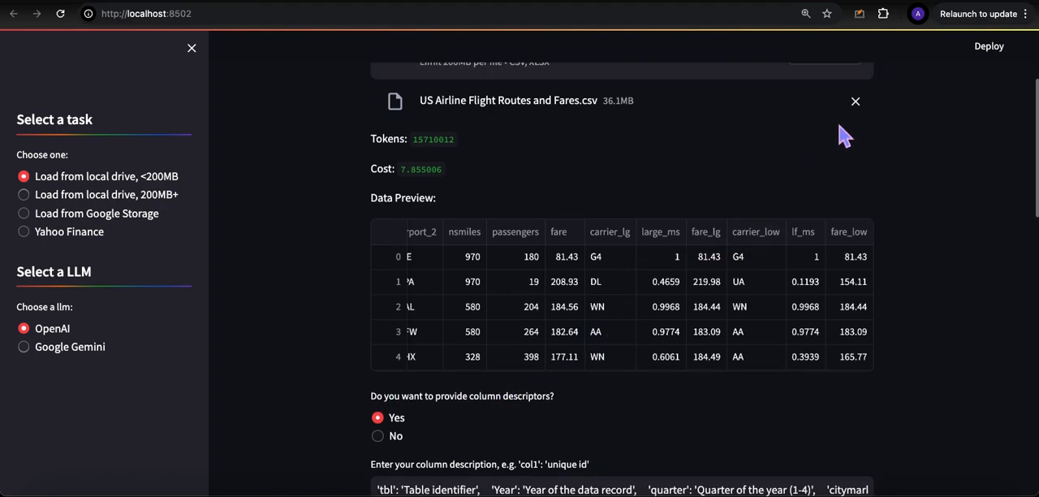
scroll(up, 3)
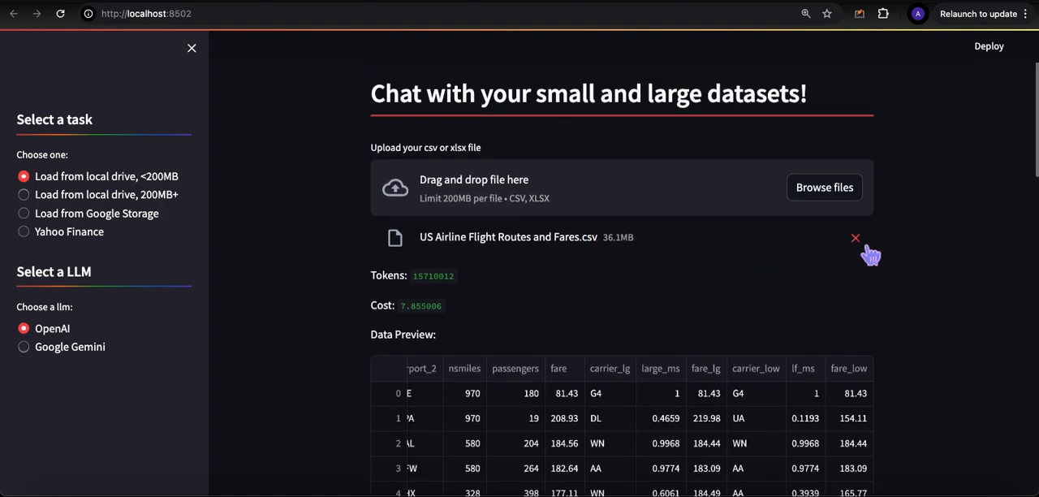
- Replace the airline CSV with 'Loan payments data.csv' and choose No for column descriptors
click(854, 237)
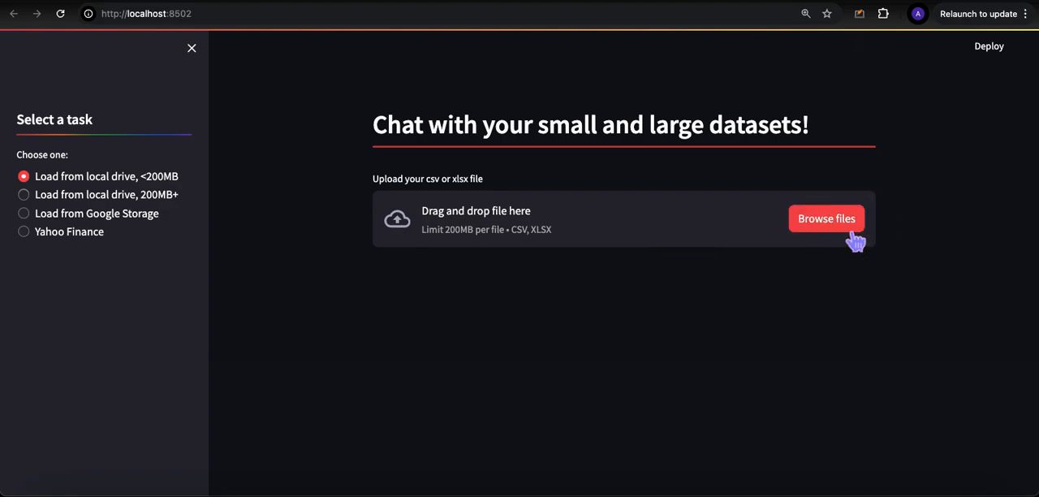
click(825, 218)
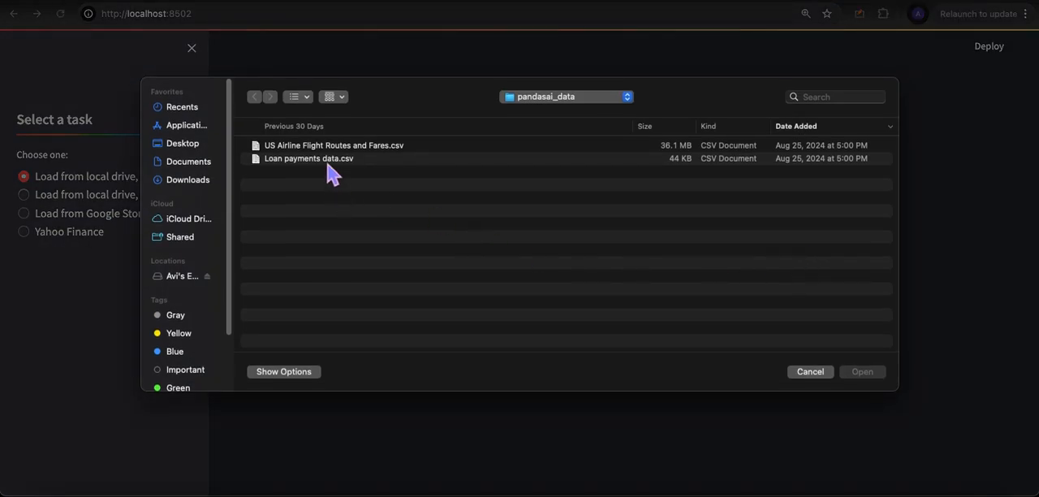
double_click(308, 159)
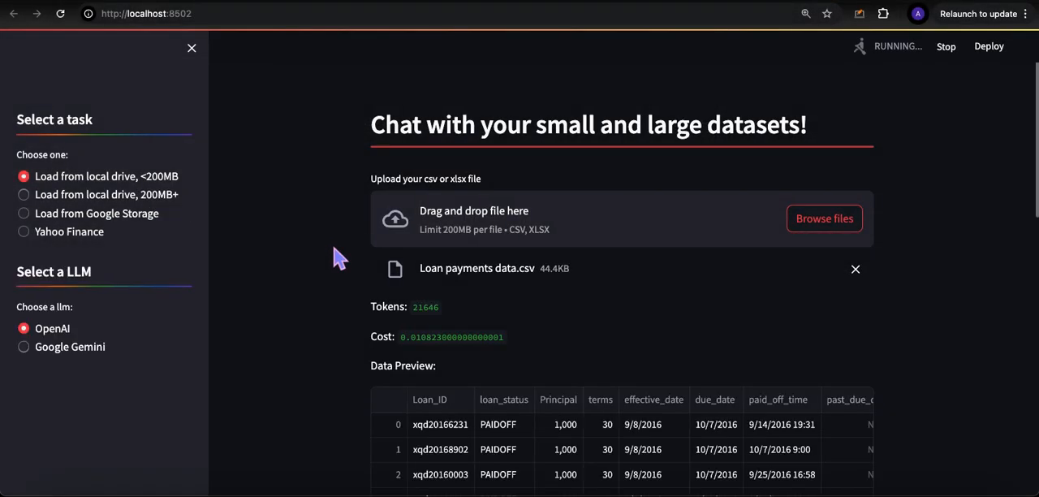
scroll(down, 3)
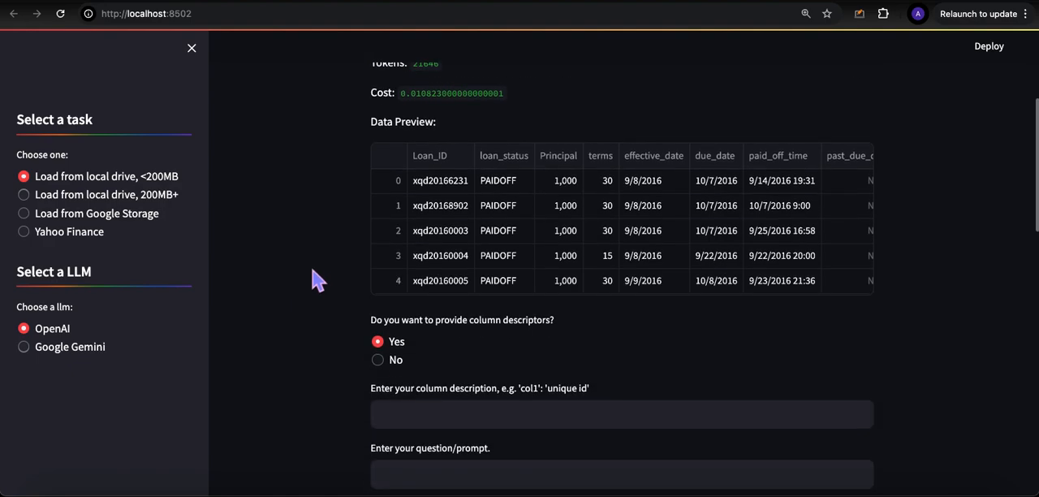
click(376, 360)
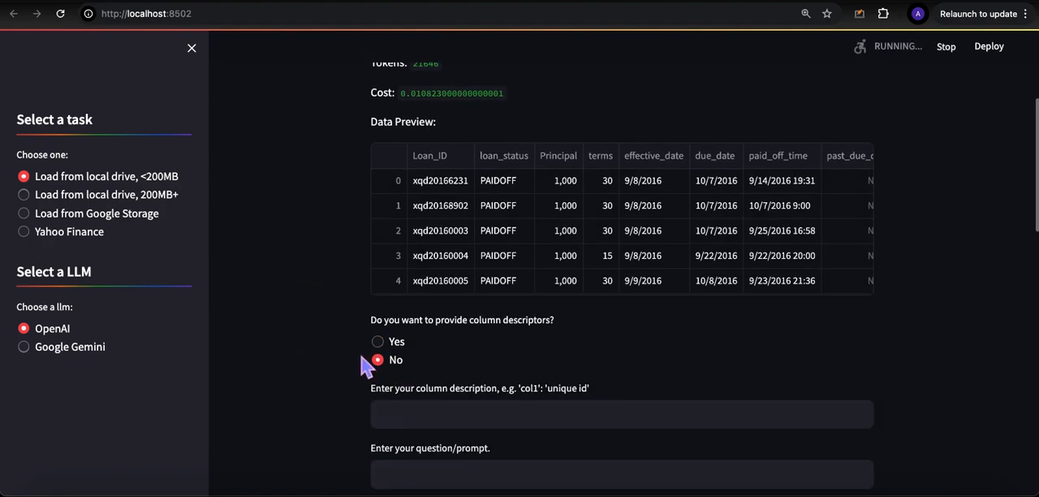
- Ask for a correlation matrix of loan_status, principal, terms, age, gender and education
click(377, 360)
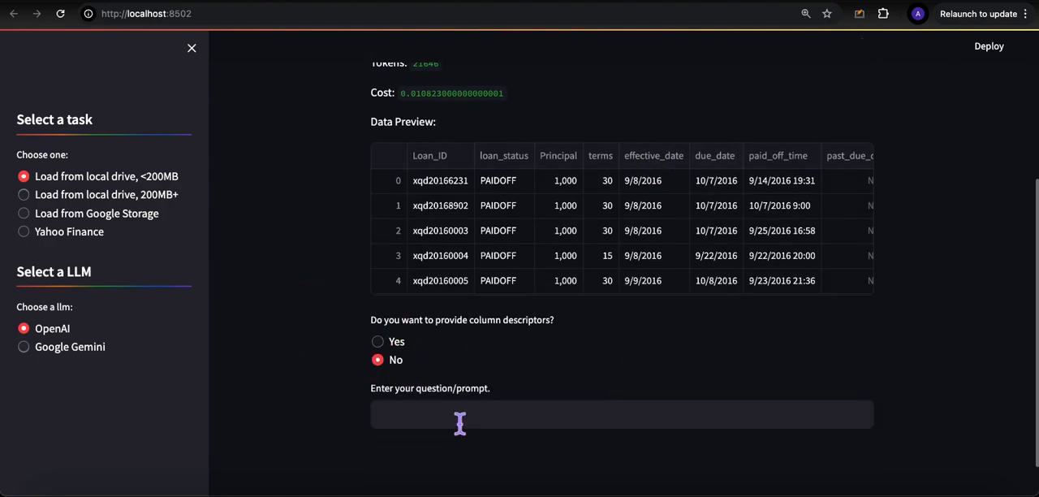
mouse_move(445, 426)
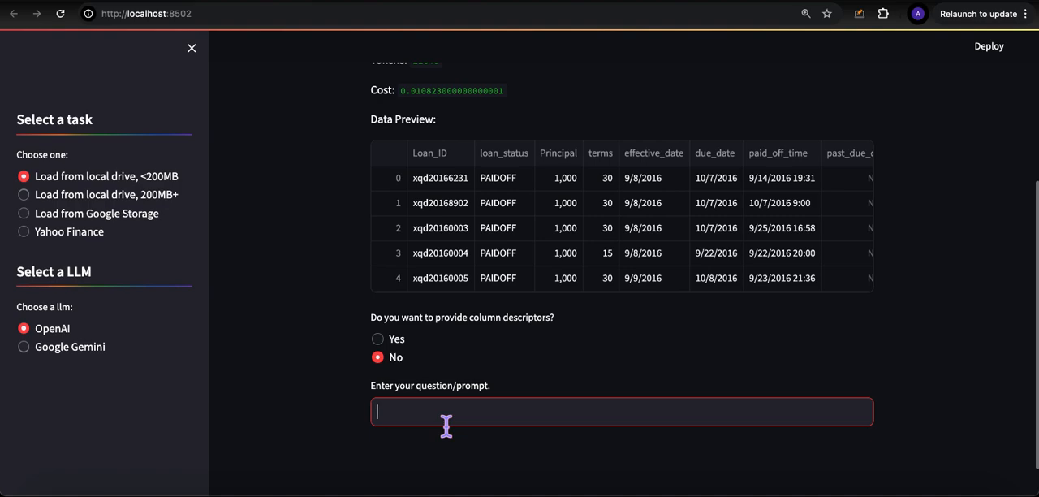
text(plot)
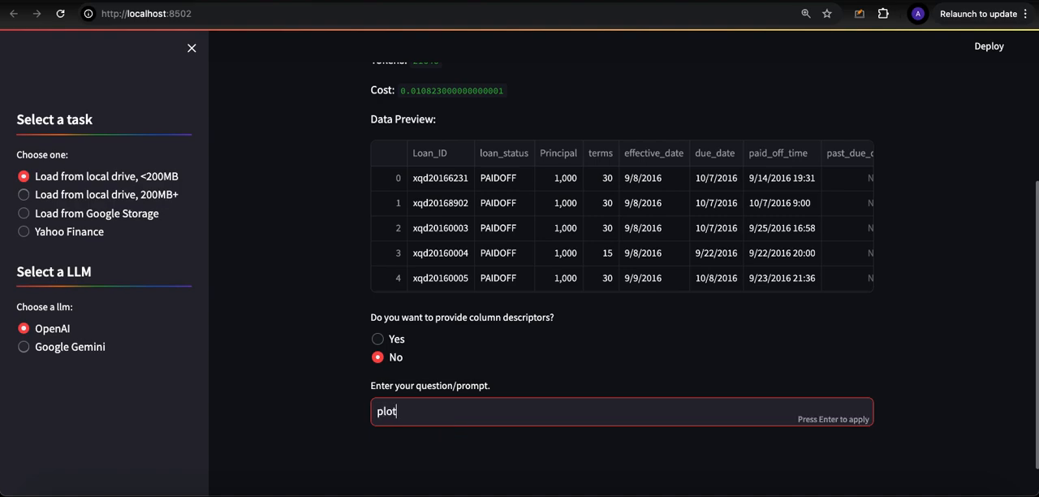
text(the)
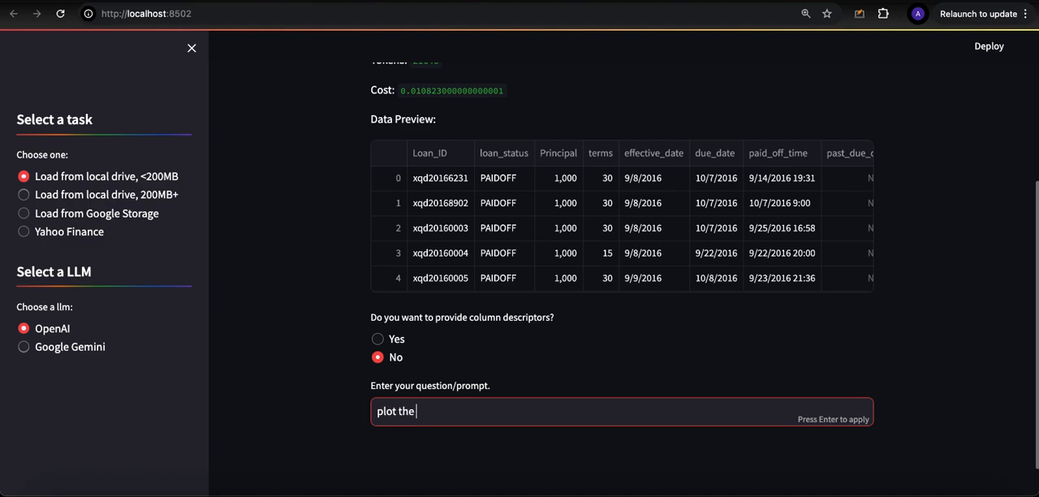
text(correlation matr)
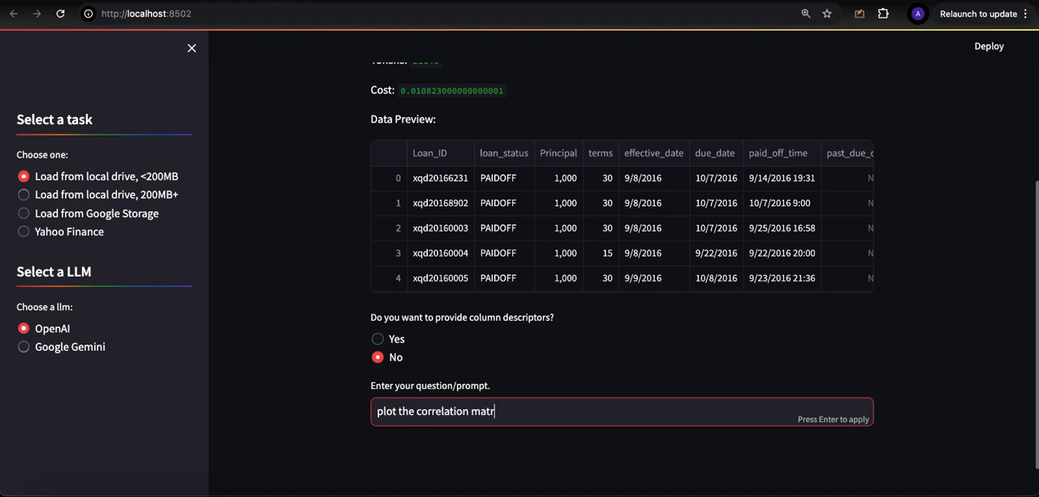
text(ix)
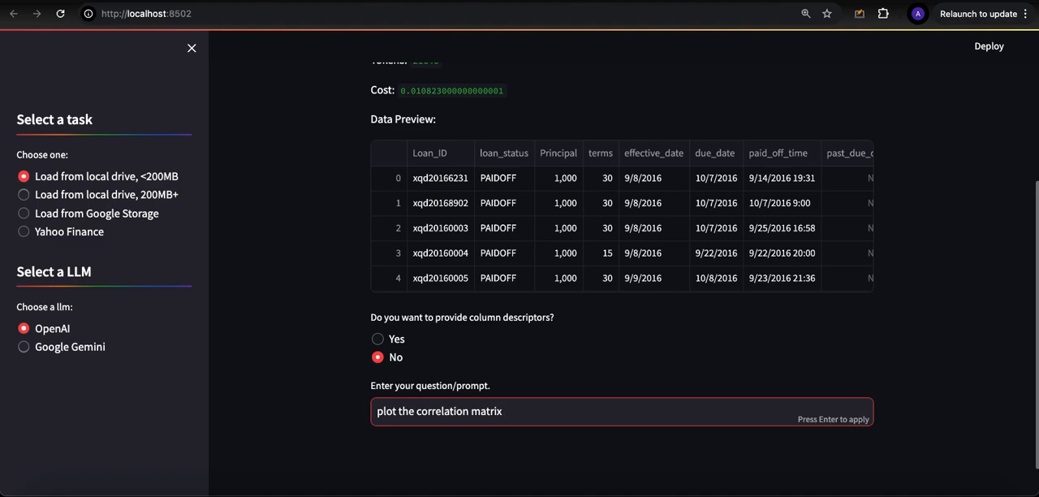
text(fro the)
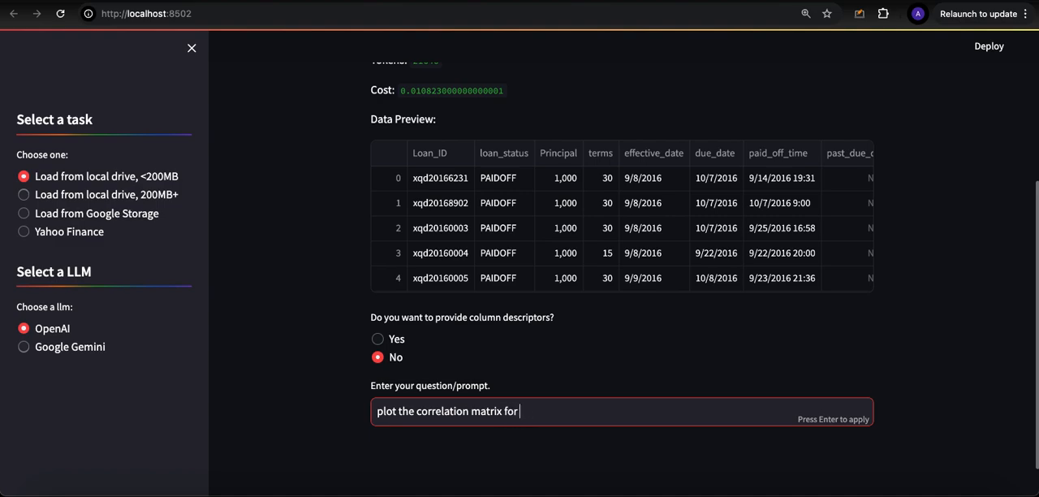
text(the followi)
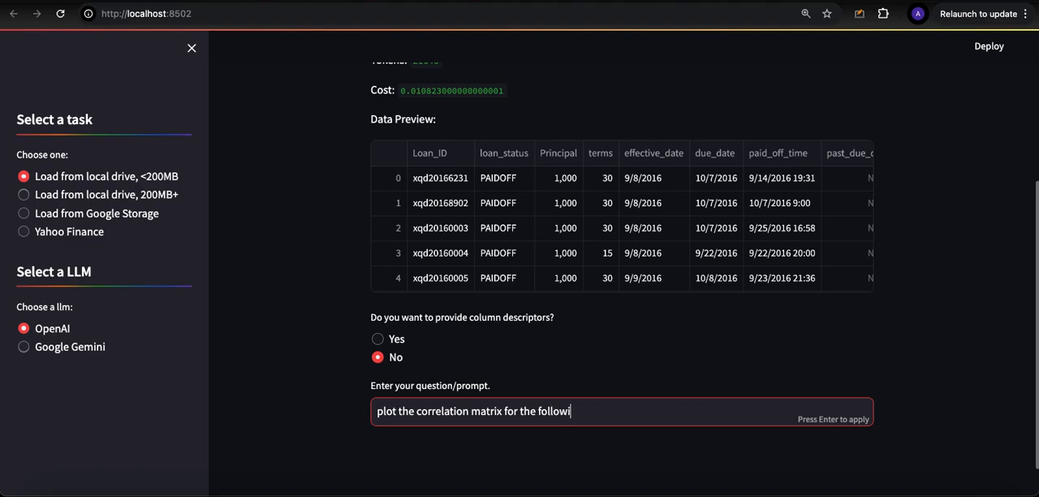
text(ng features:)
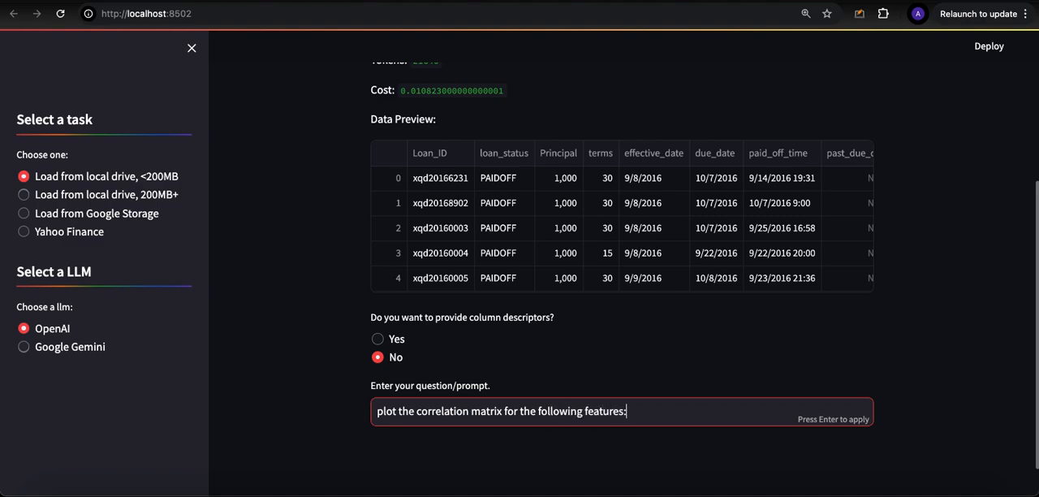
text(loan)
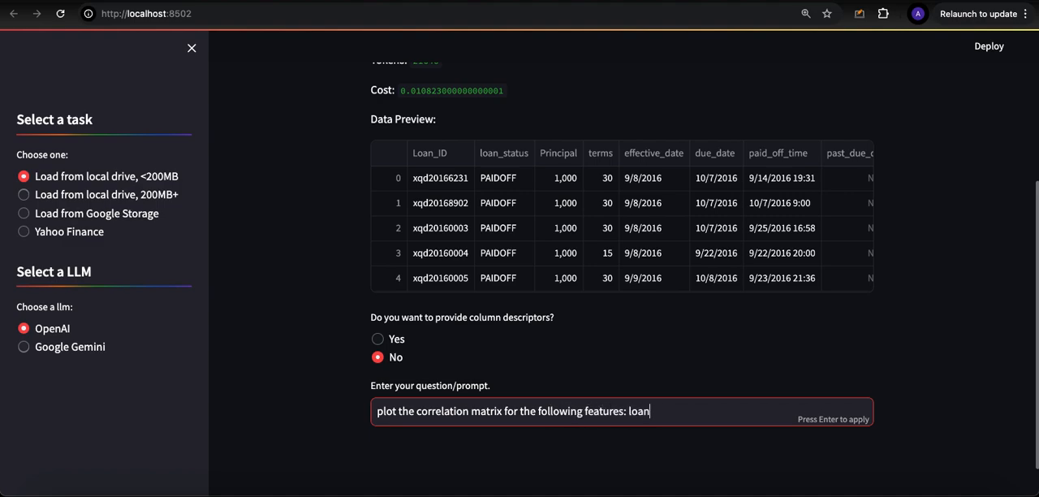
text(_status,)
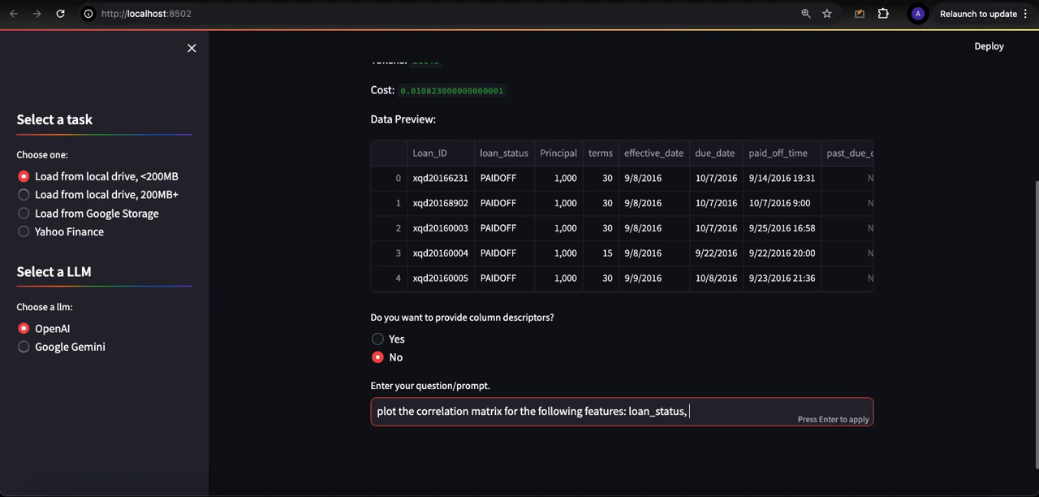
text(princi)
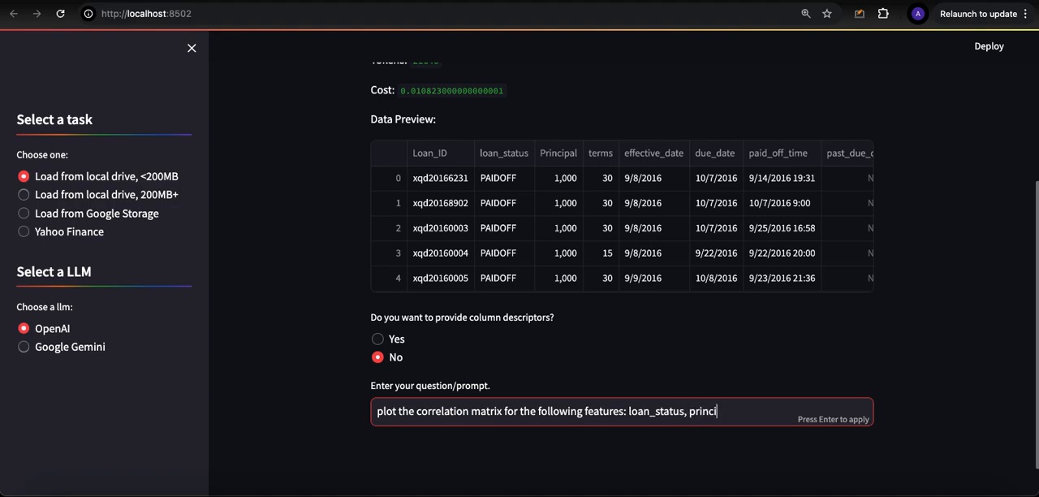
text(pal, terms)
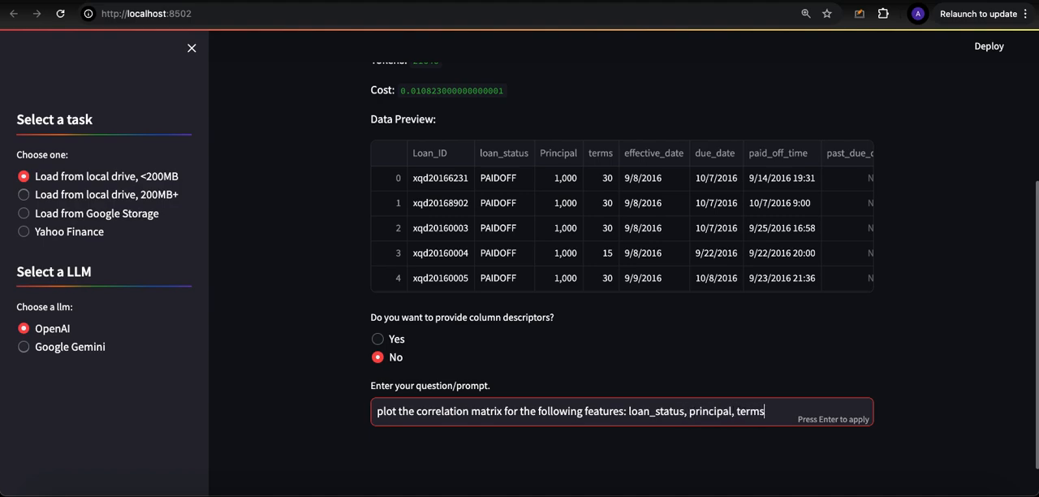
text(, age, gen)
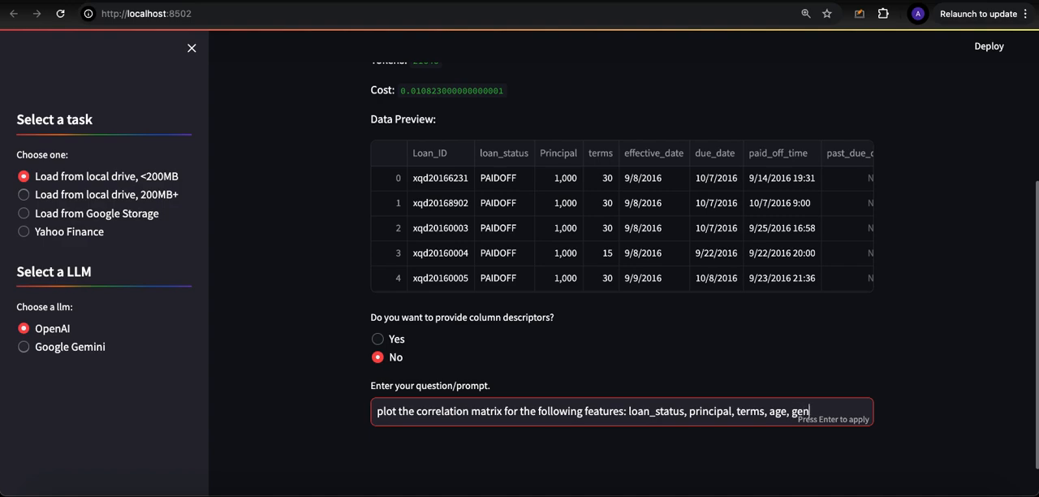
text(der, and)
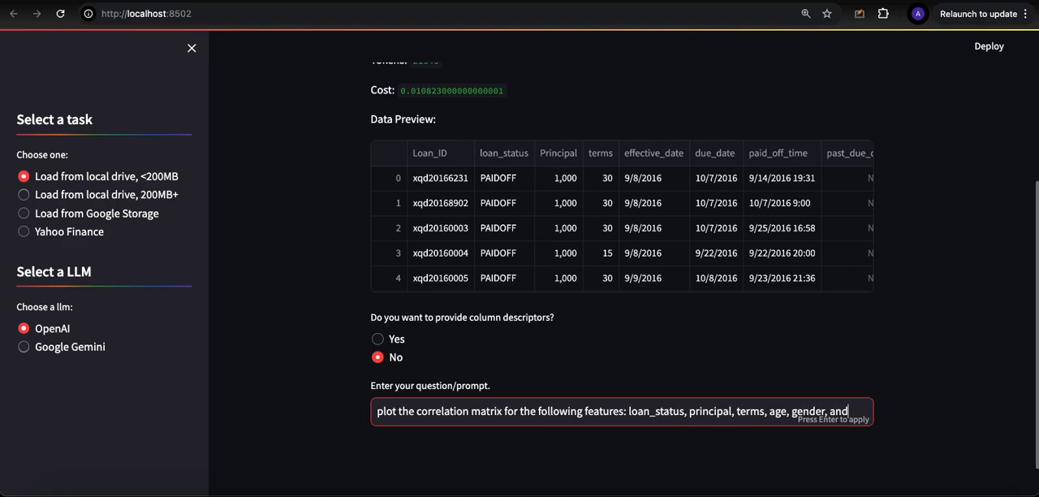
text(education)
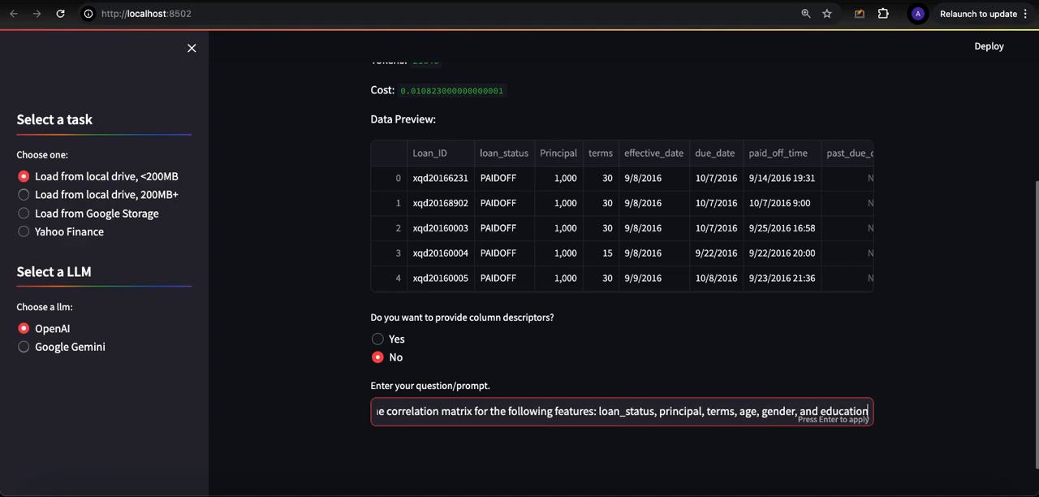
key(Enter)
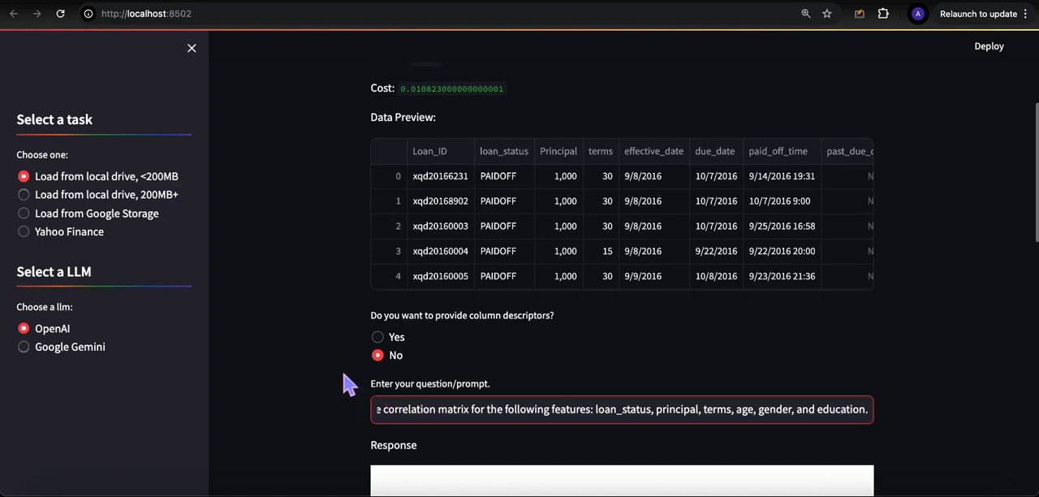
- Scroll down through the correlation heatmap and the executed code
scroll(down, 3)
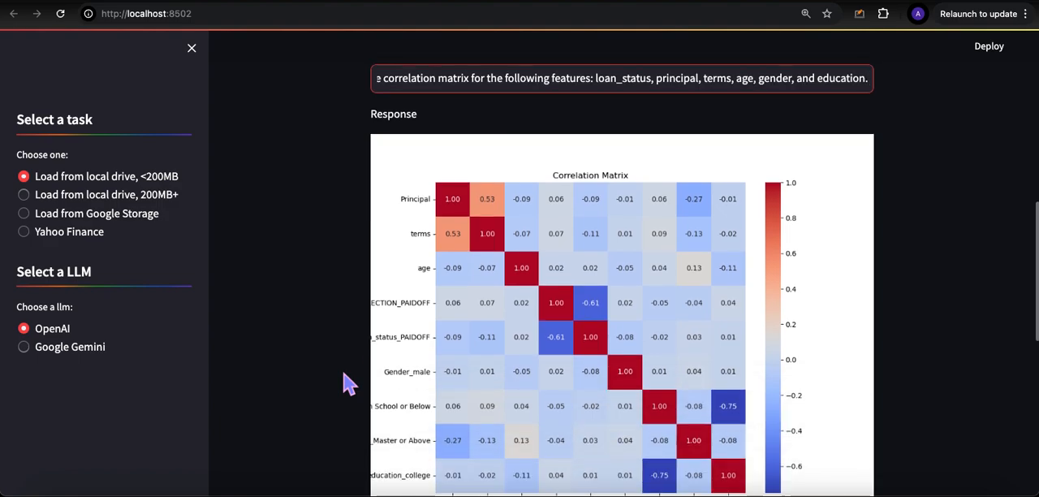
scroll(down, 3)
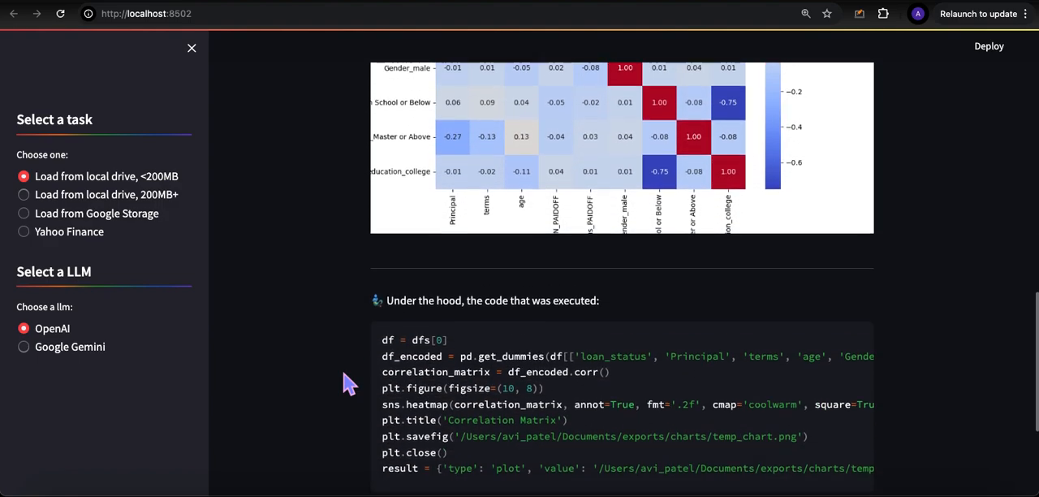
scroll(down, 3)
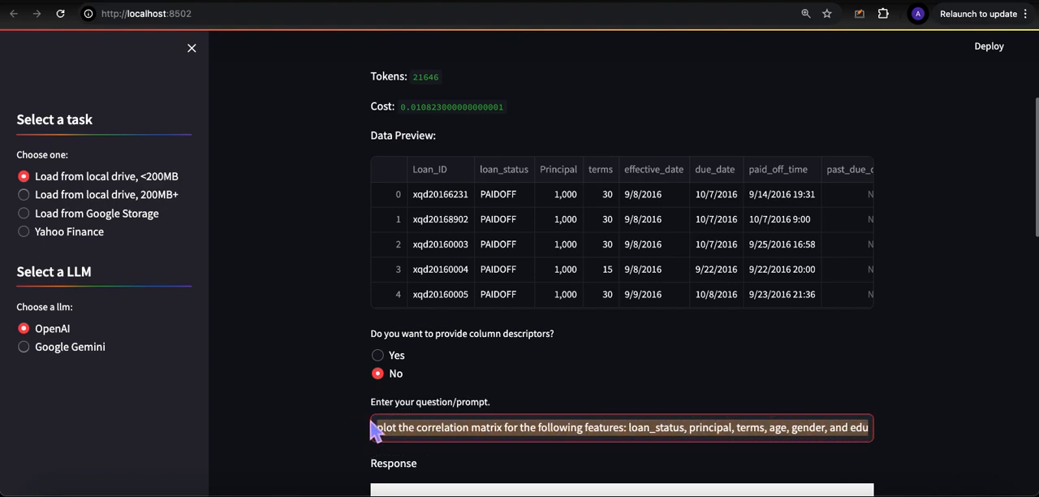
- Ask 'find all instances where age is 40, principal is greater than 900. provide this in a table format.'
text(find)
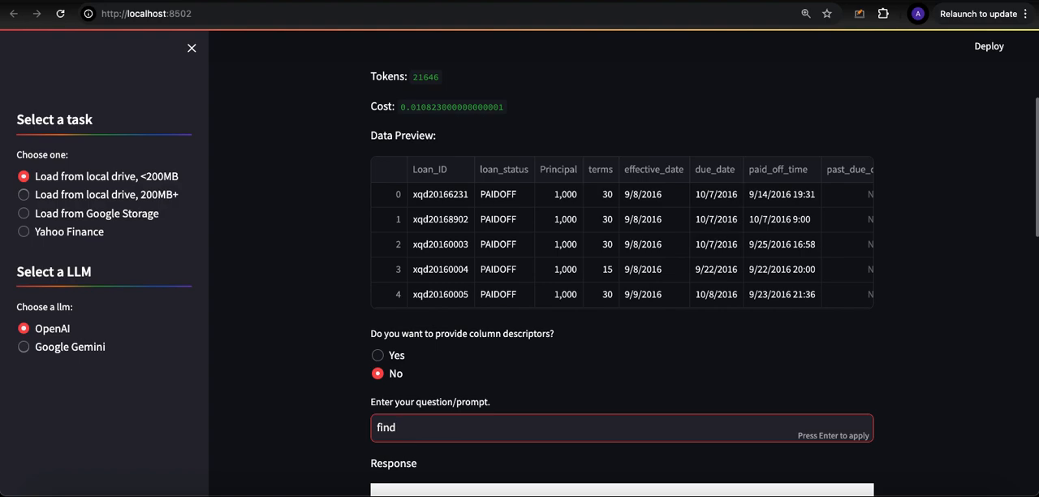
text(instances)
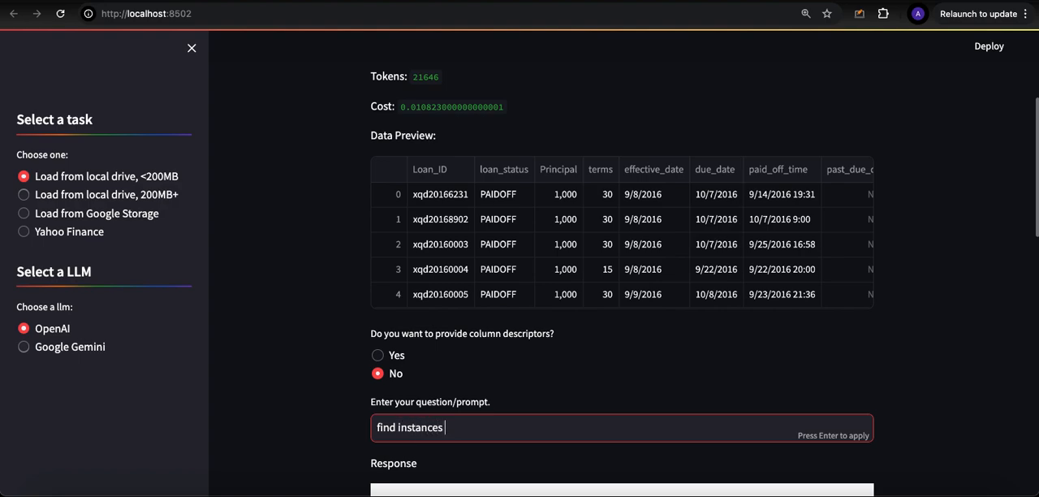
key(BackSpace)
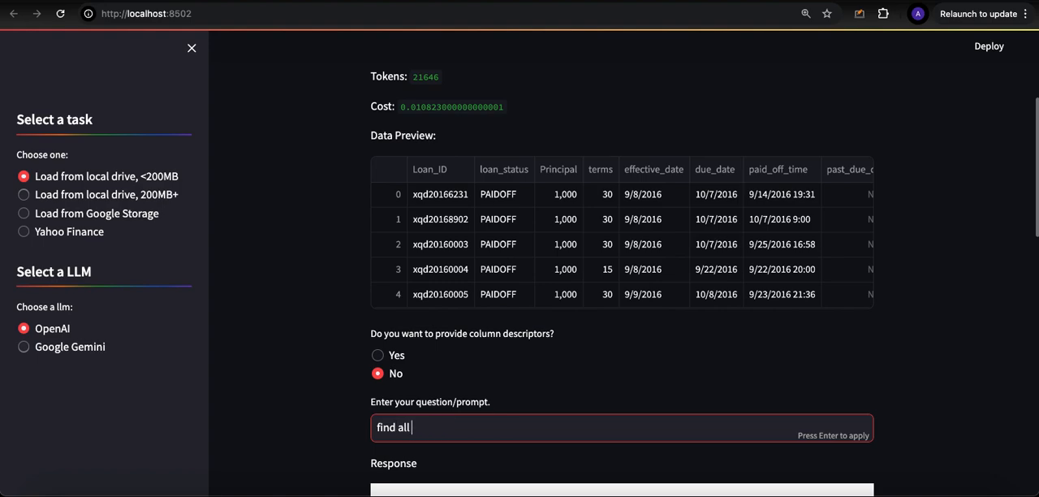
text(instances)
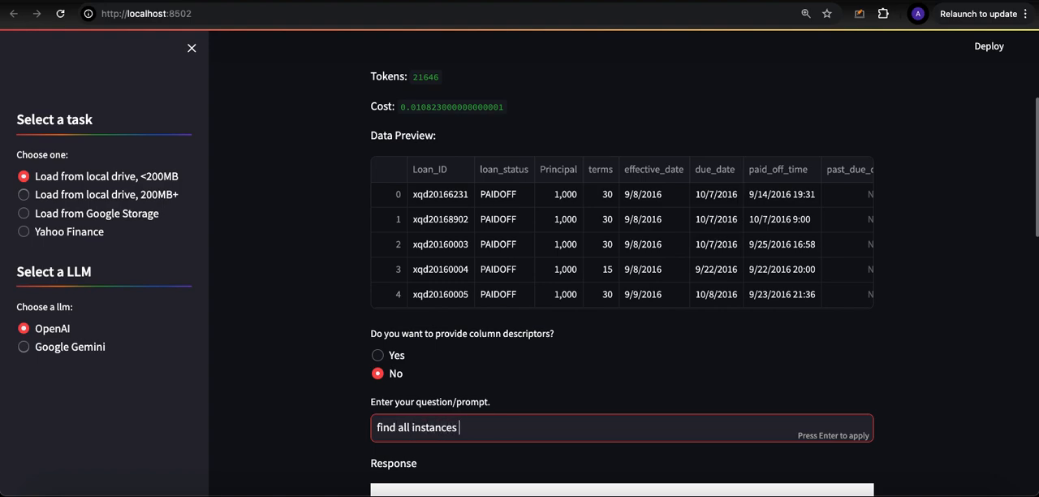
text(where age)
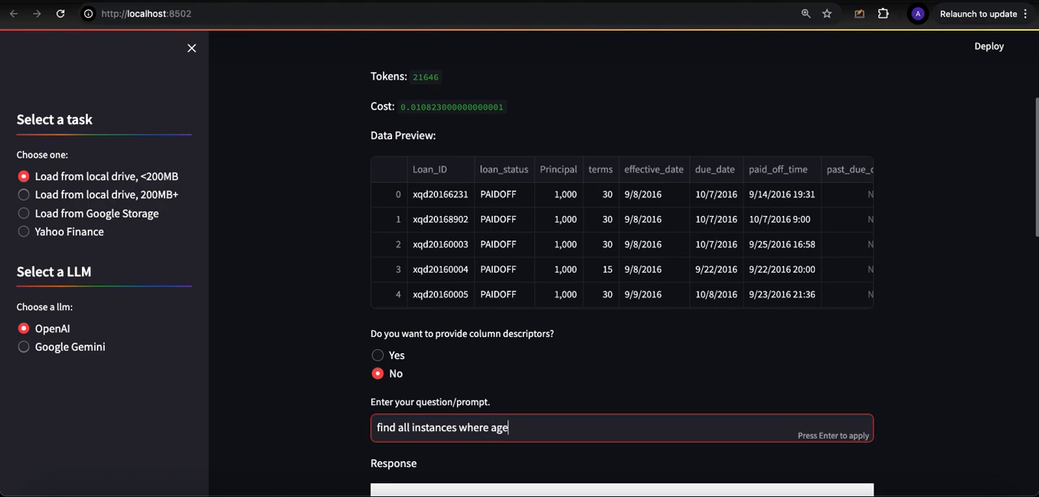
text(is 40,)
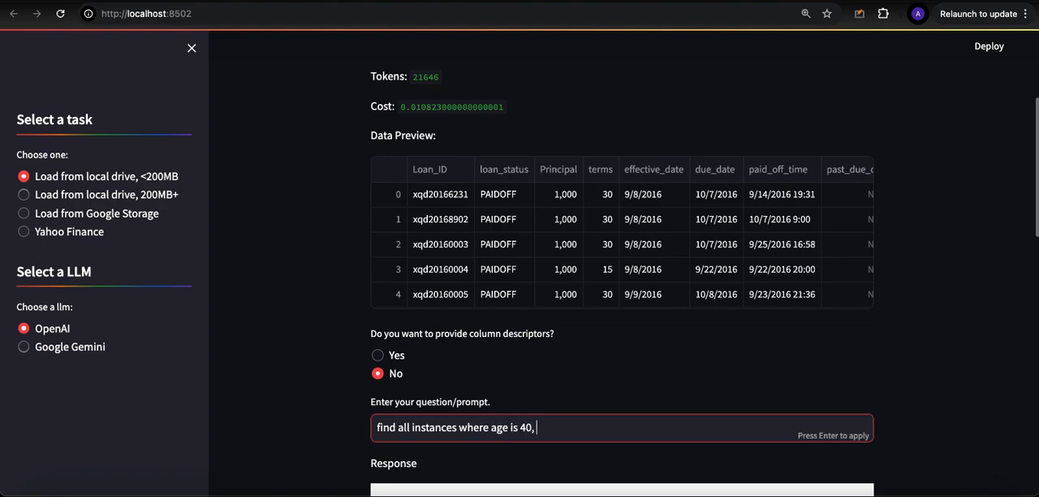
text(principa)
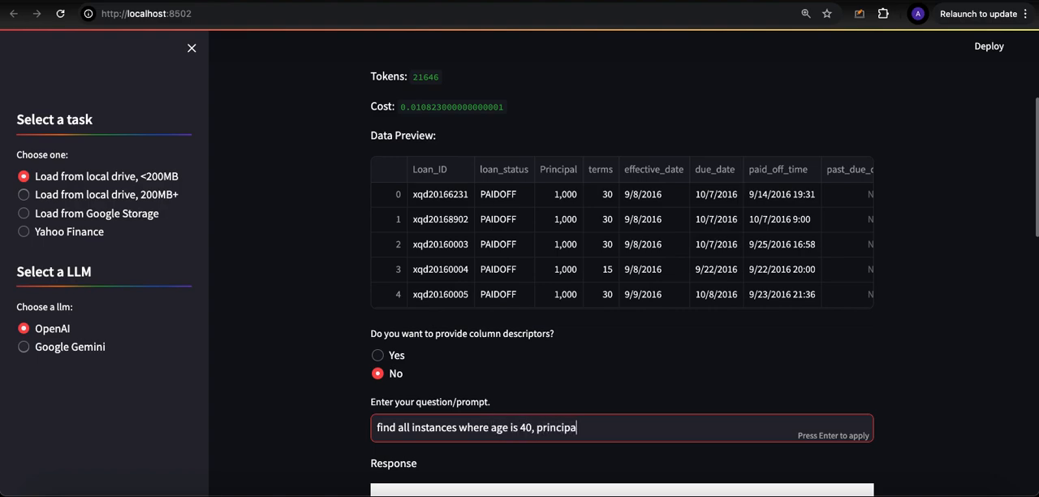
text(l is g)
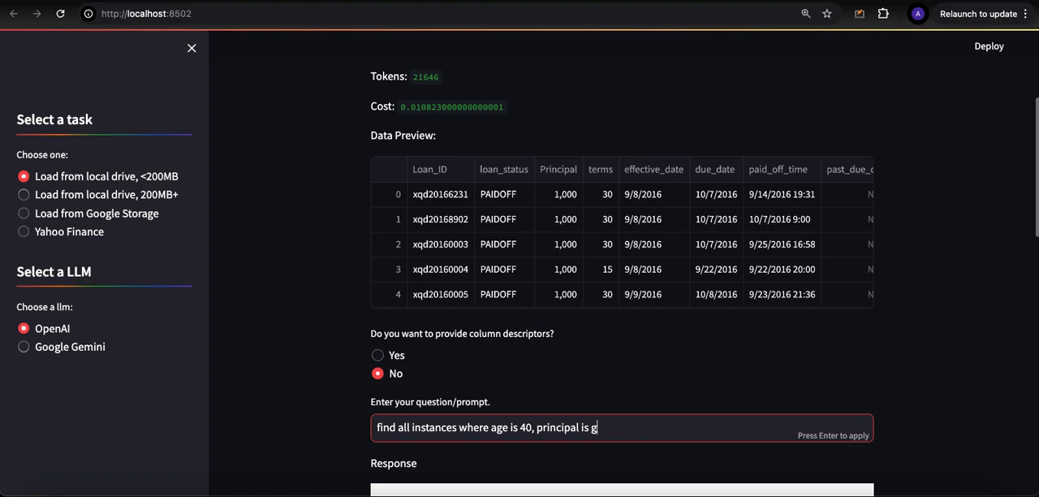
text(reater than)
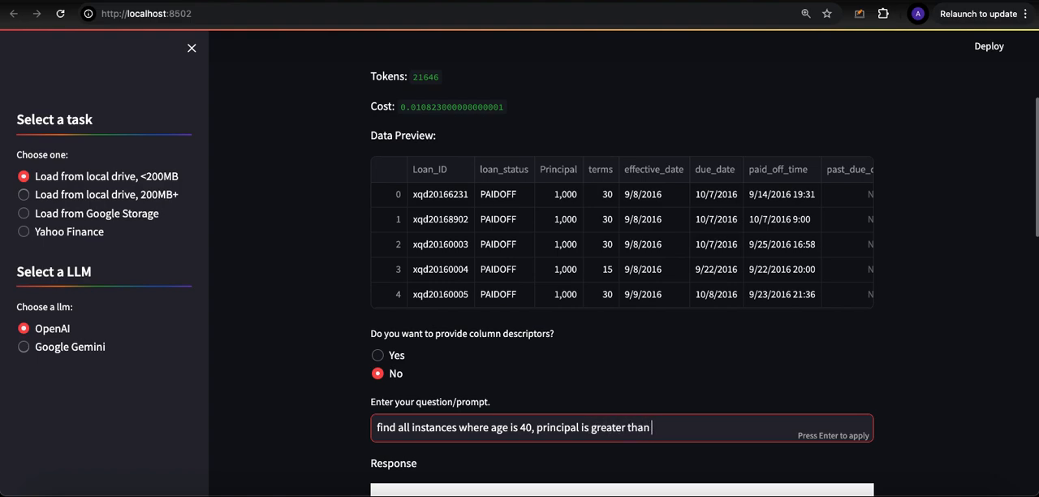
text(900.  provide)
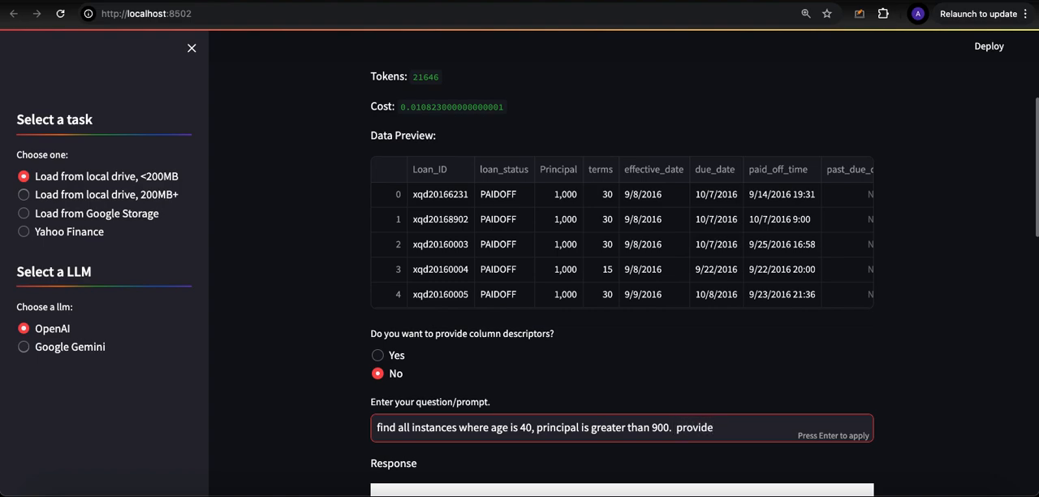
text(this)
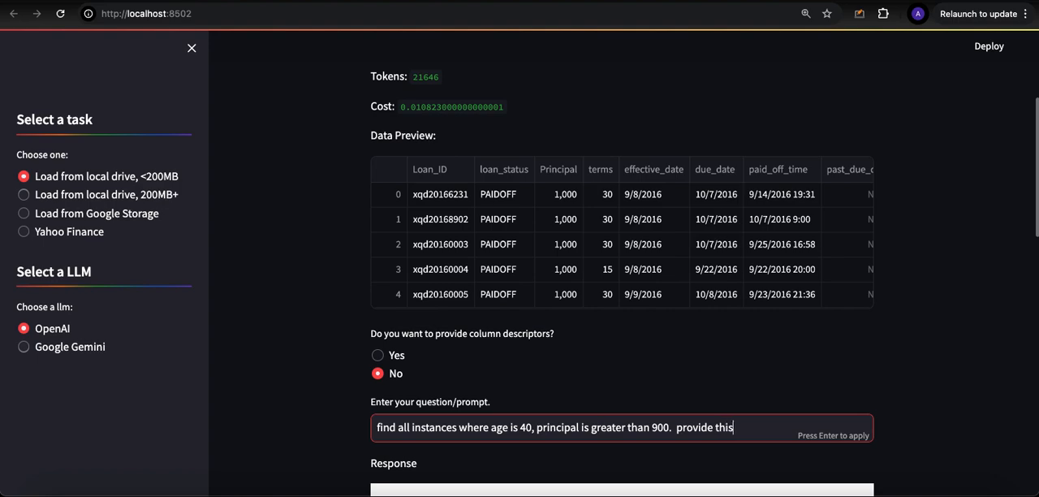
text(in)
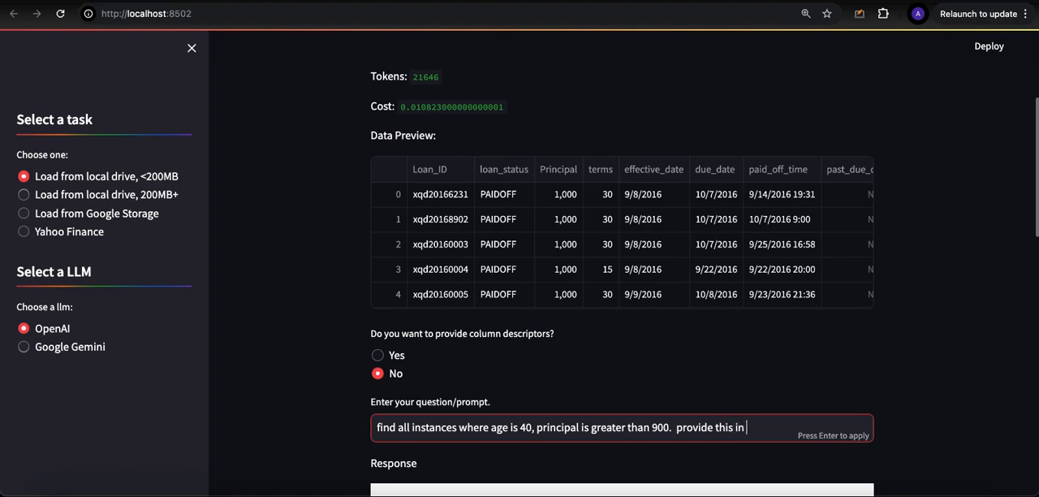
text(a table)
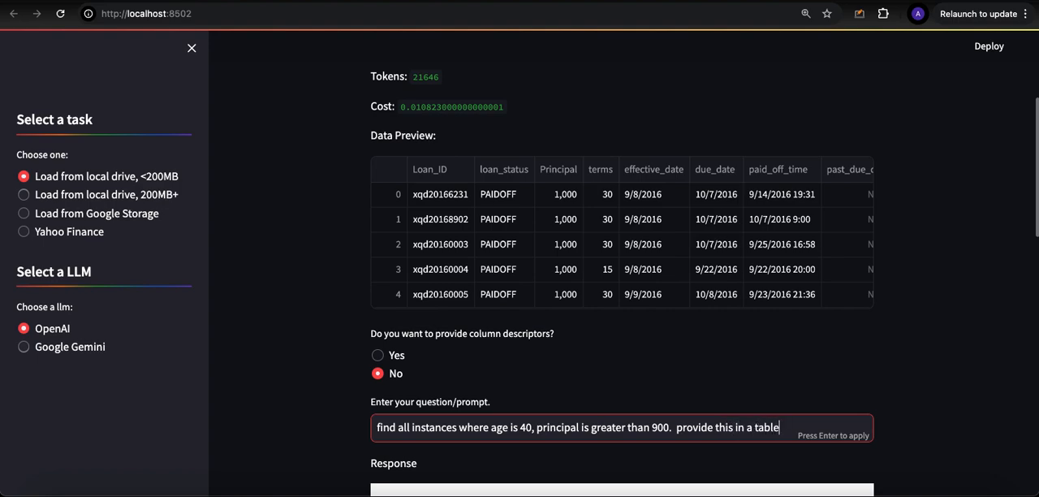
text(format.)
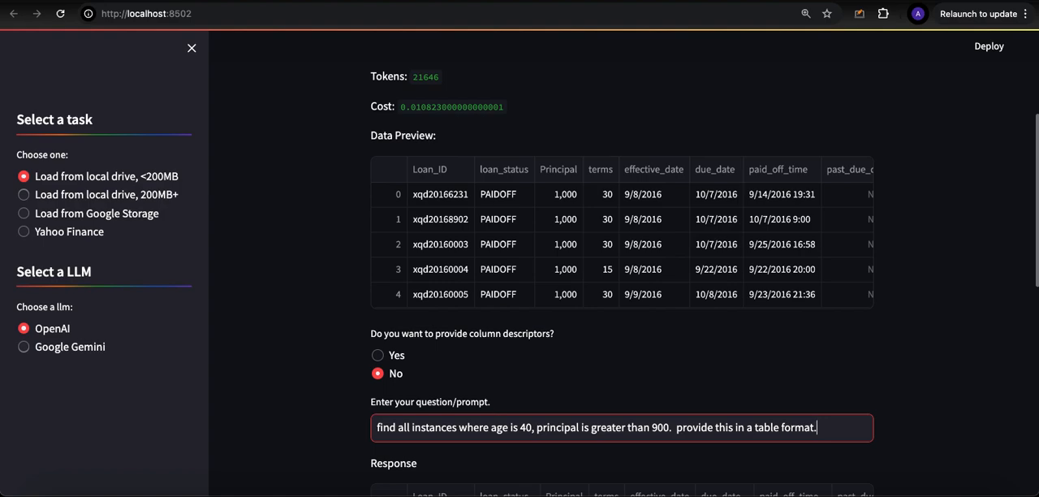
mouse_move(328, 419)
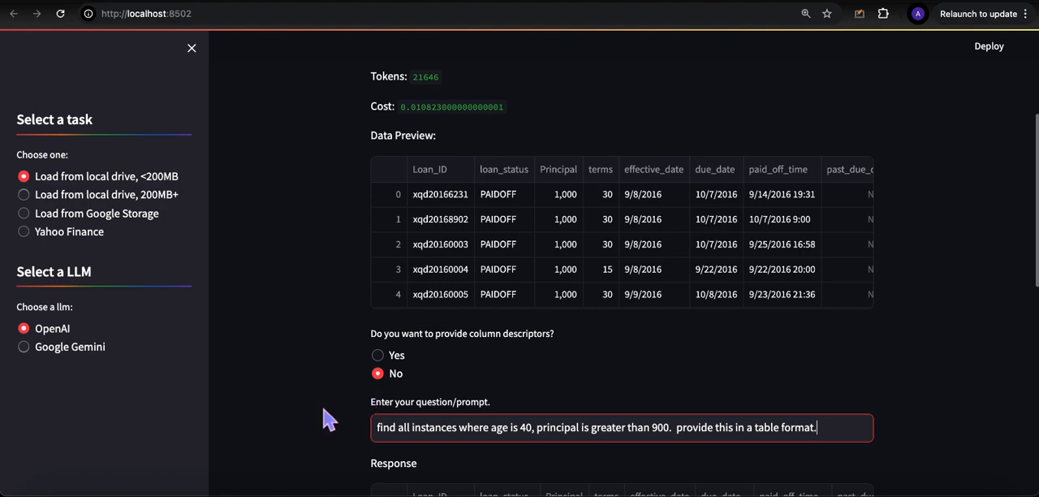
- Scroll down to the returned table of age-40 loans above 900 principal
scroll(down, 3)
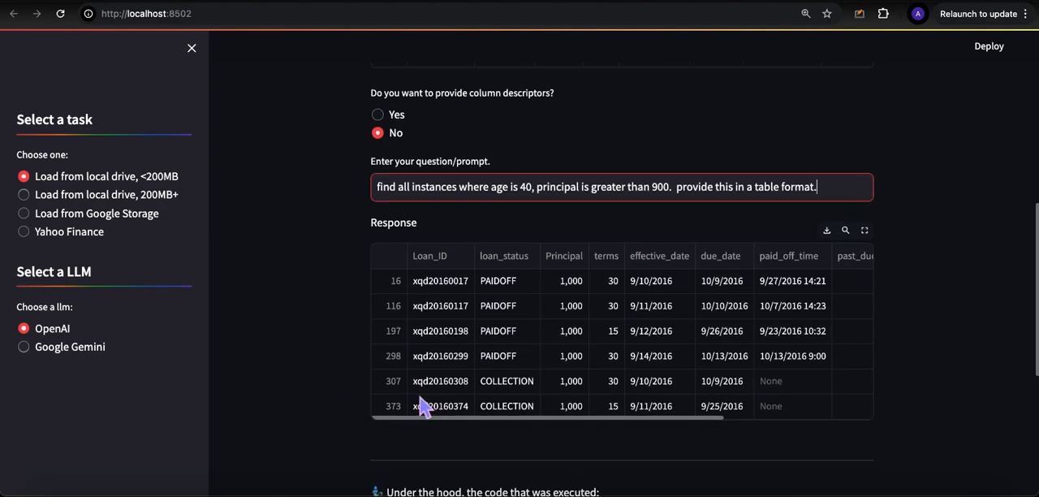
scroll(down, 3)
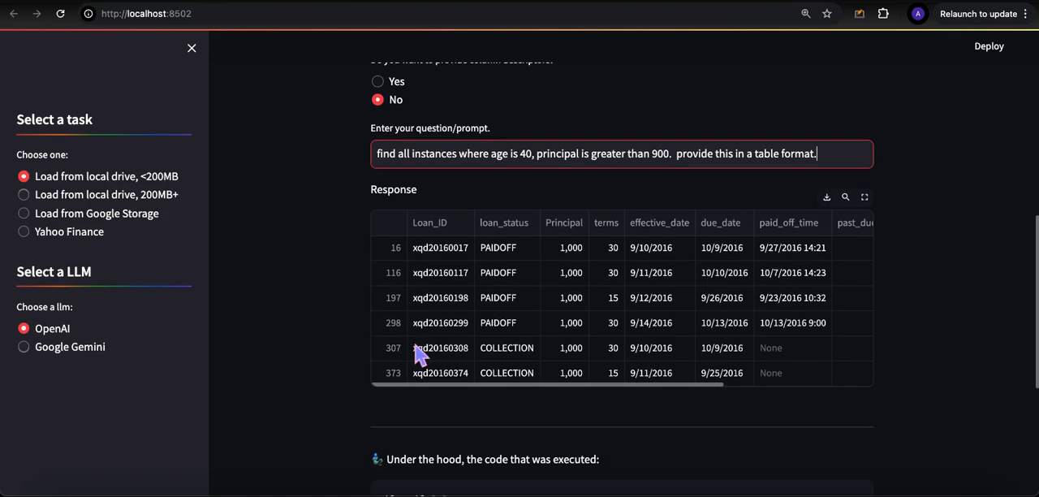
scroll(down, 3)
text(provide a short)
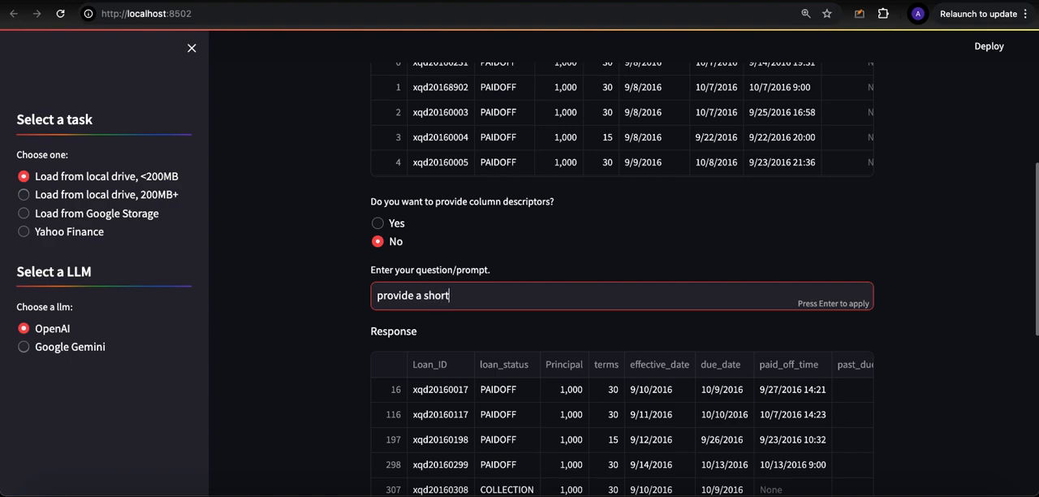
- Ask for 'provide a short written narrative about the impact of age on the loan status.' and read the answer
text(written)
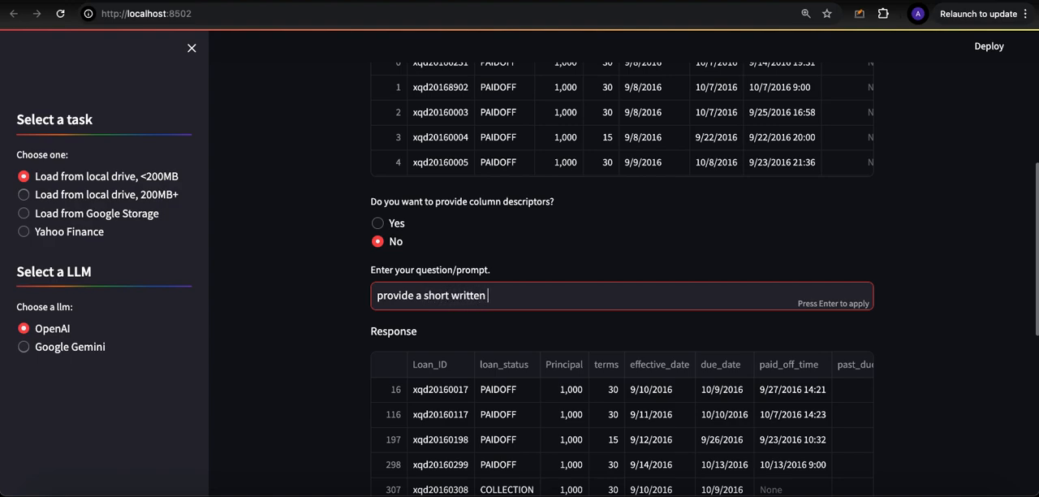
text(narrative about th)
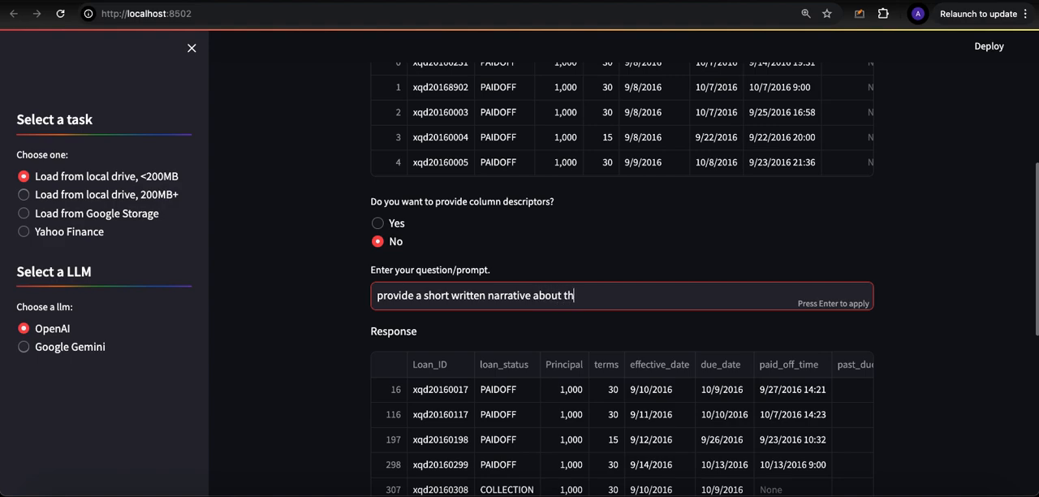
text(e)
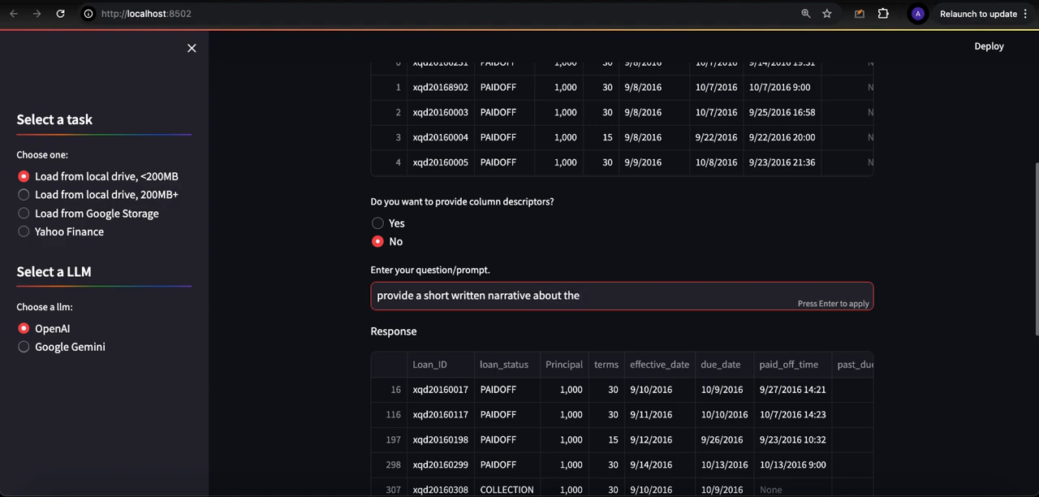
text(i)
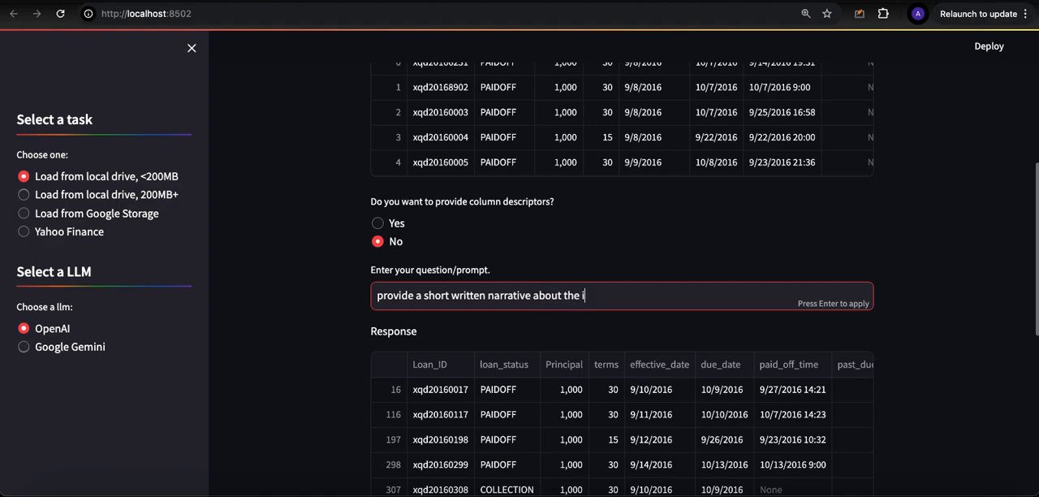
text(impact of)
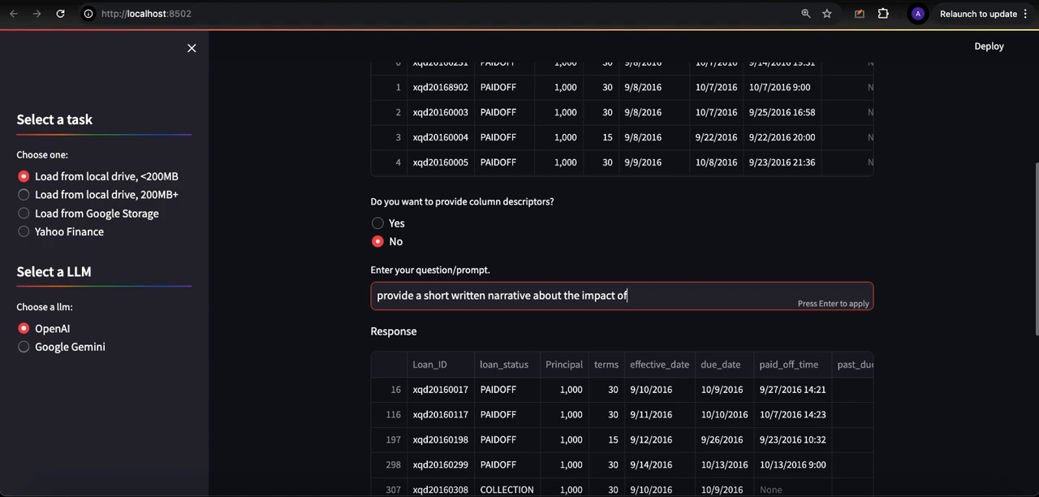
text(age on the)
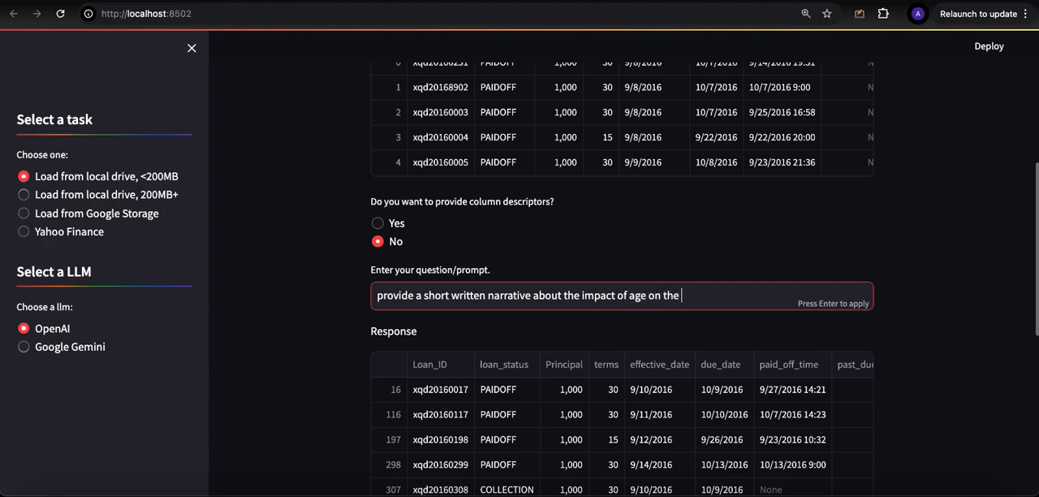
text(loan status.)
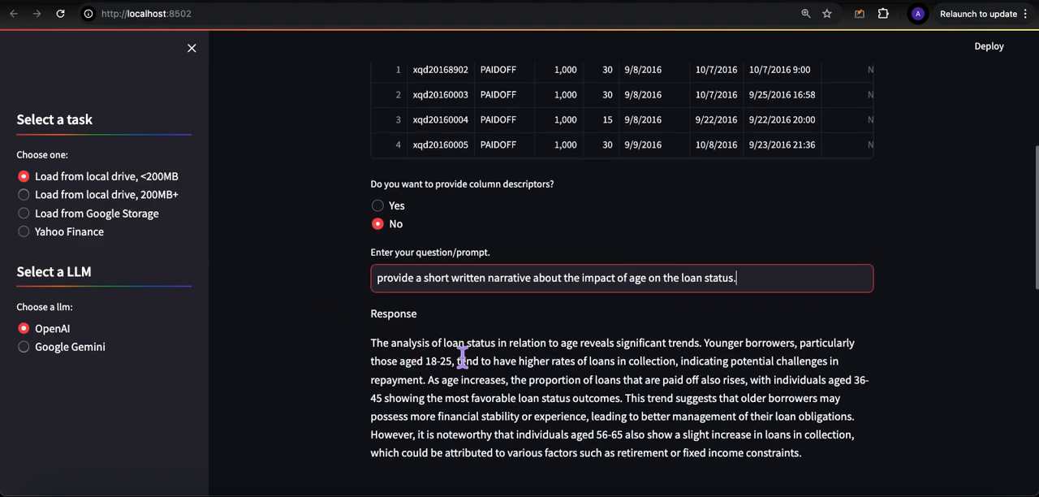
mouse_move(665, 360)
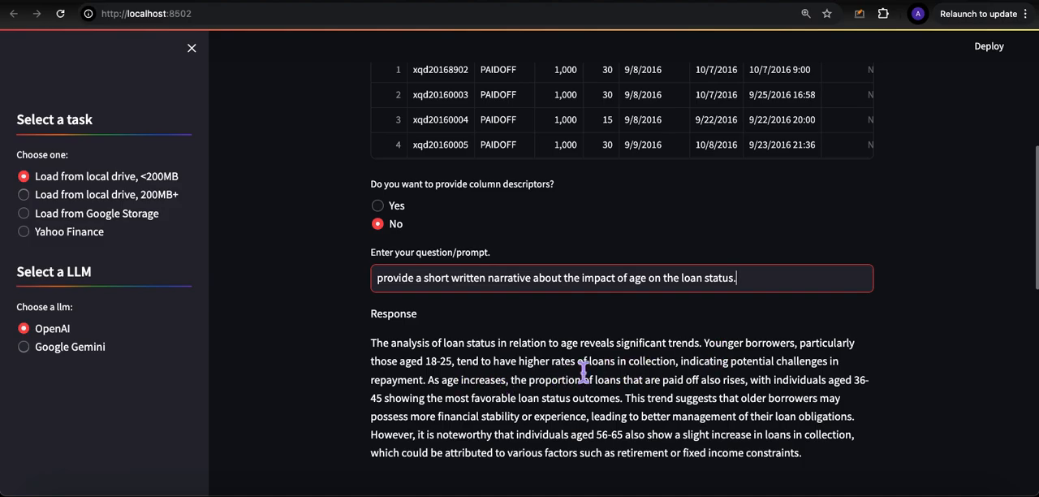
scroll(down, 3)
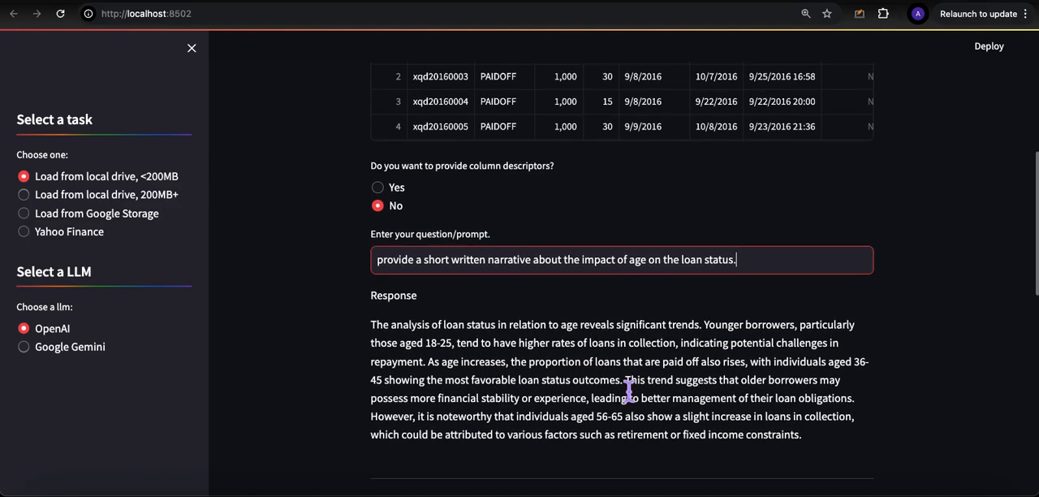
scroll(down, 3)
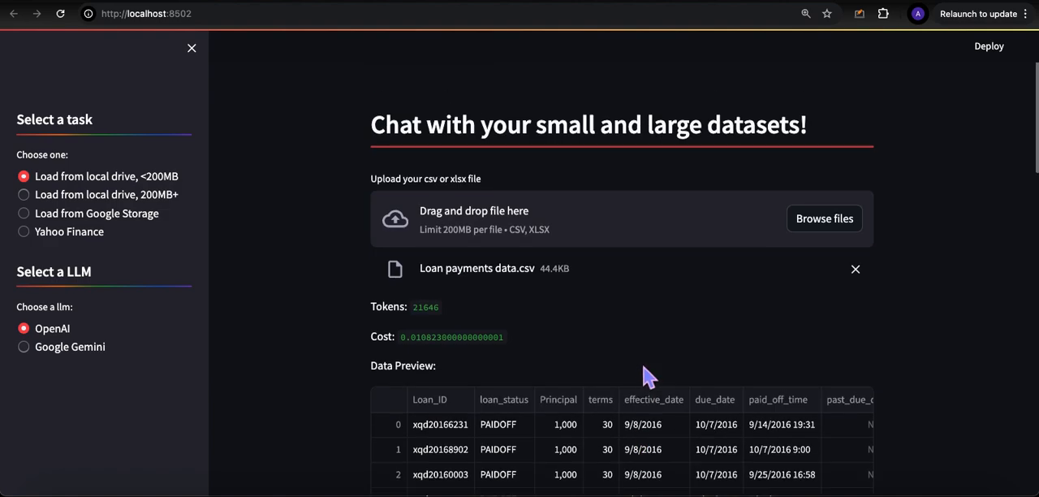
mouse_move(210, 201)
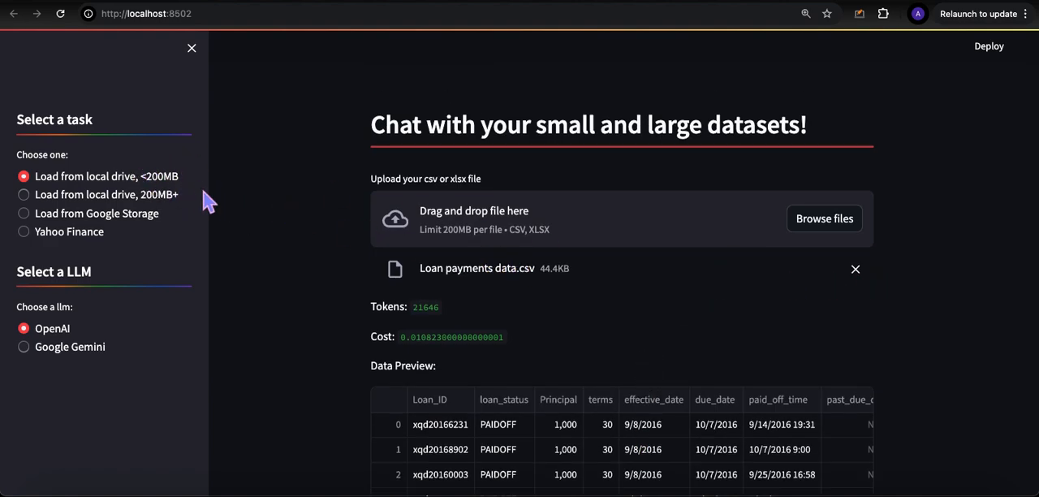
mouse_move(201, 208)
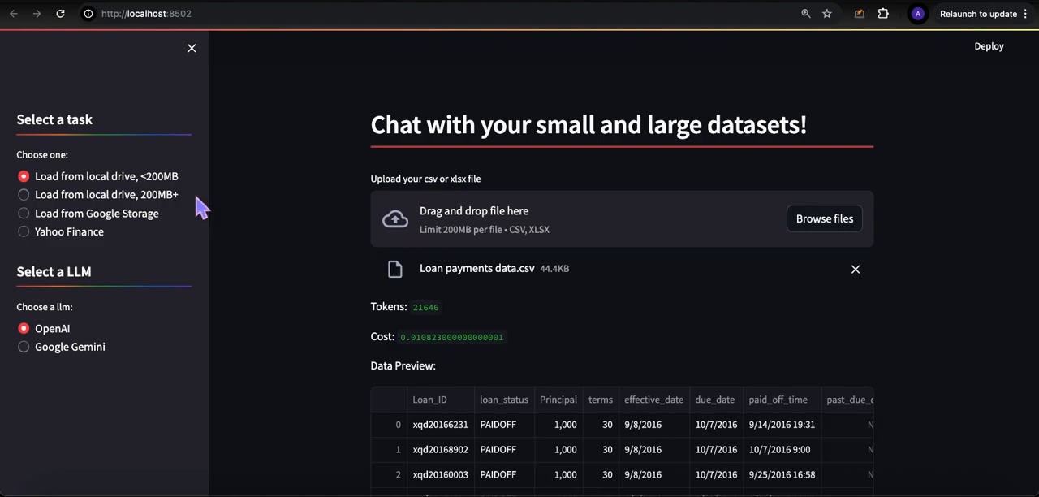
mouse_move(89, 198)
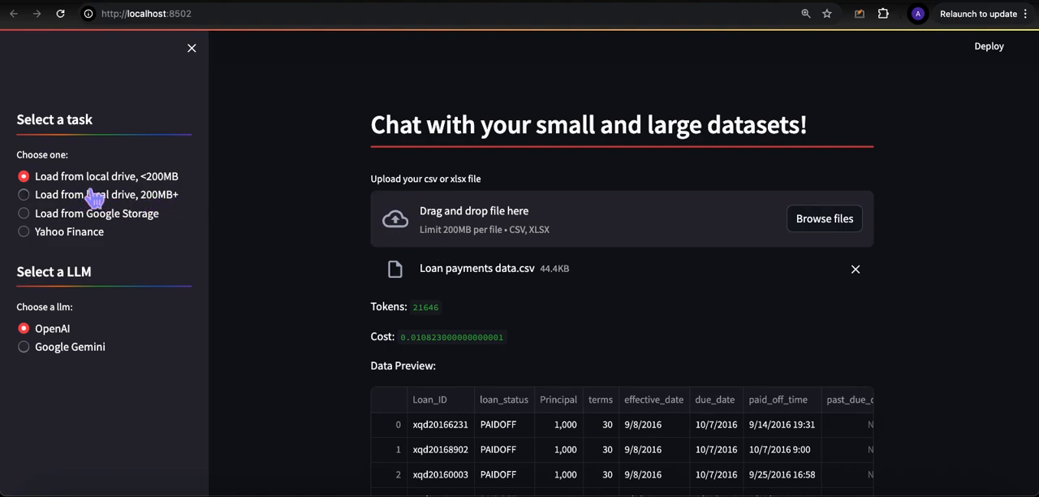
mouse_move(109, 195)
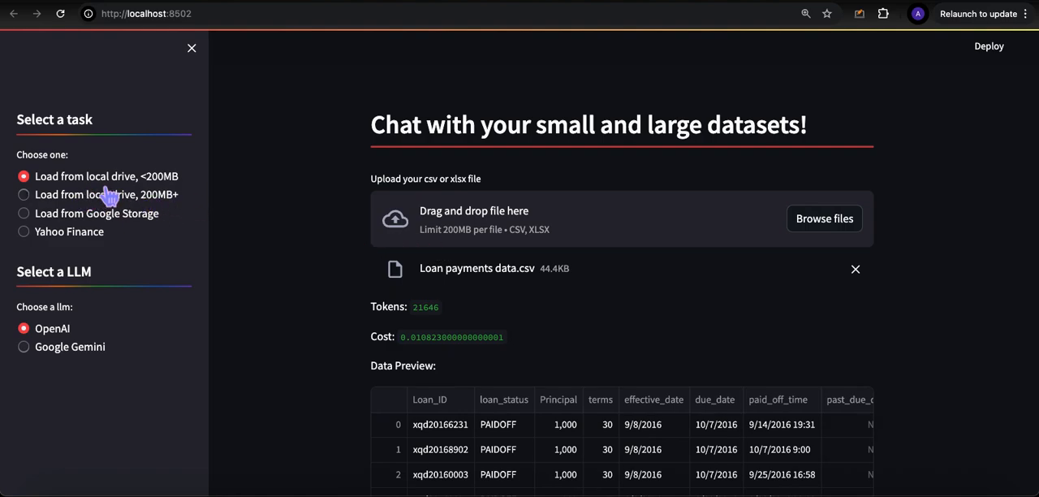
mouse_move(396, 276)
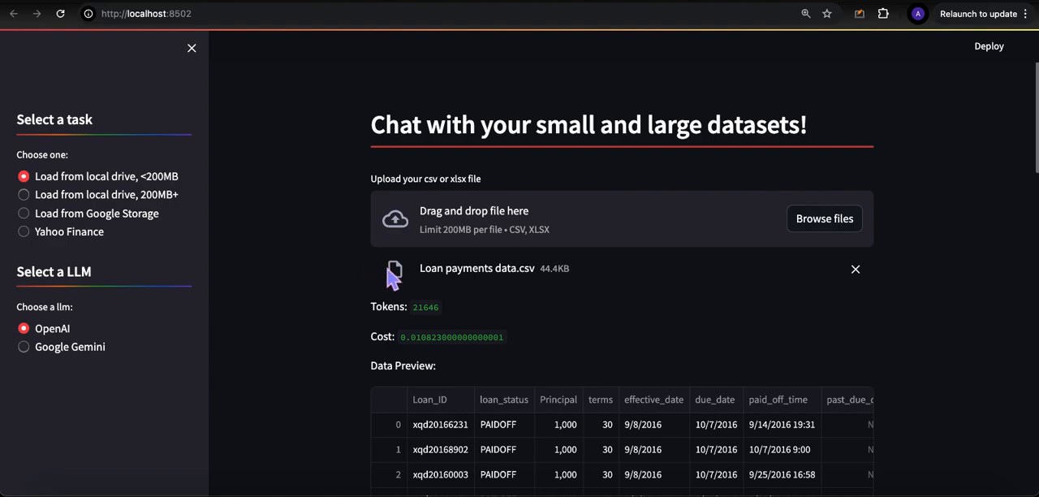
mouse_move(163, 194)
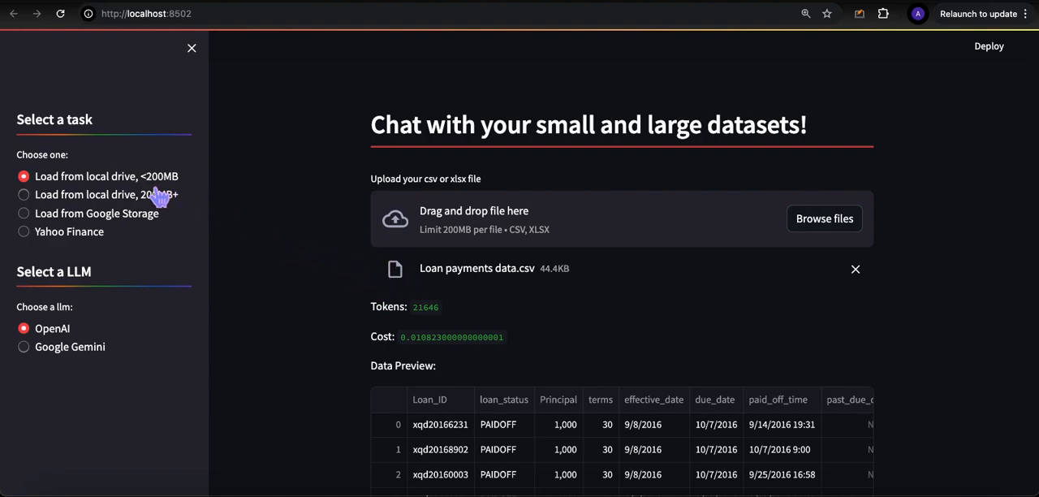
mouse_move(412, 250)
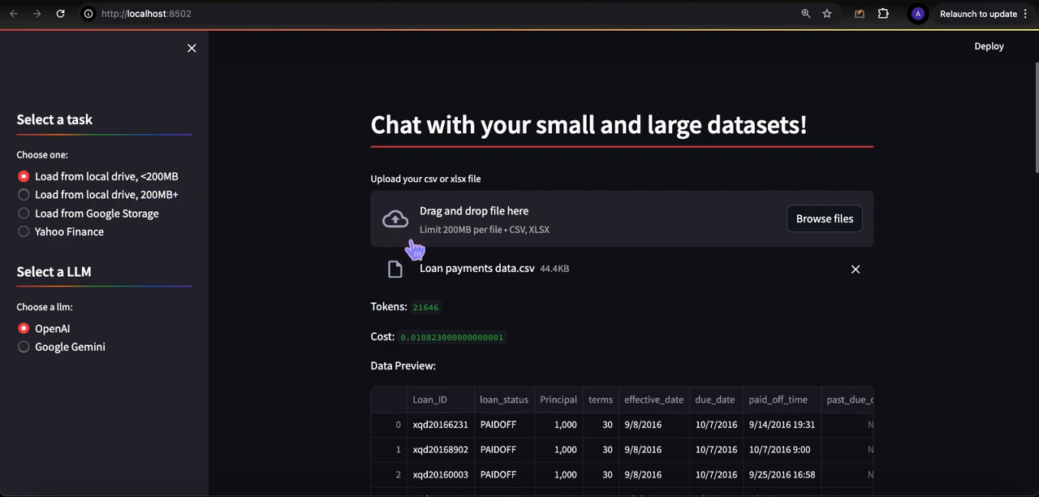
mouse_move(452, 243)
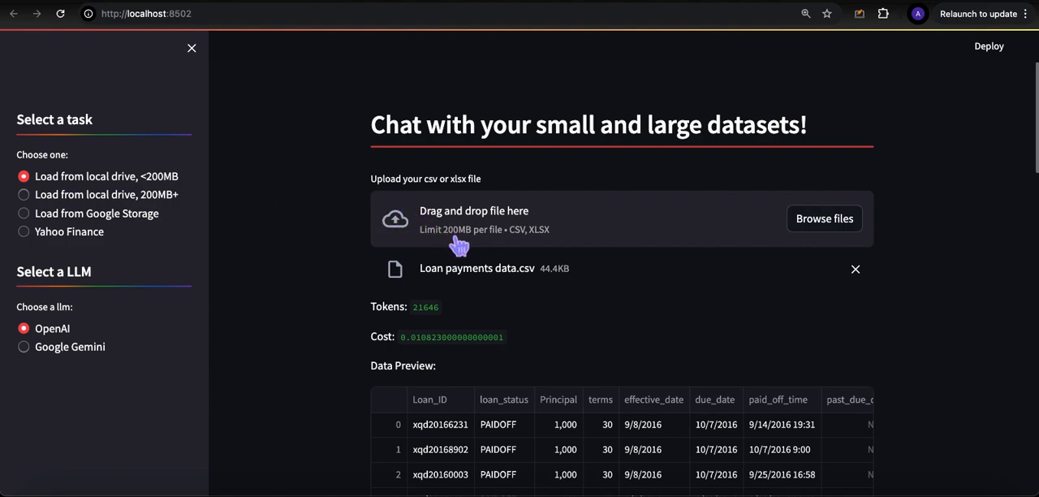
mouse_move(441, 250)
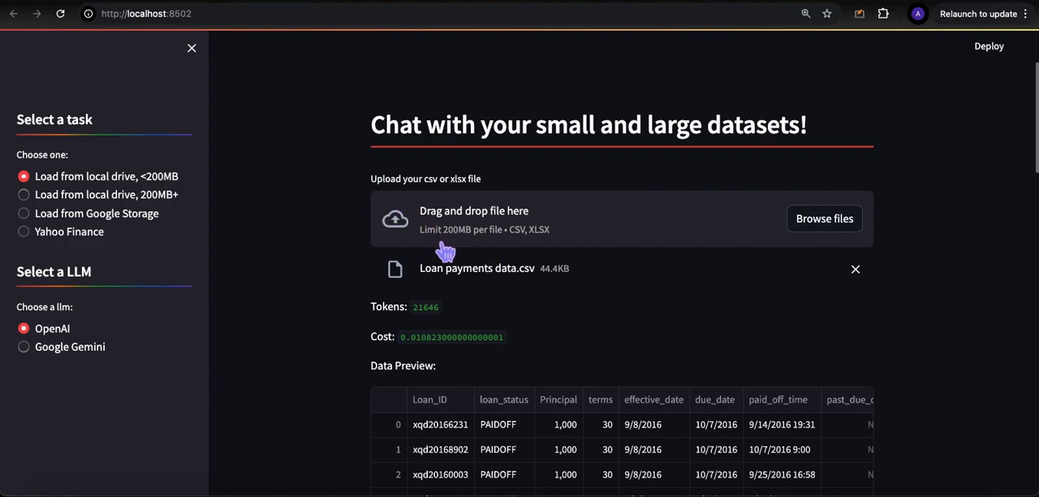
mouse_move(477, 250)
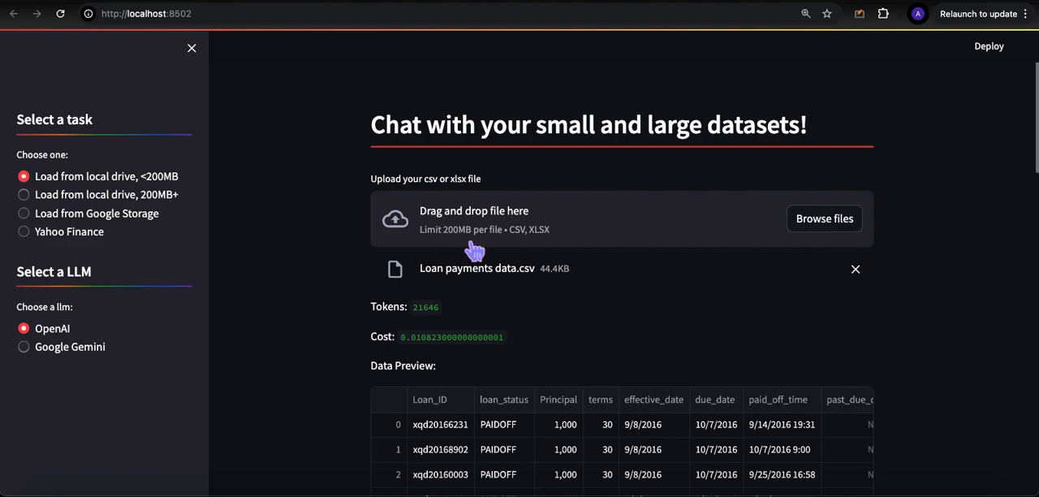
mouse_move(517, 252)
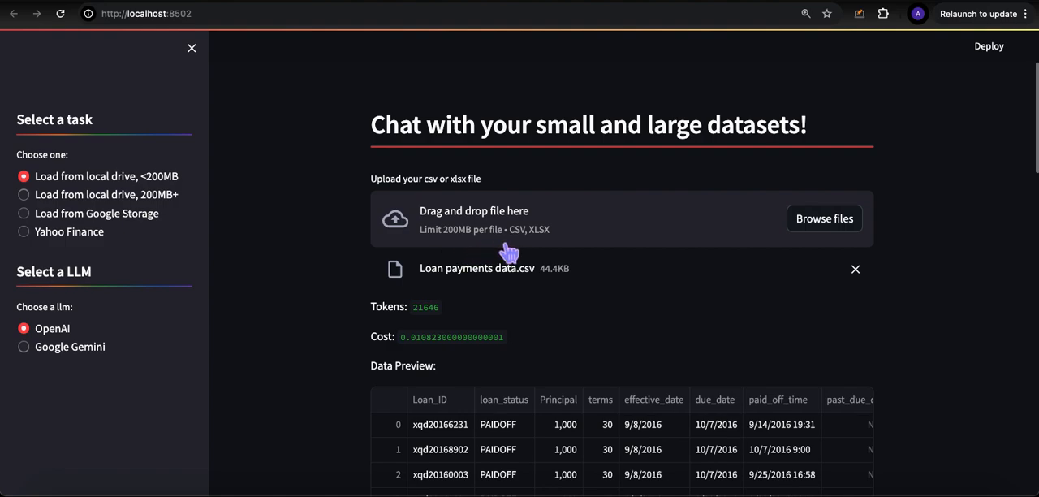
mouse_move(55, 205)
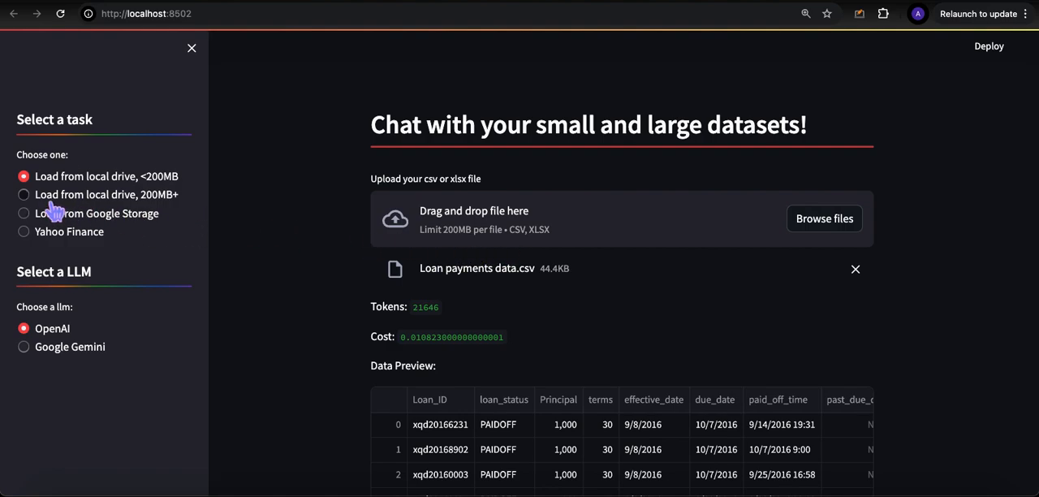
- Choose the 'Load from local drive, 200MB+' task in the sidebar
click(23, 195)
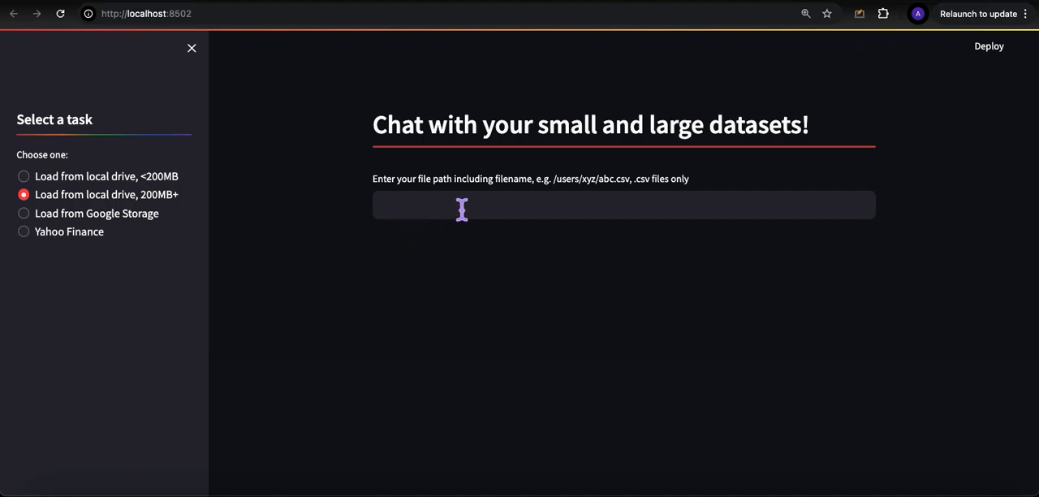
mouse_move(578, 192)
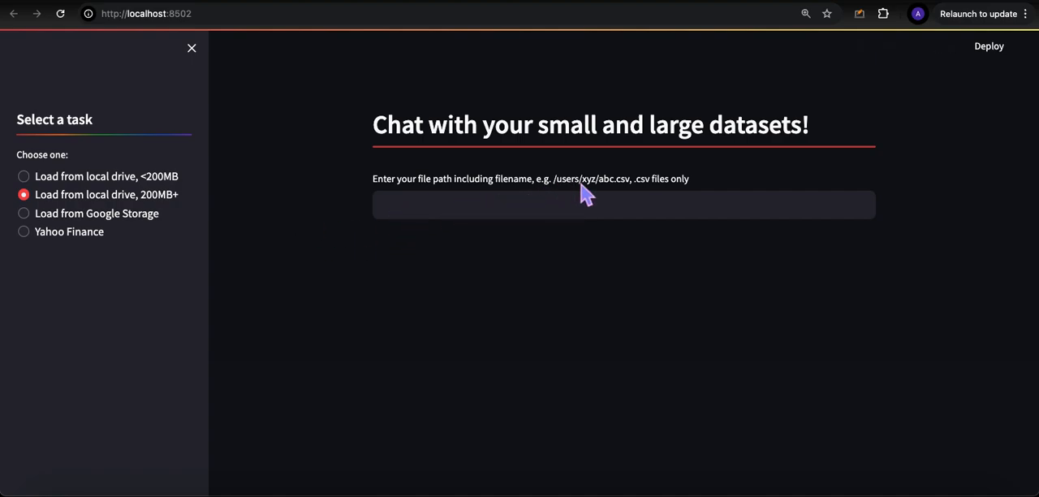
mouse_move(649, 198)
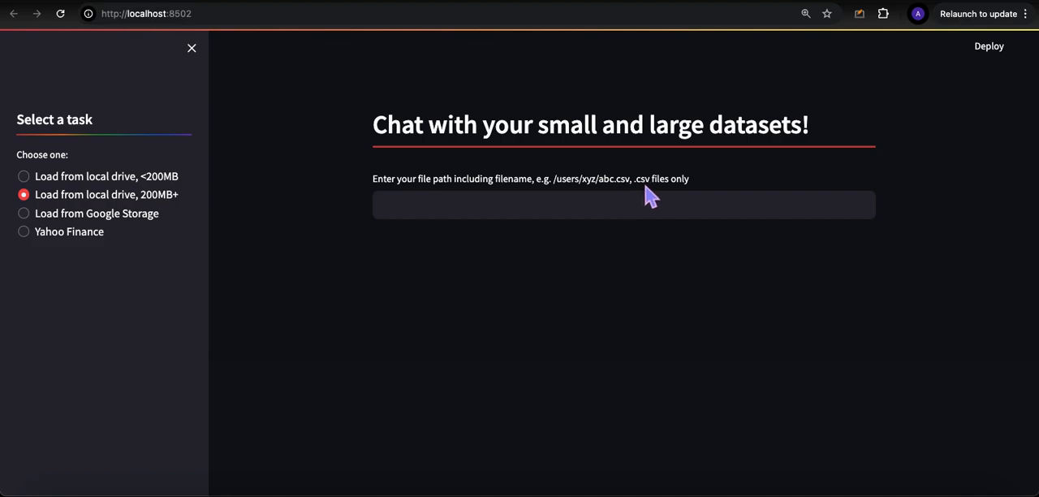
mouse_move(639, 205)
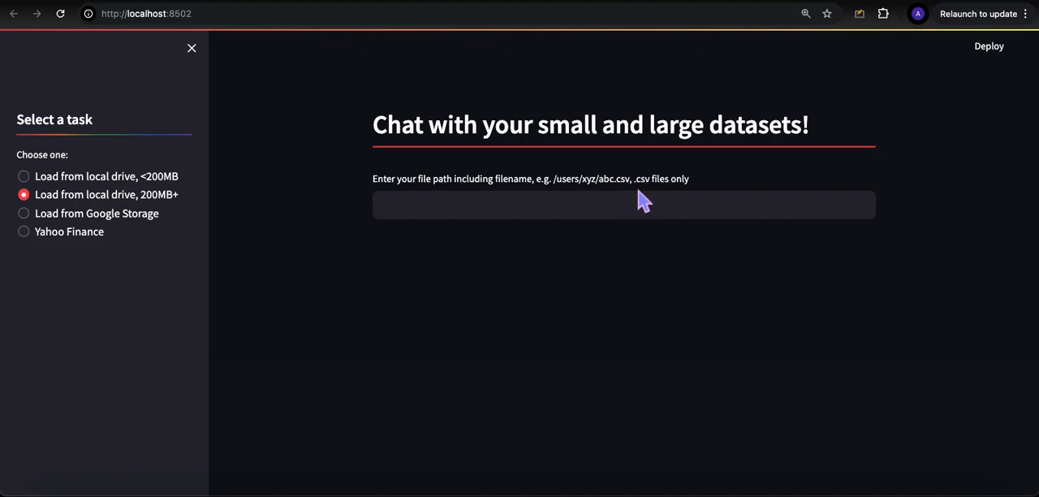
mouse_move(612, 263)
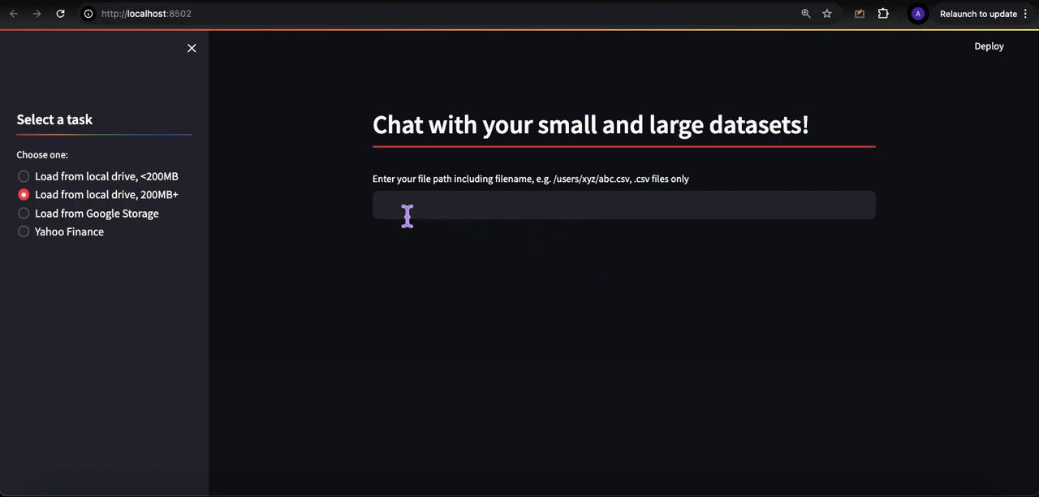
mouse_move(448, 304)
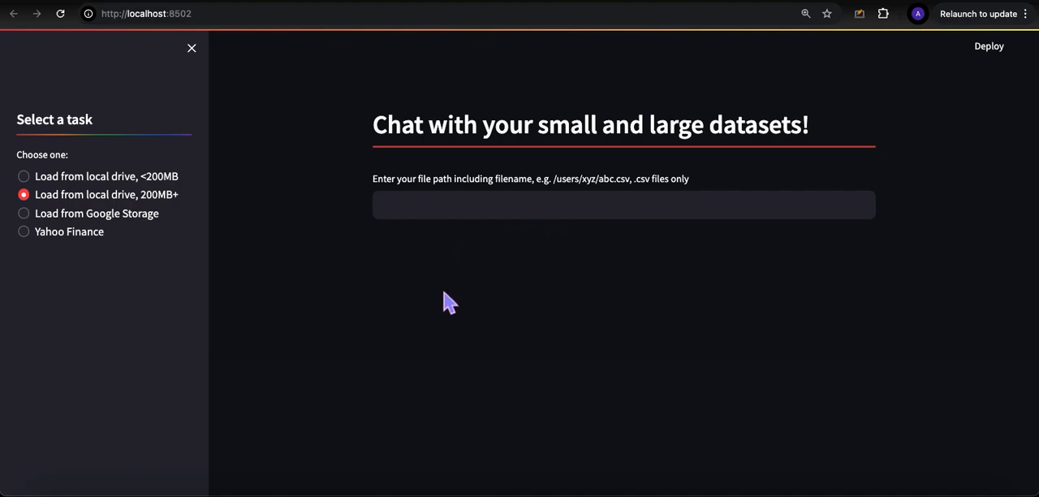
mouse_move(399, 386)
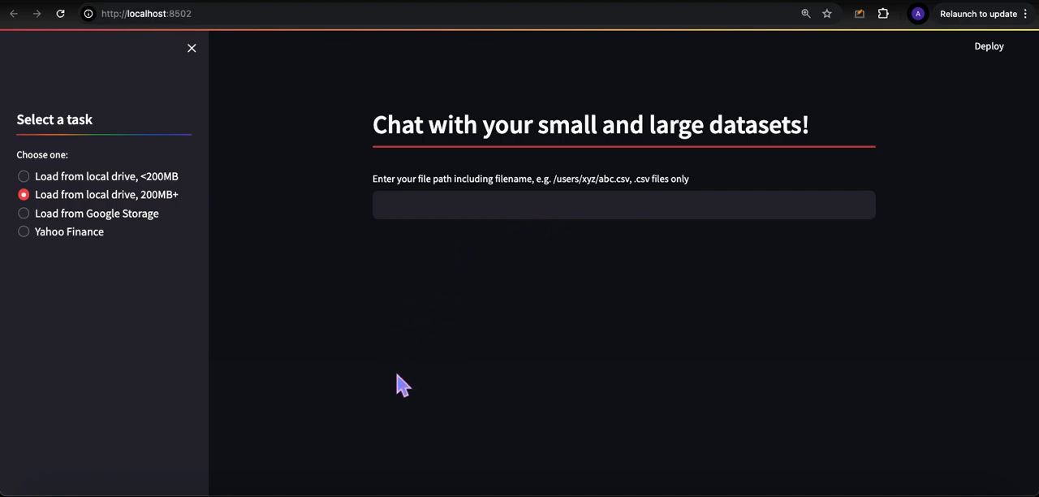
mouse_move(422, 401)
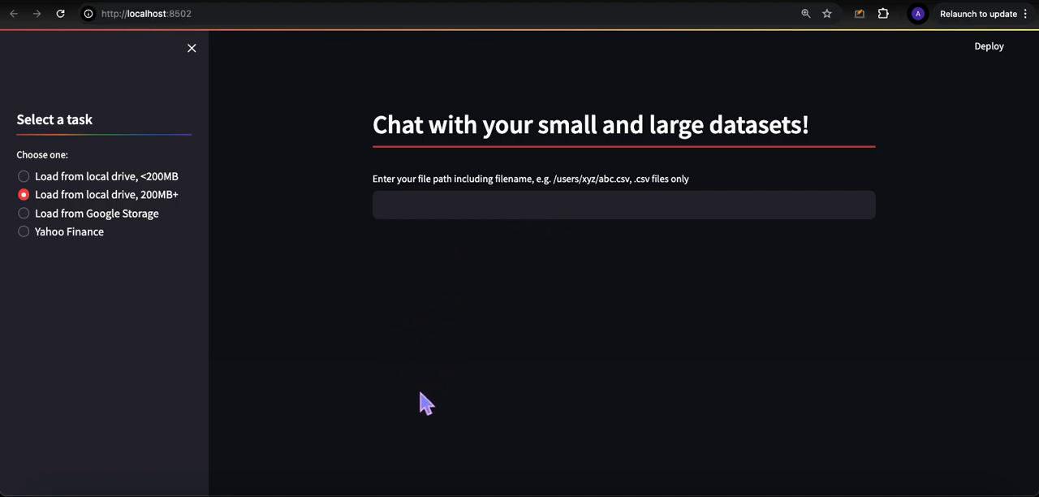
mouse_move(420, 393)
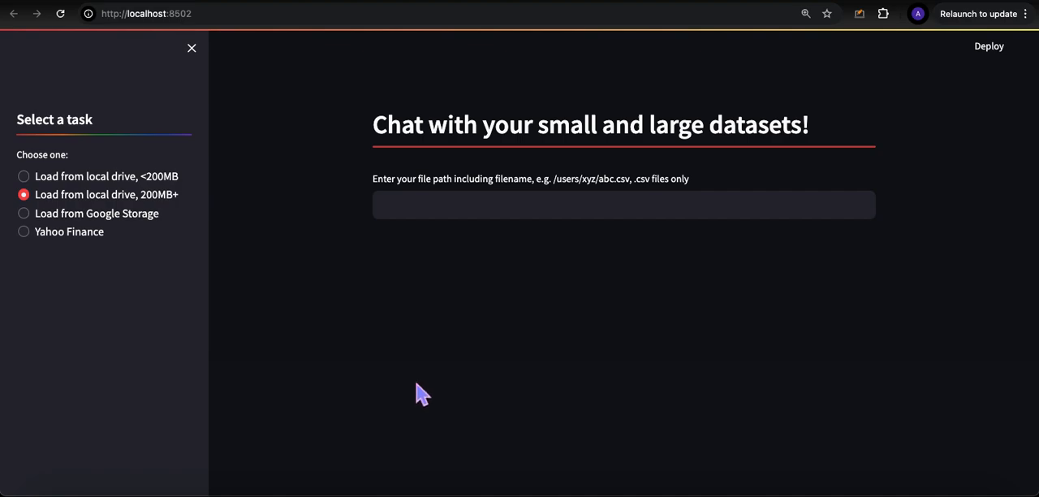
mouse_move(317, 365)
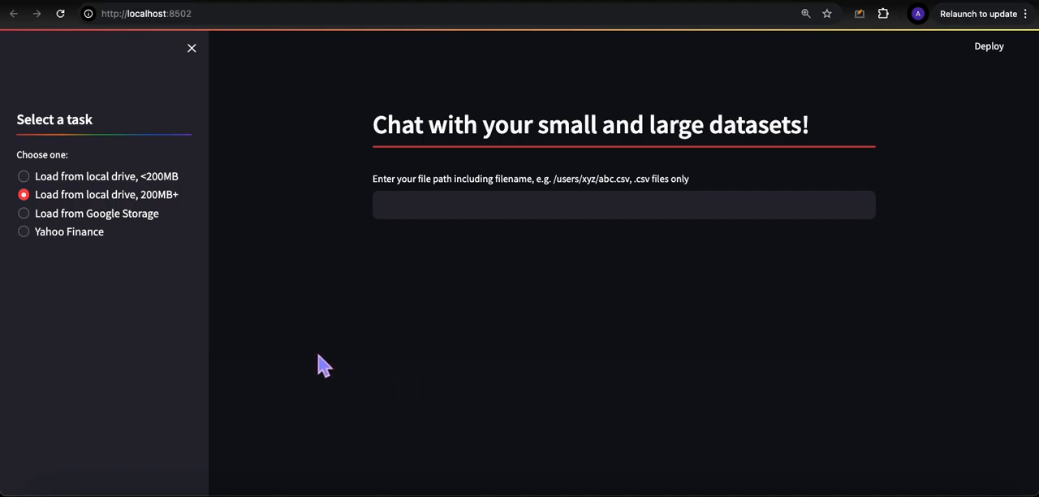
mouse_move(73, 234)
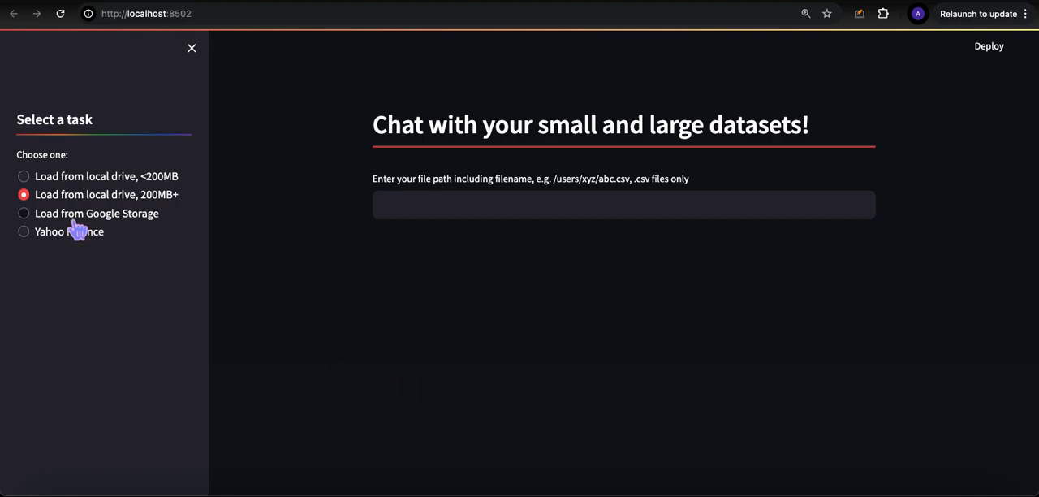
- Choose the Google Storage task and submit bucket name study_performance
click(23, 212)
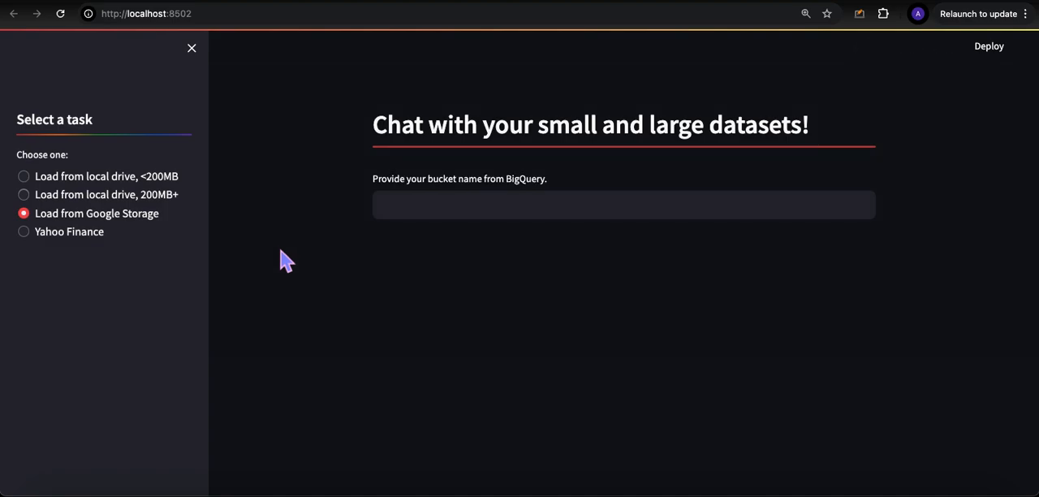
mouse_move(284, 263)
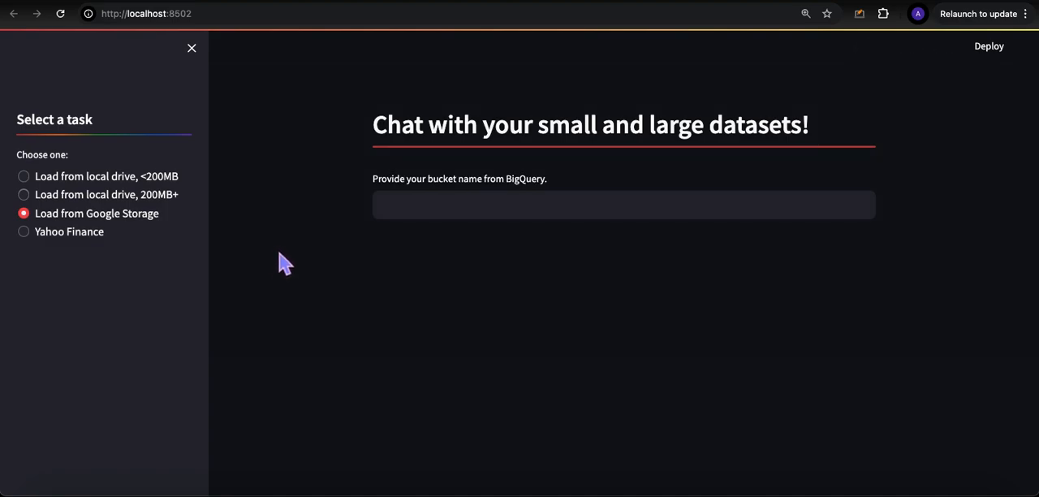
mouse_move(315, 251)
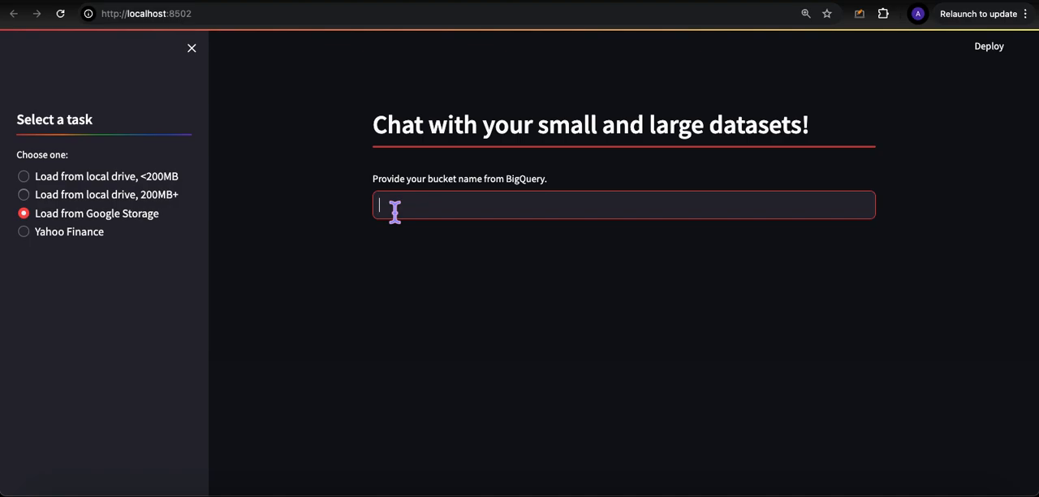
text(study_)
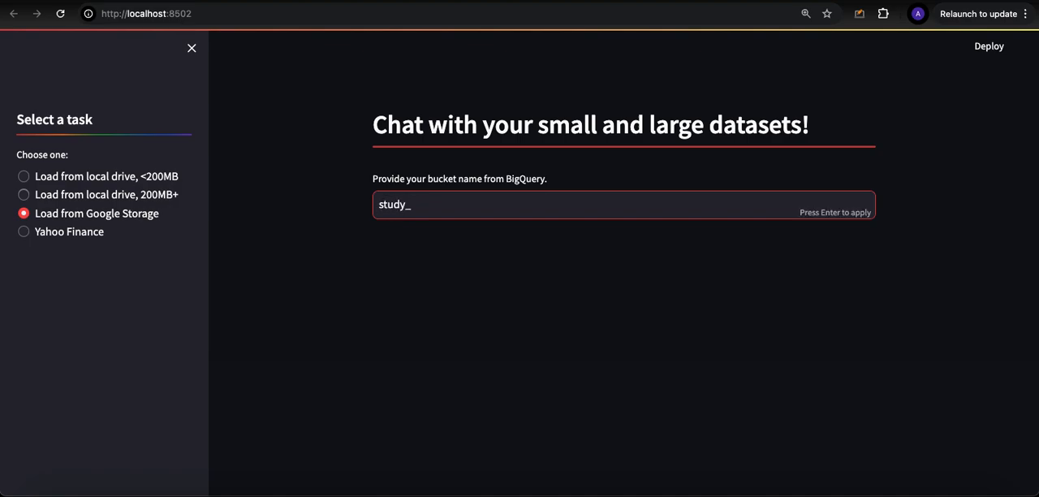
text(performanc)
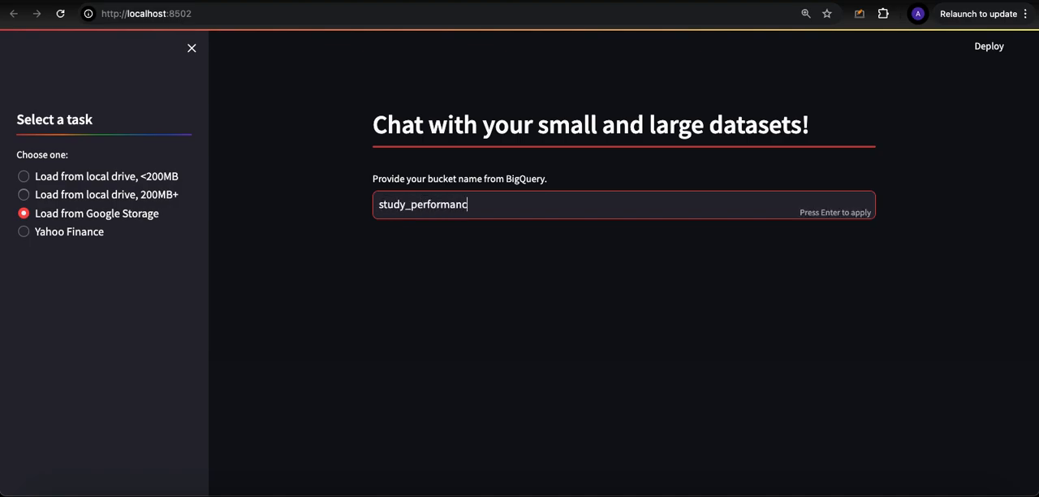
text(e)
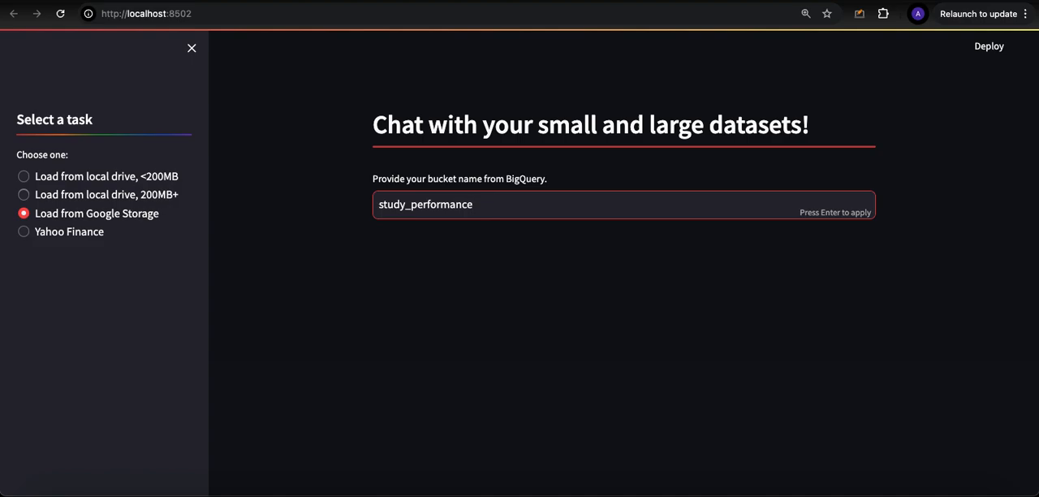
key(Enter)
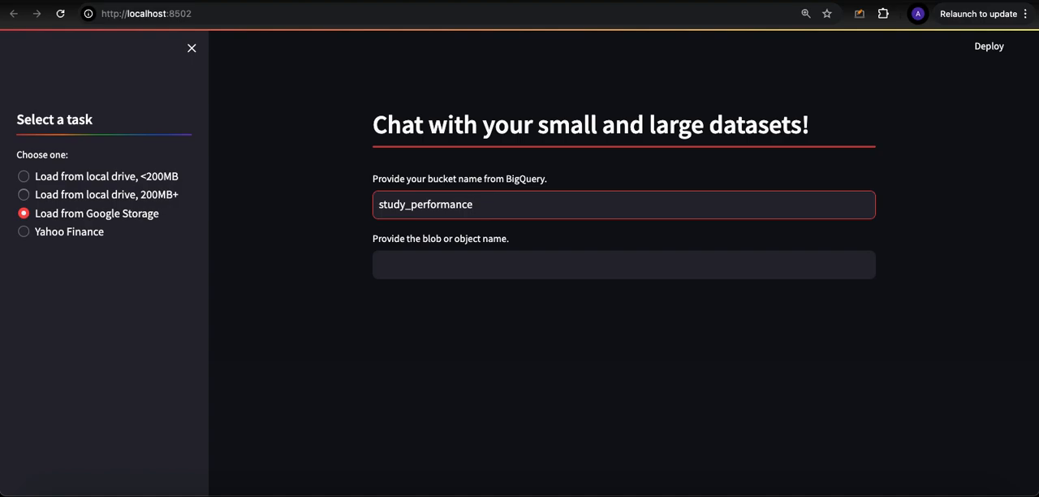
- Load blob study_performance.csv from the bucket to show its data preview
click(623, 263)
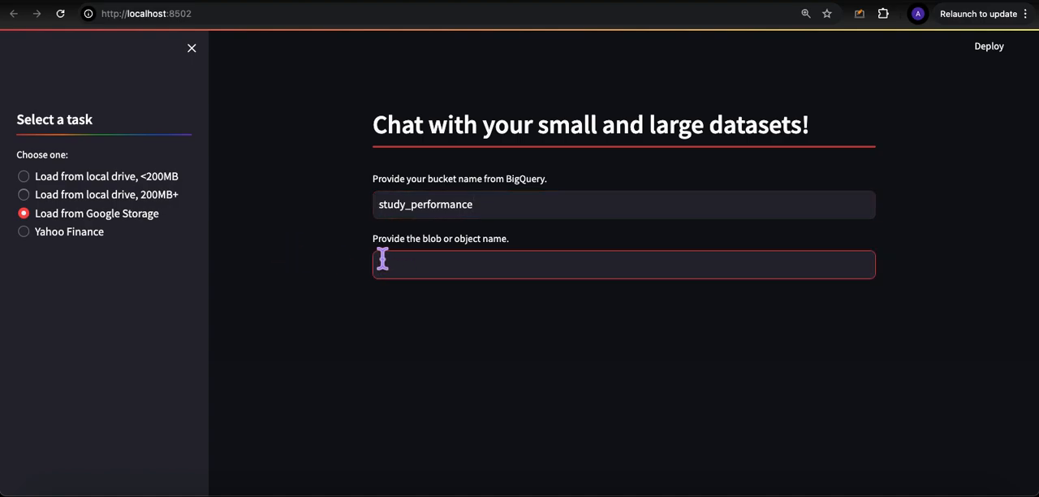
mouse_move(332, 242)
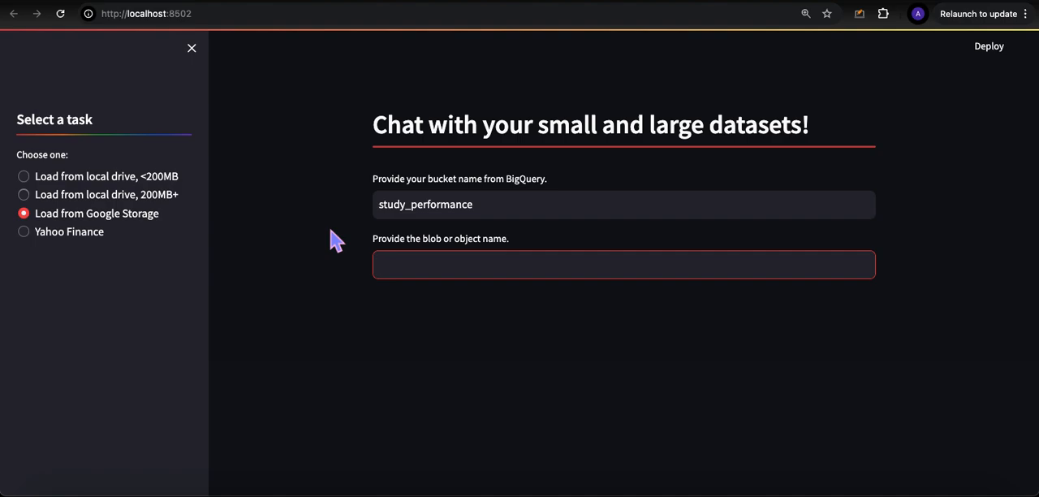
text(study_perf)
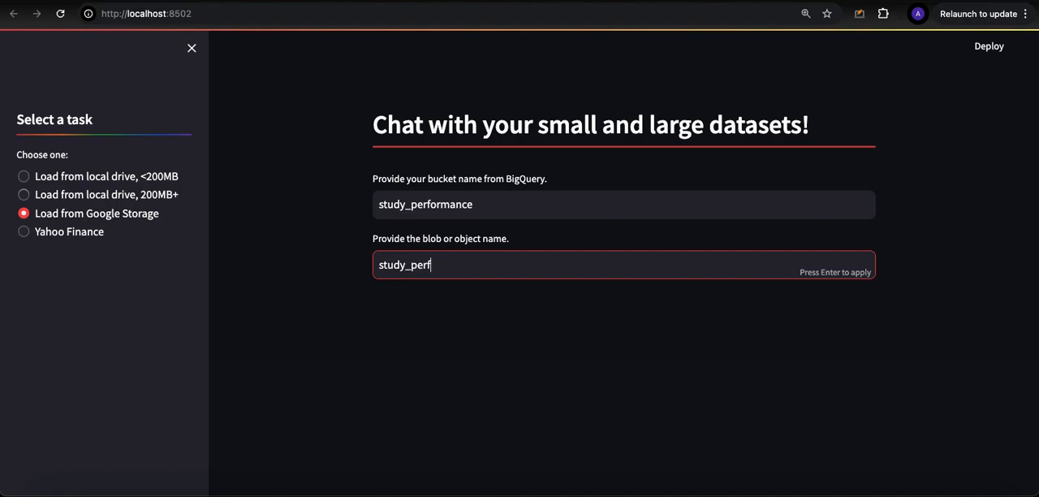
text(ormance)
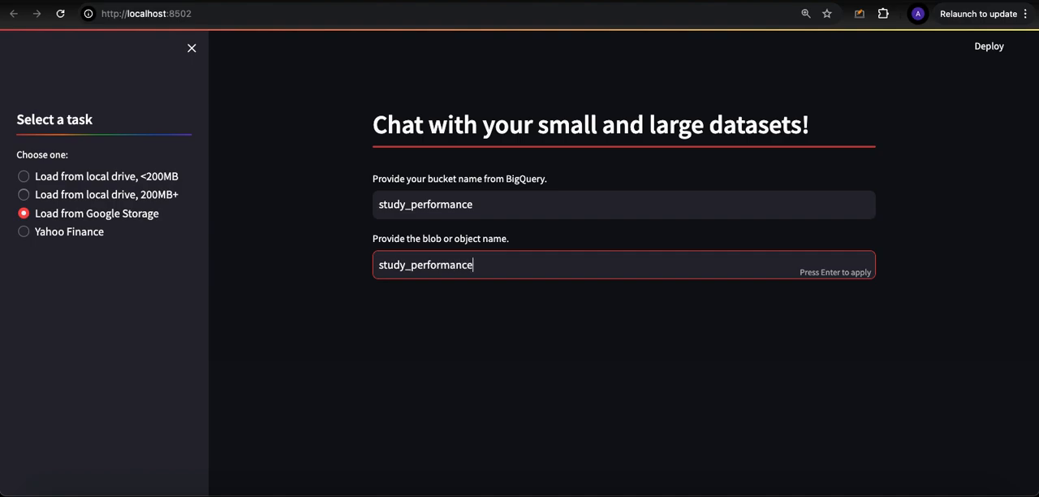
text(.csv)
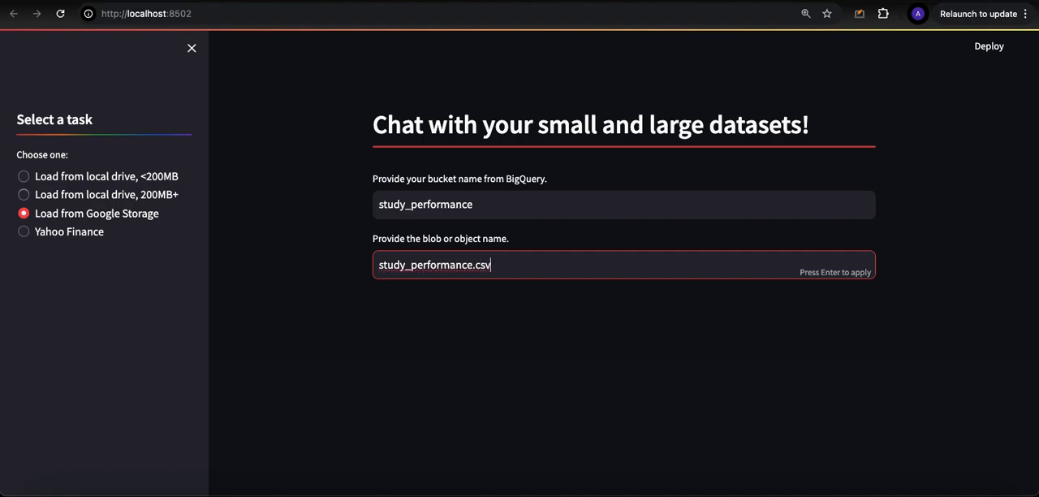
key(Enter)
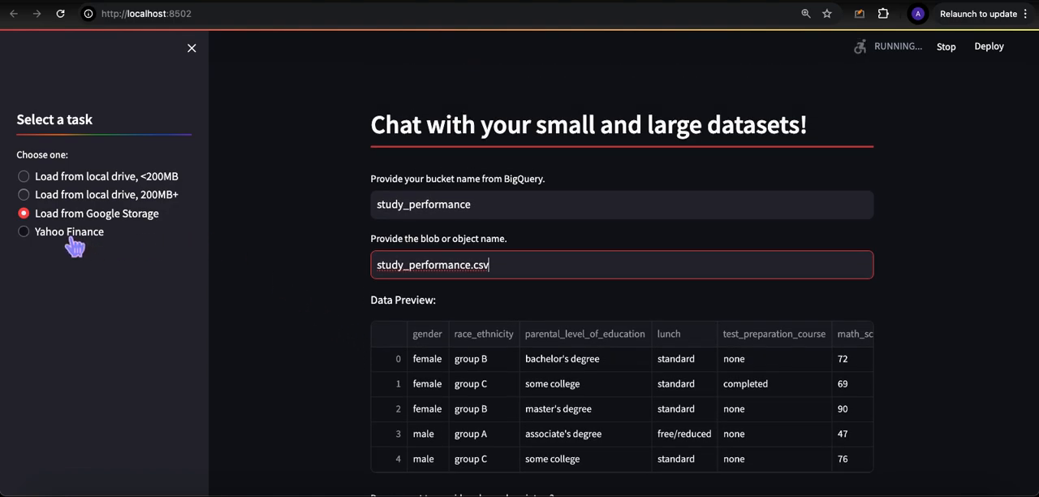
- Choose the Yahoo Finance task and submit stock symbol MSFT
click(23, 231)
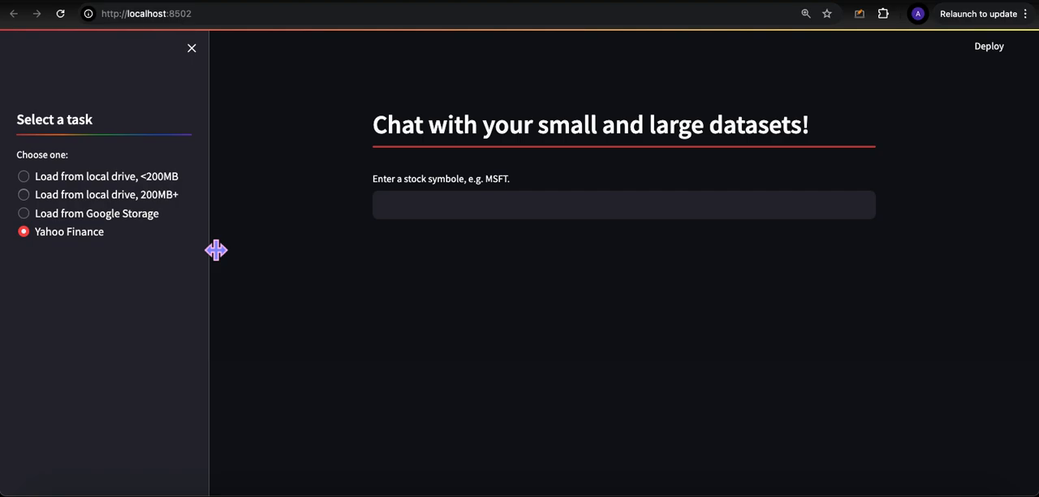
click(624, 205)
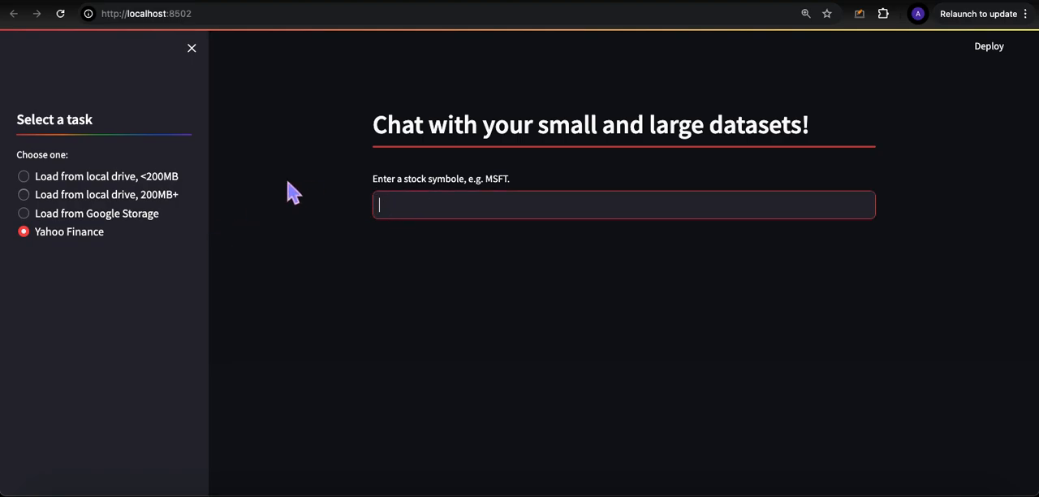
mouse_move(400, 210)
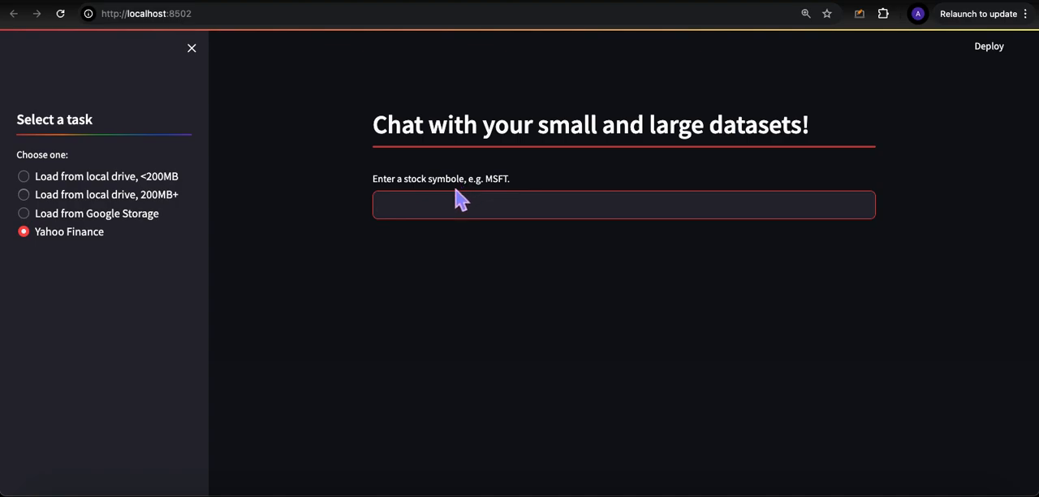
click(623, 205)
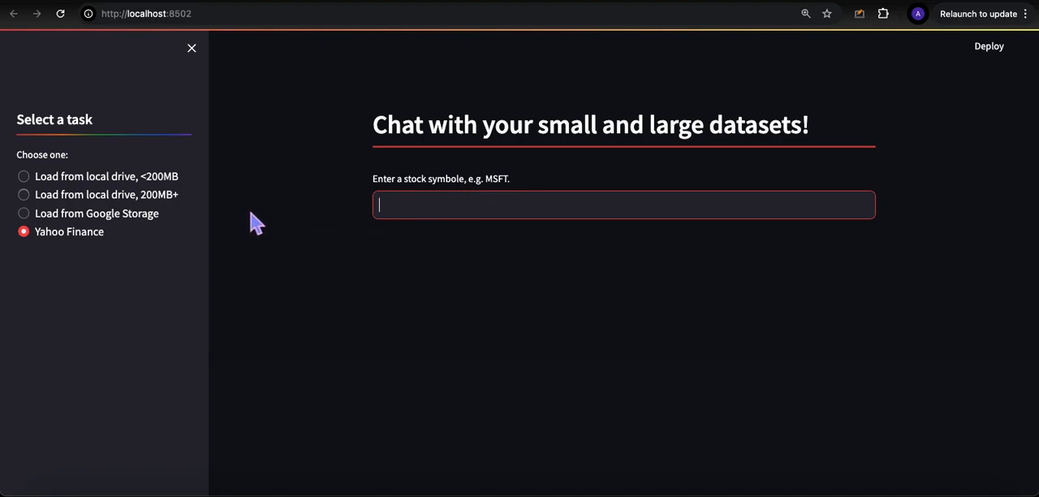
text(MSFT)
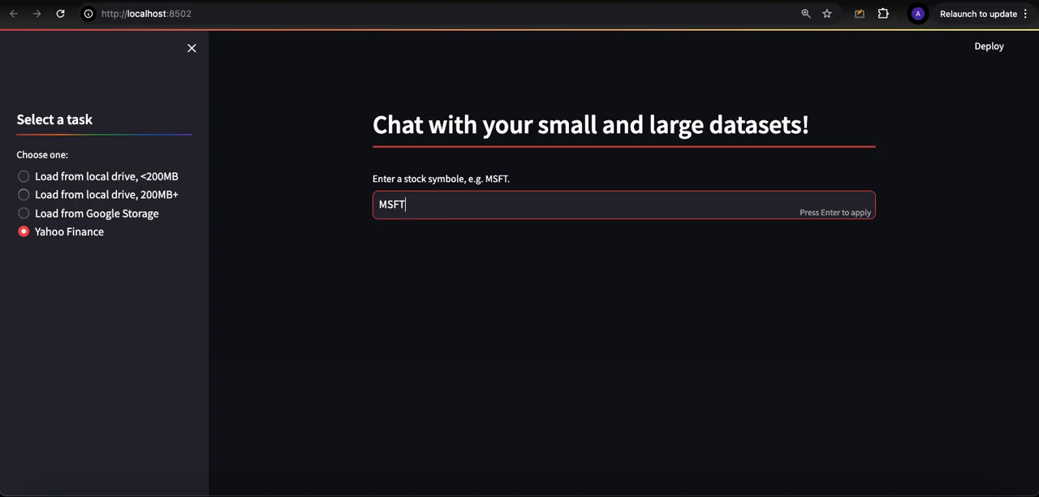
key(Enter)
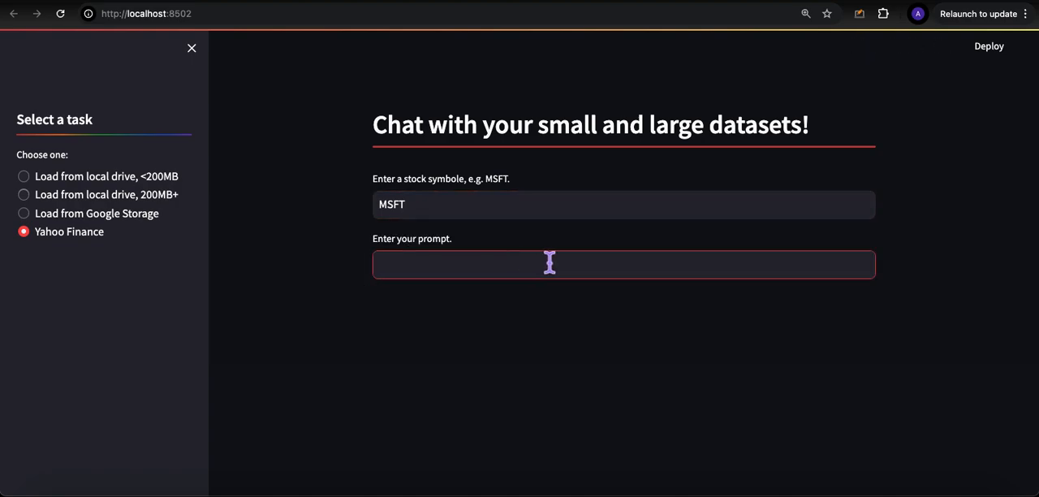
- Ask 'plot the last two years closing price.' and view the resulting MSFT chart
text(plot the)
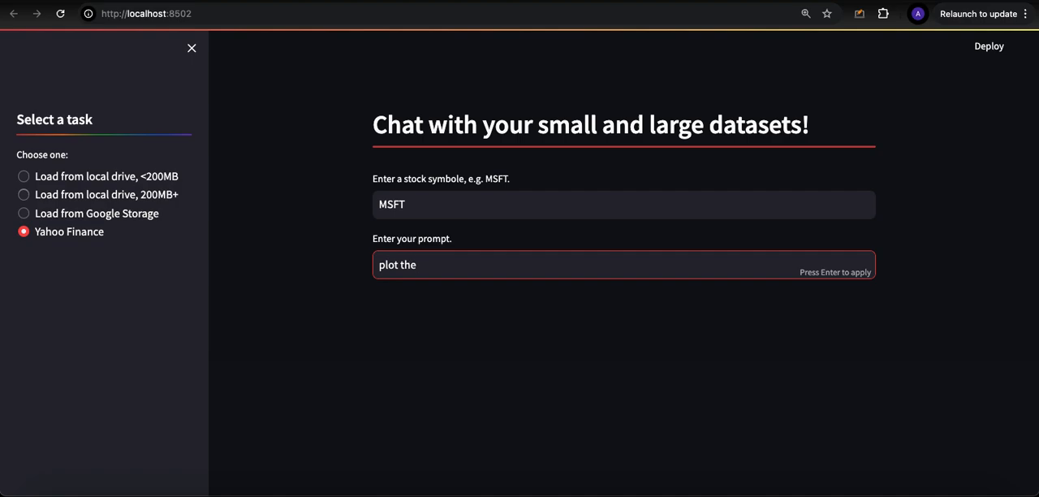
text(last)
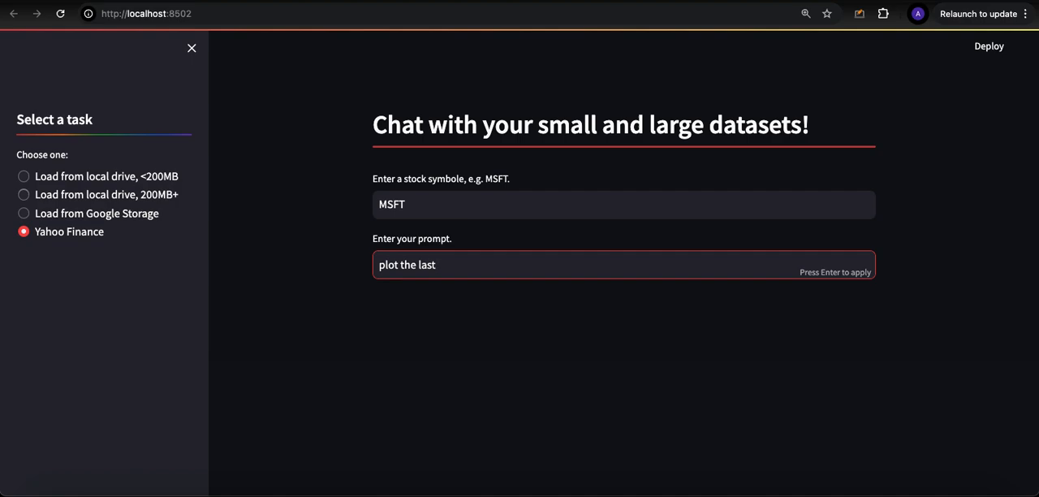
text(two years c)
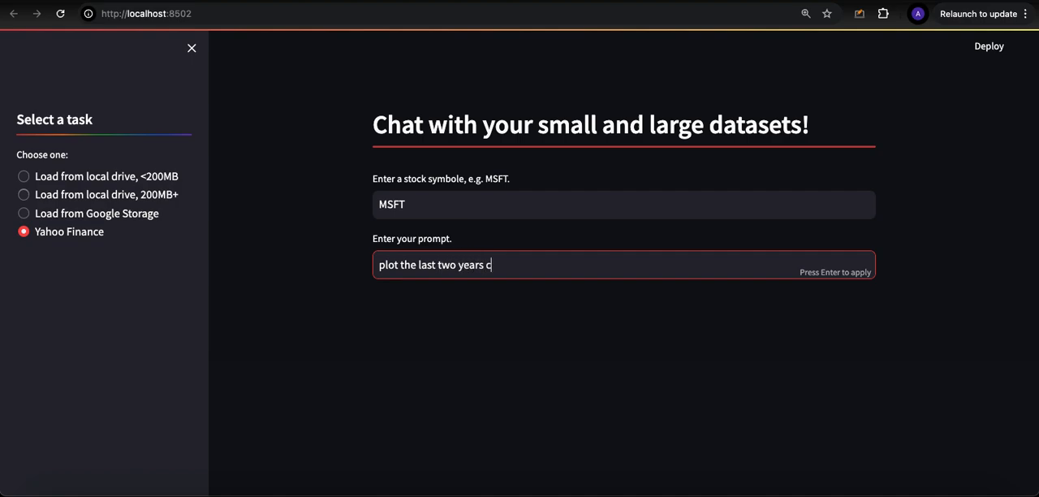
text(losing price.)
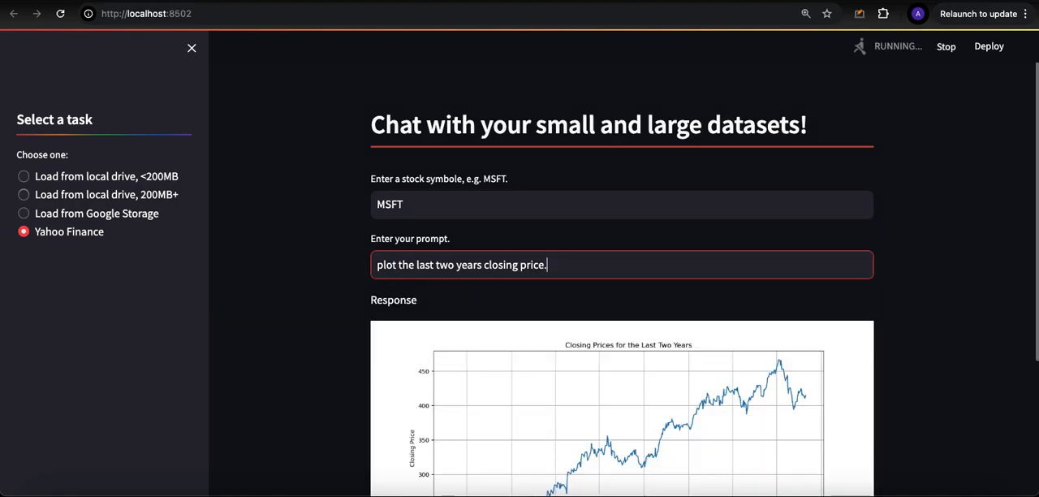
scroll(down, 3)
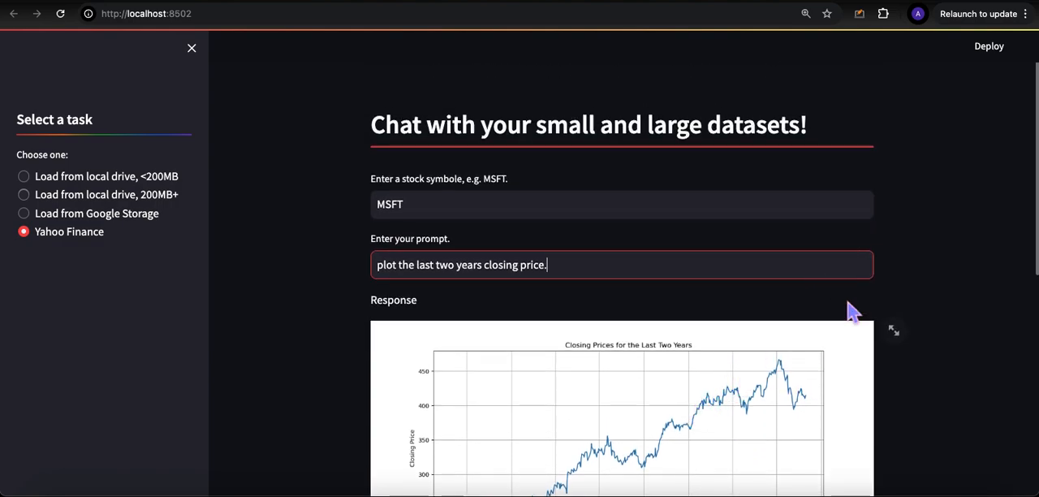
mouse_move(913, 39)
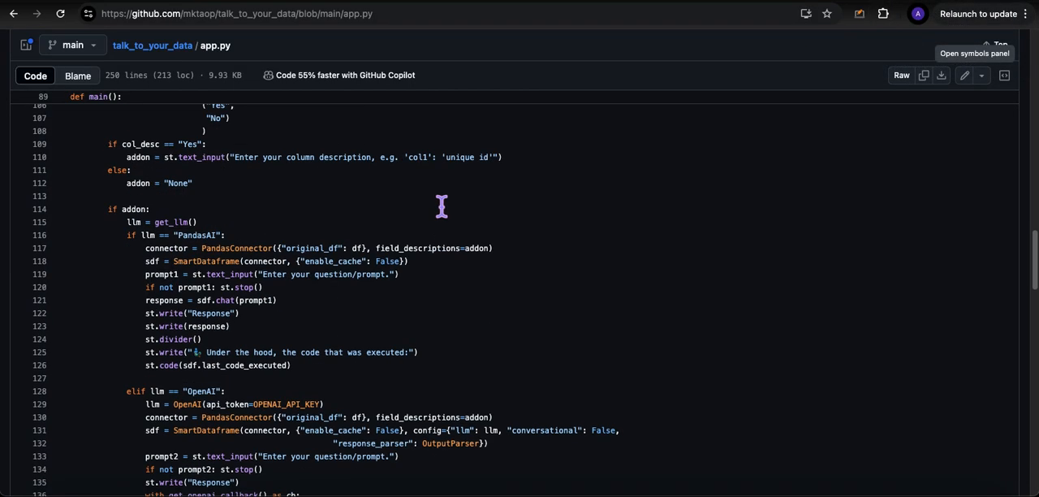
- Scroll through app.py on GitHub to the Yahoo Finance branch and main block
scroll(down, 3)
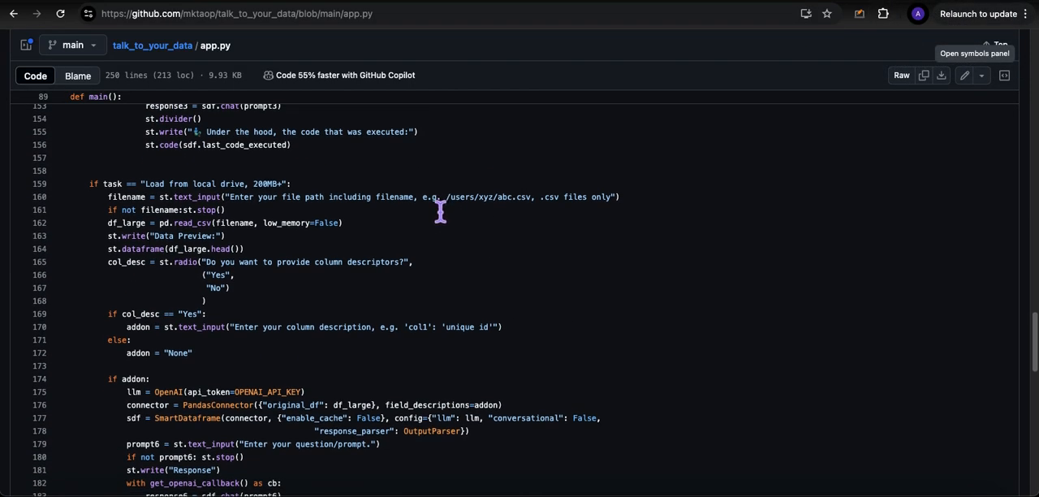
scroll(down, 3)
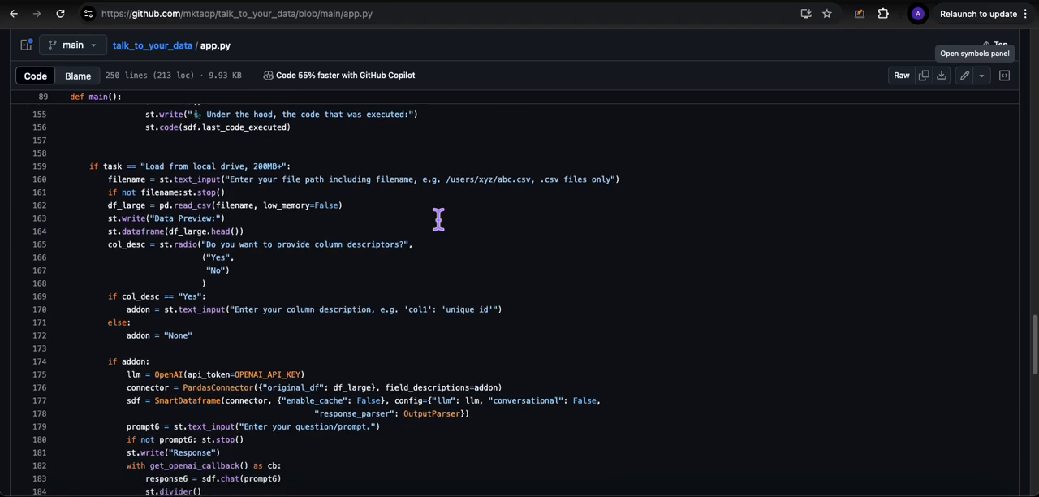
scroll(down, 3)
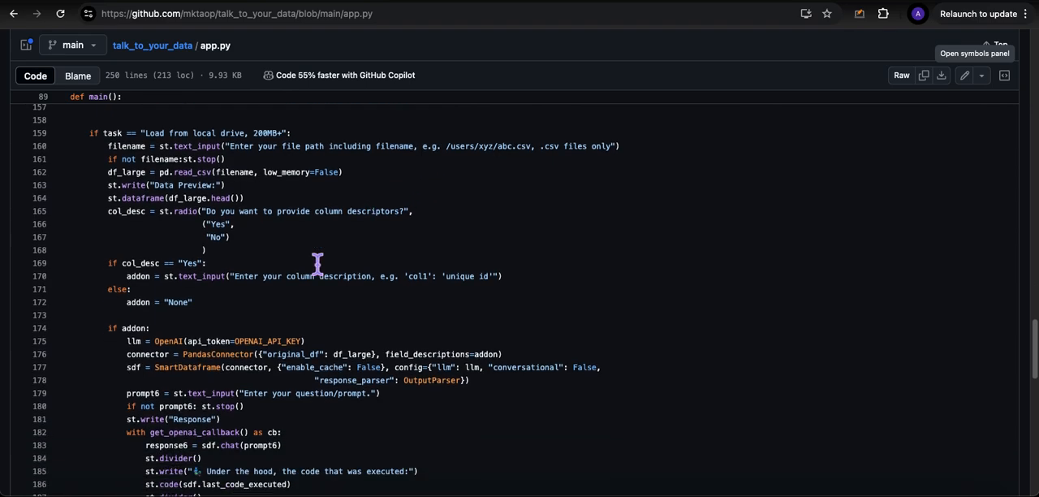
scroll(down, 3)
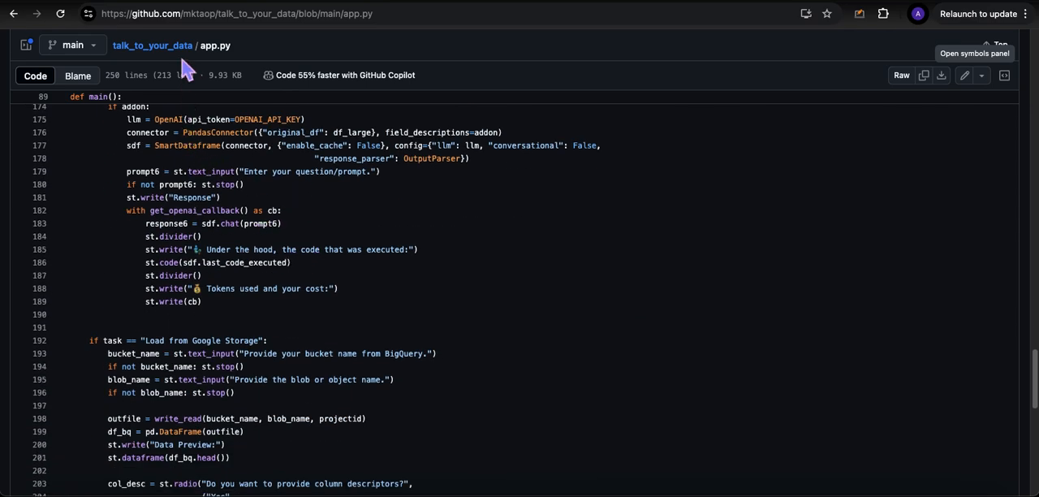
scroll(down, 3)
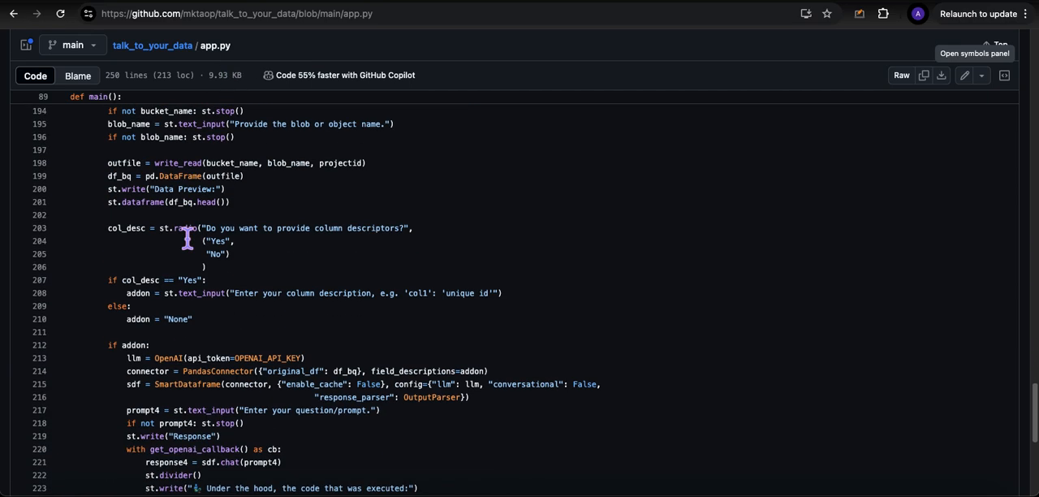
scroll(down, 3)
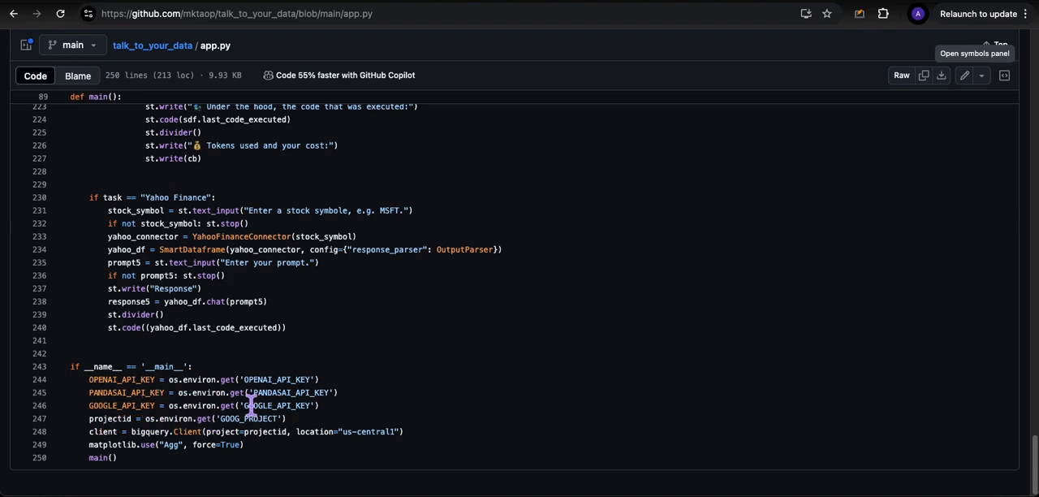
mouse_move(221, 390)
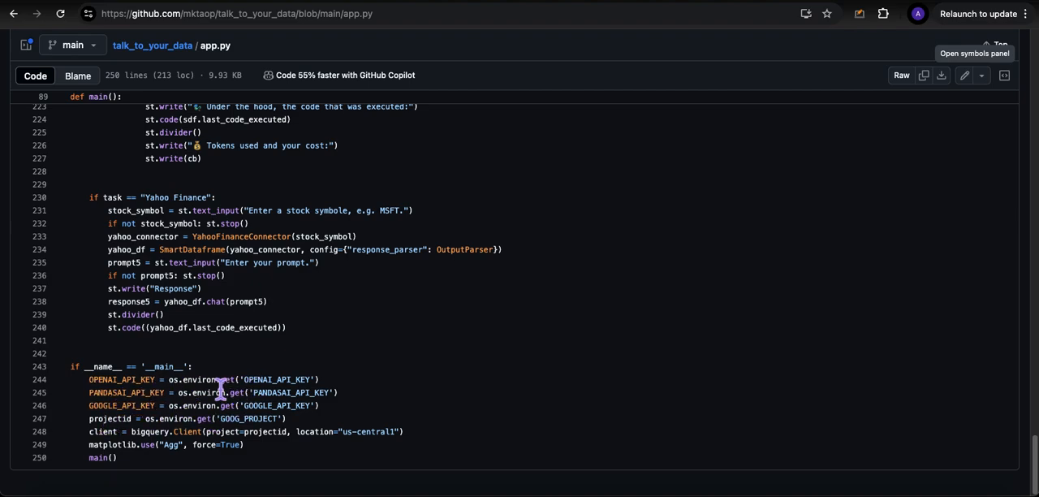
mouse_move(289, 397)
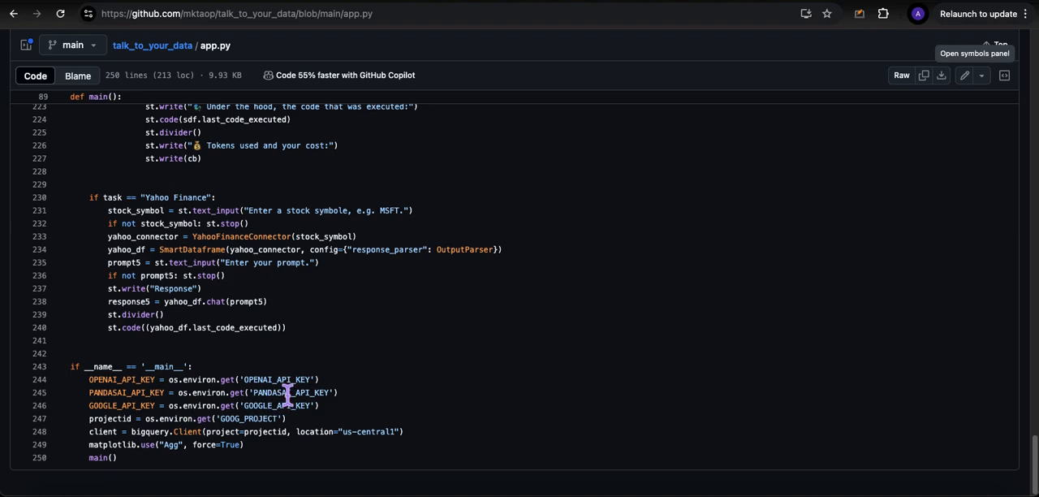
mouse_move(178, 434)
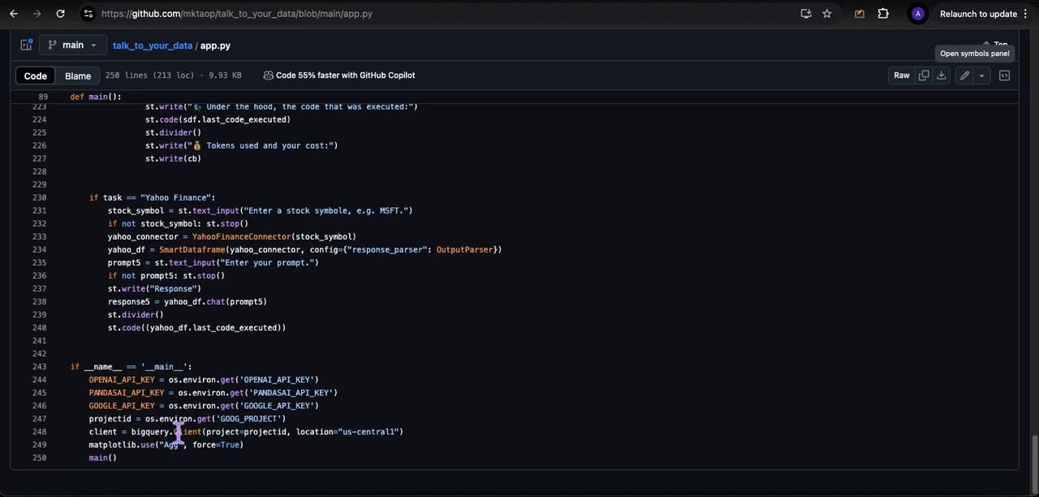
mouse_move(232, 432)
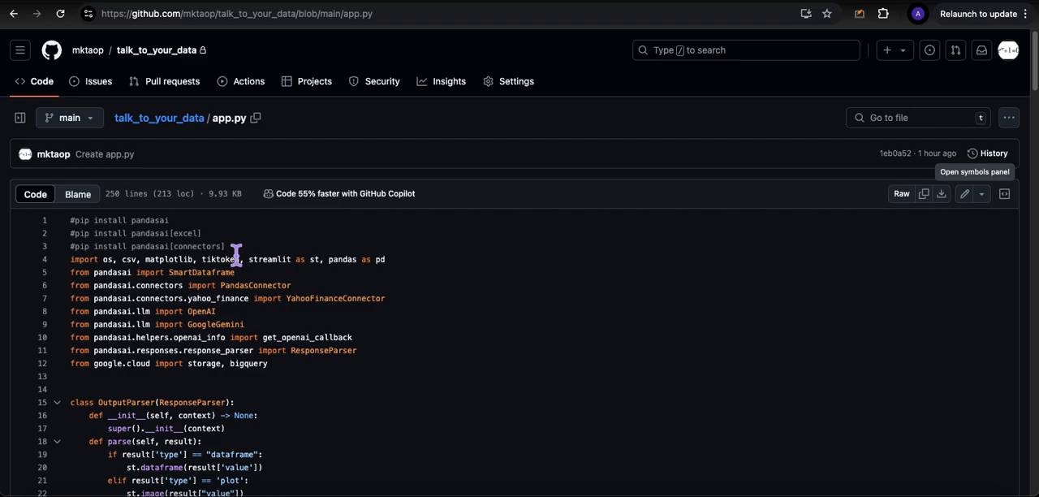
mouse_move(146, 234)
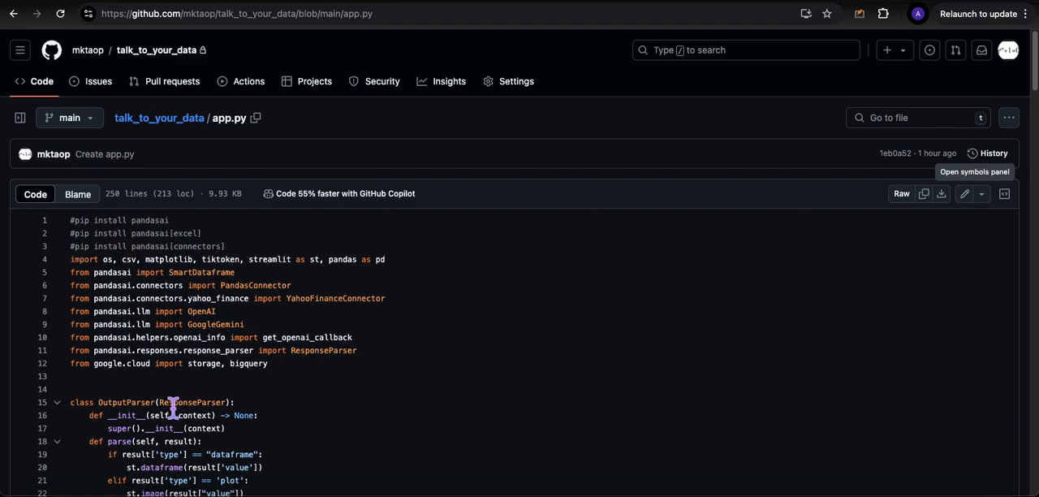
scroll(down, 3)
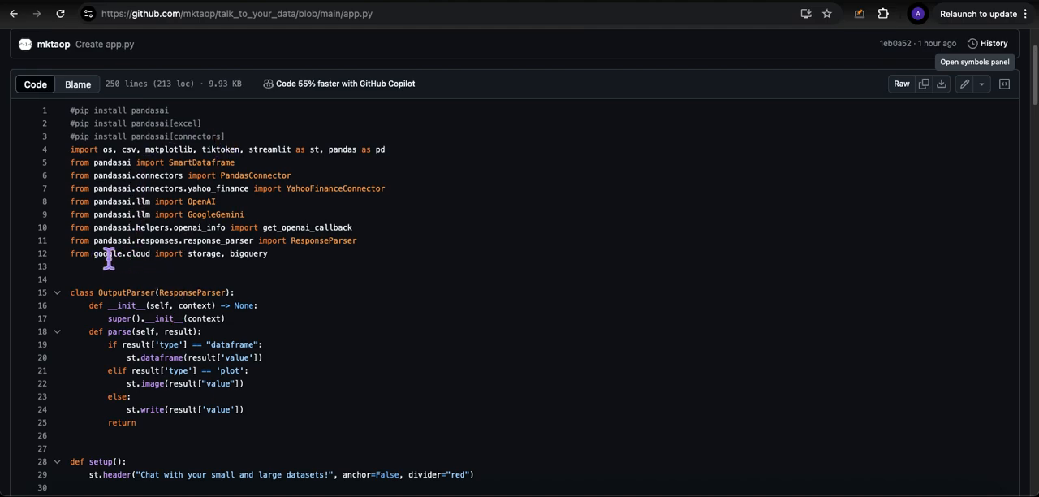
mouse_move(270, 264)
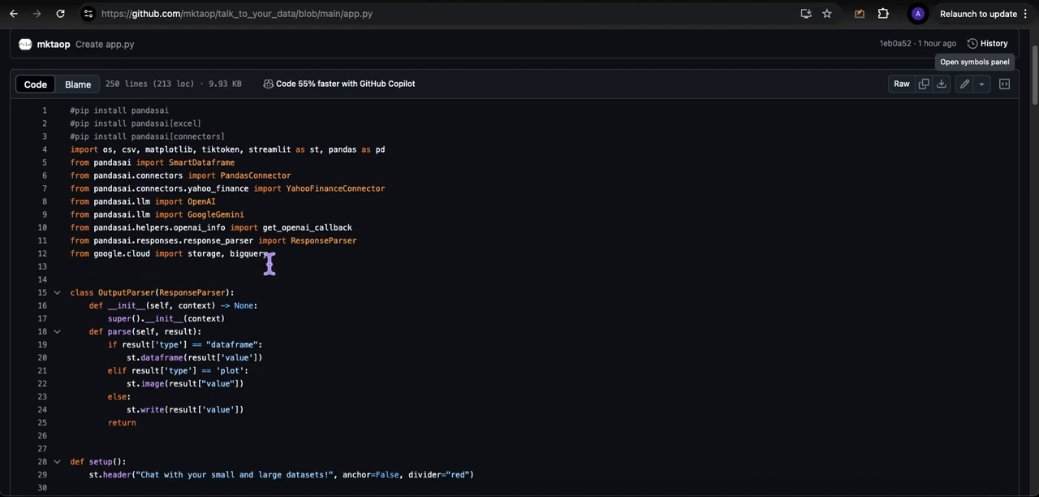
mouse_move(254, 321)
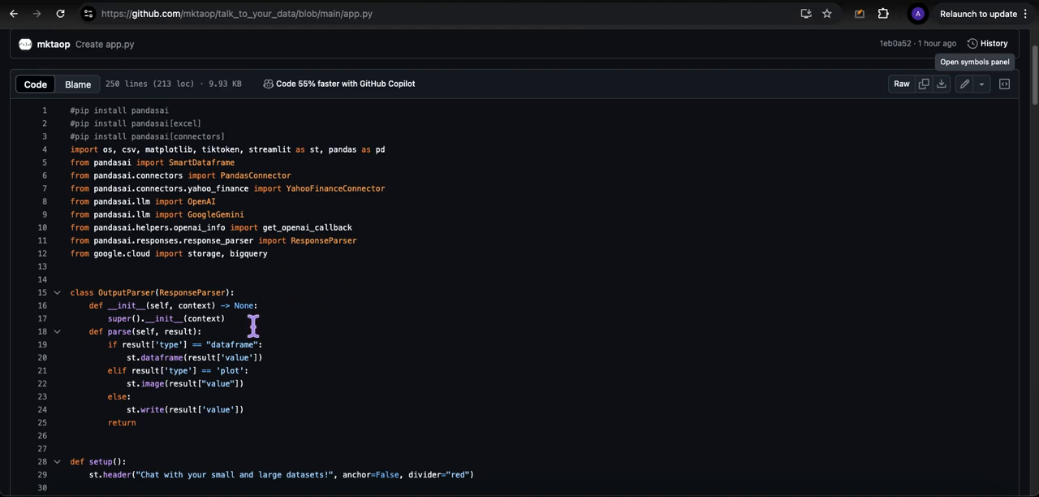
scroll(down, 3)
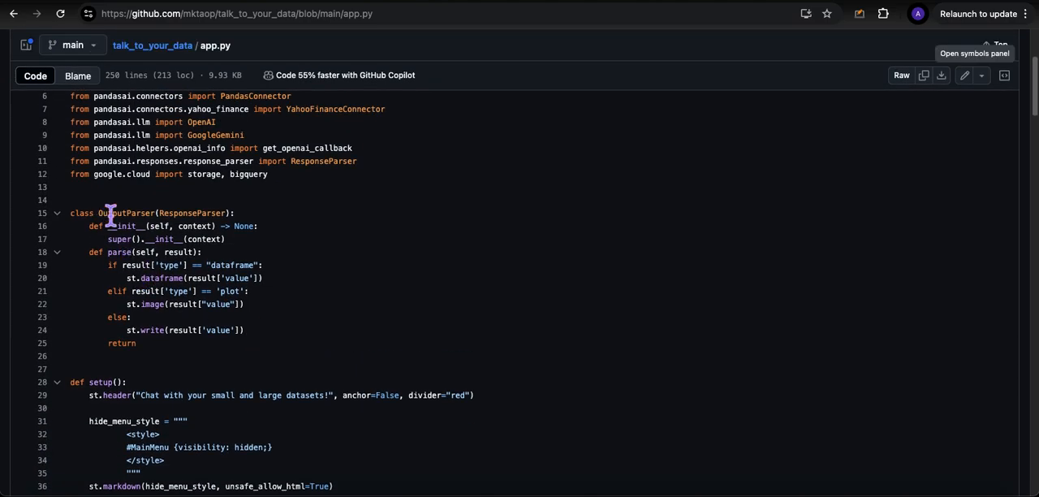
mouse_move(94, 227)
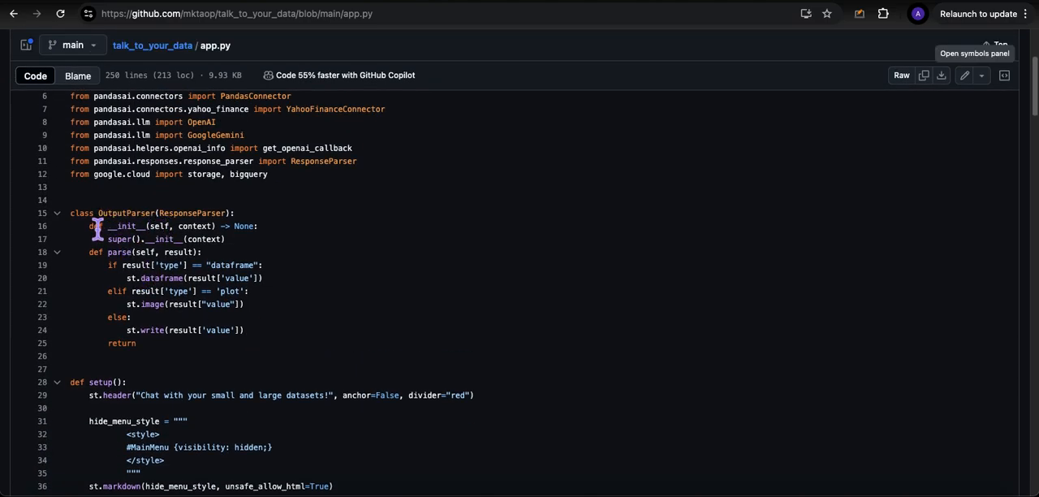
mouse_move(195, 226)
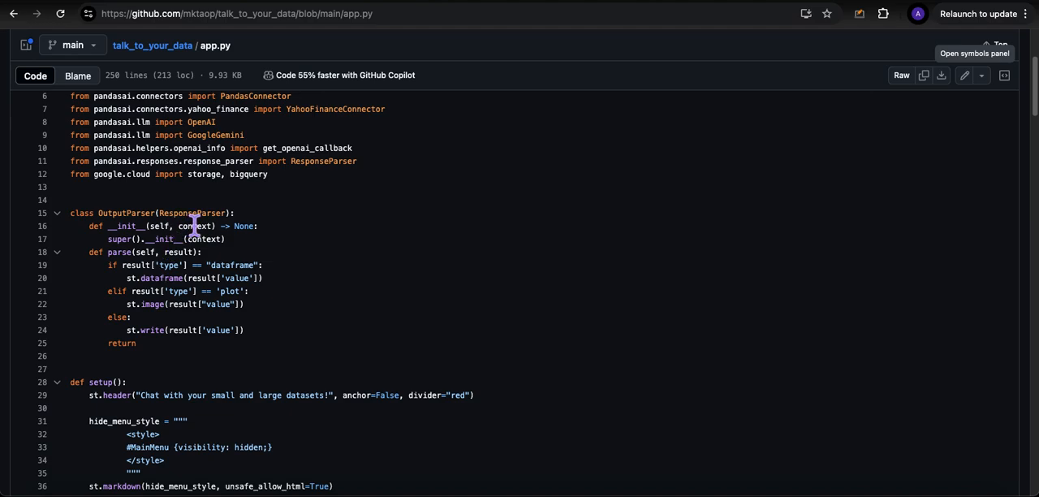
mouse_move(200, 220)
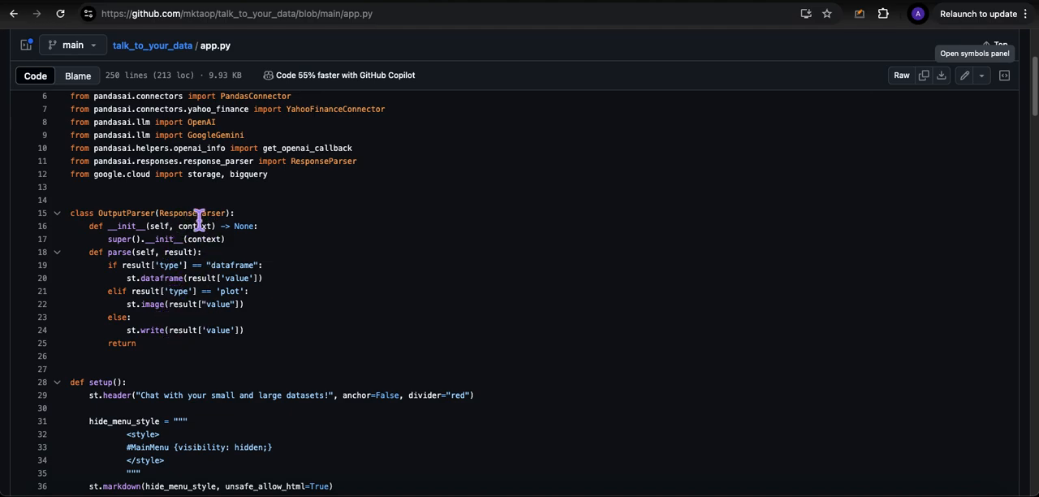
mouse_move(188, 226)
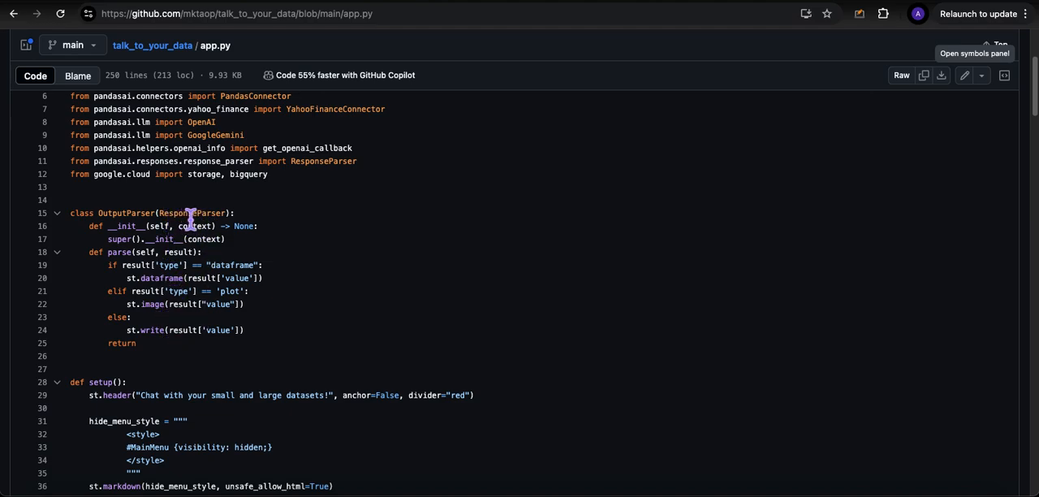
mouse_move(204, 278)
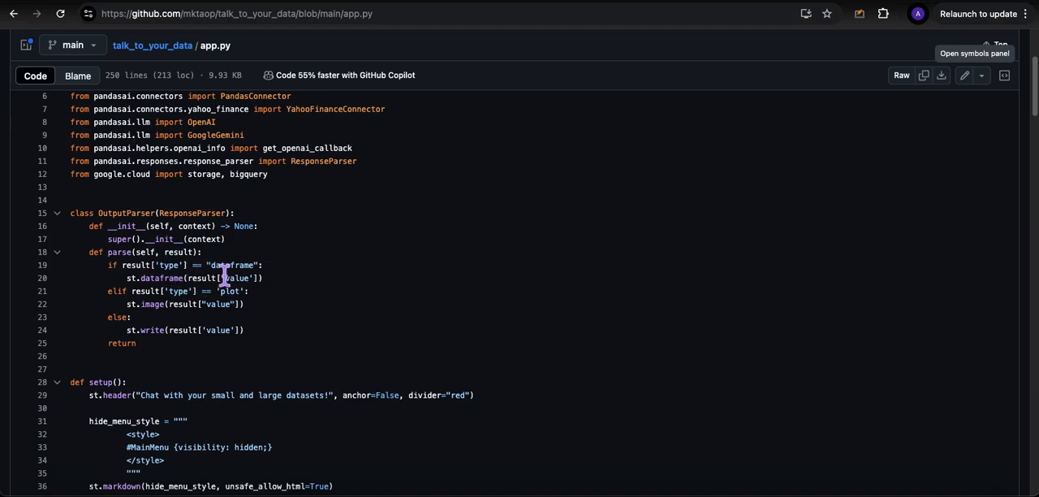
mouse_move(208, 274)
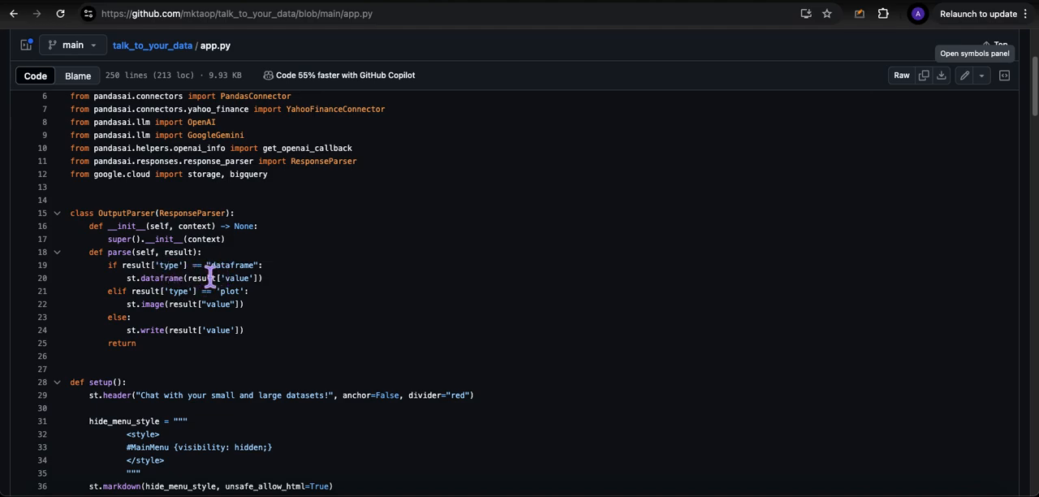
mouse_move(232, 305)
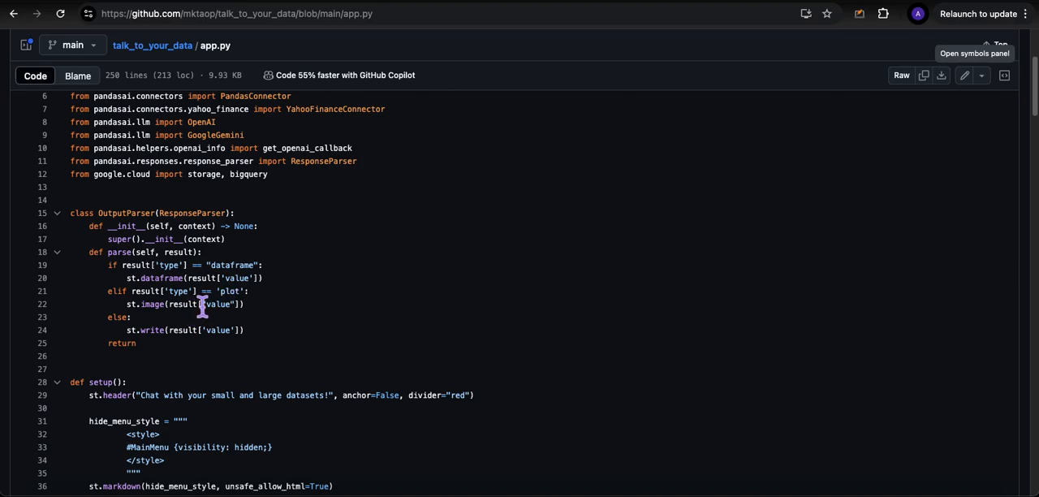
scroll(down, 3)
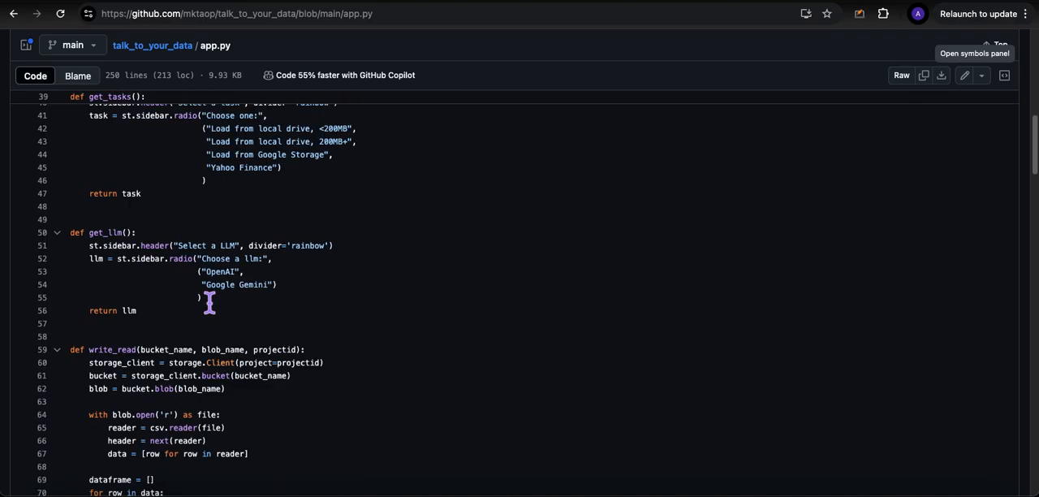
scroll(down, 3)
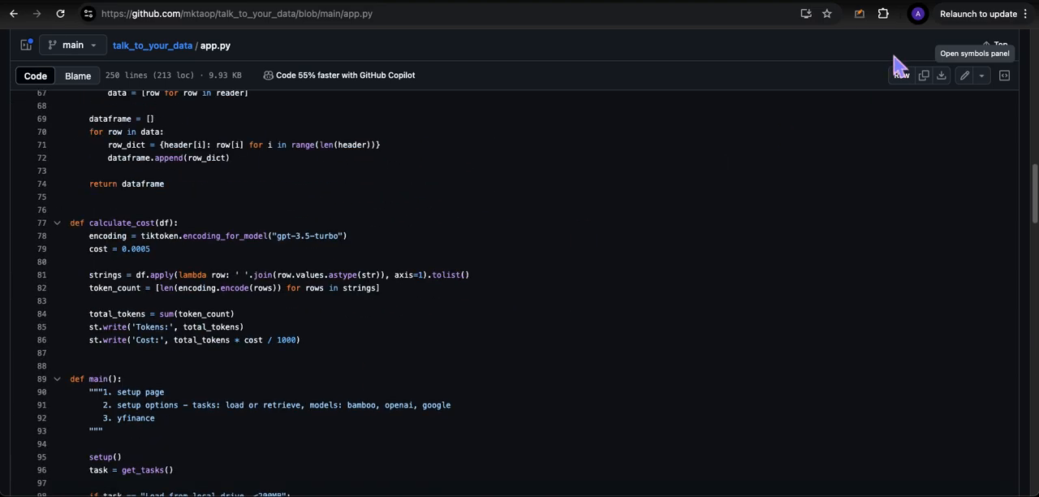
mouse_move(786, 97)
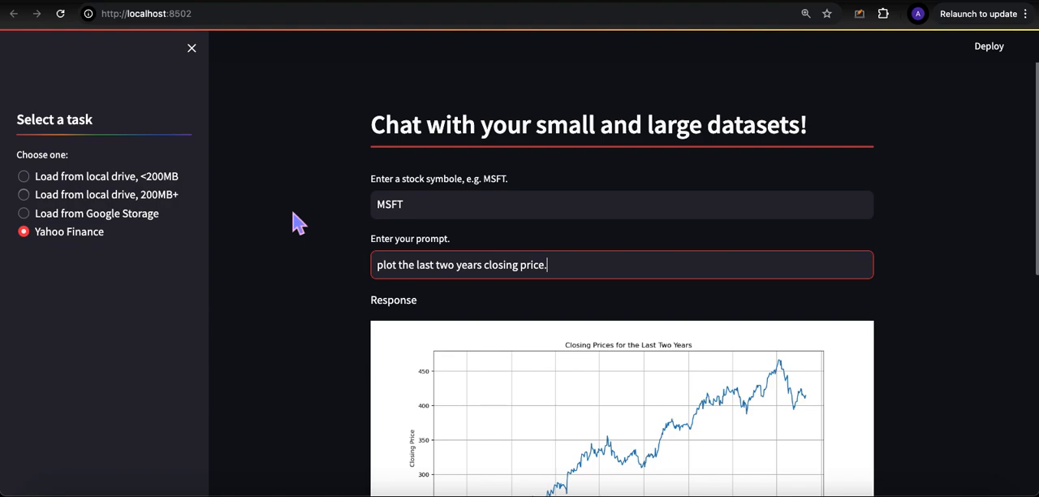
mouse_move(1016, 233)
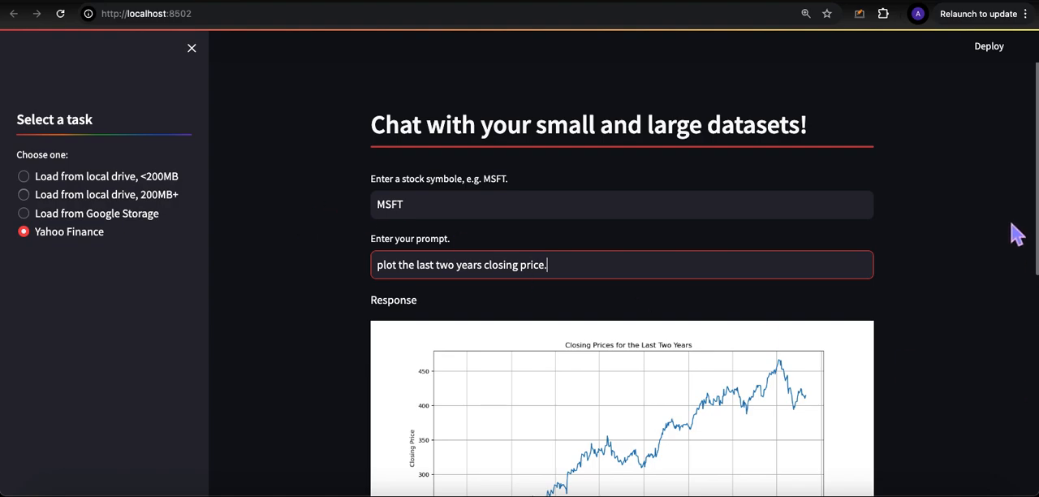